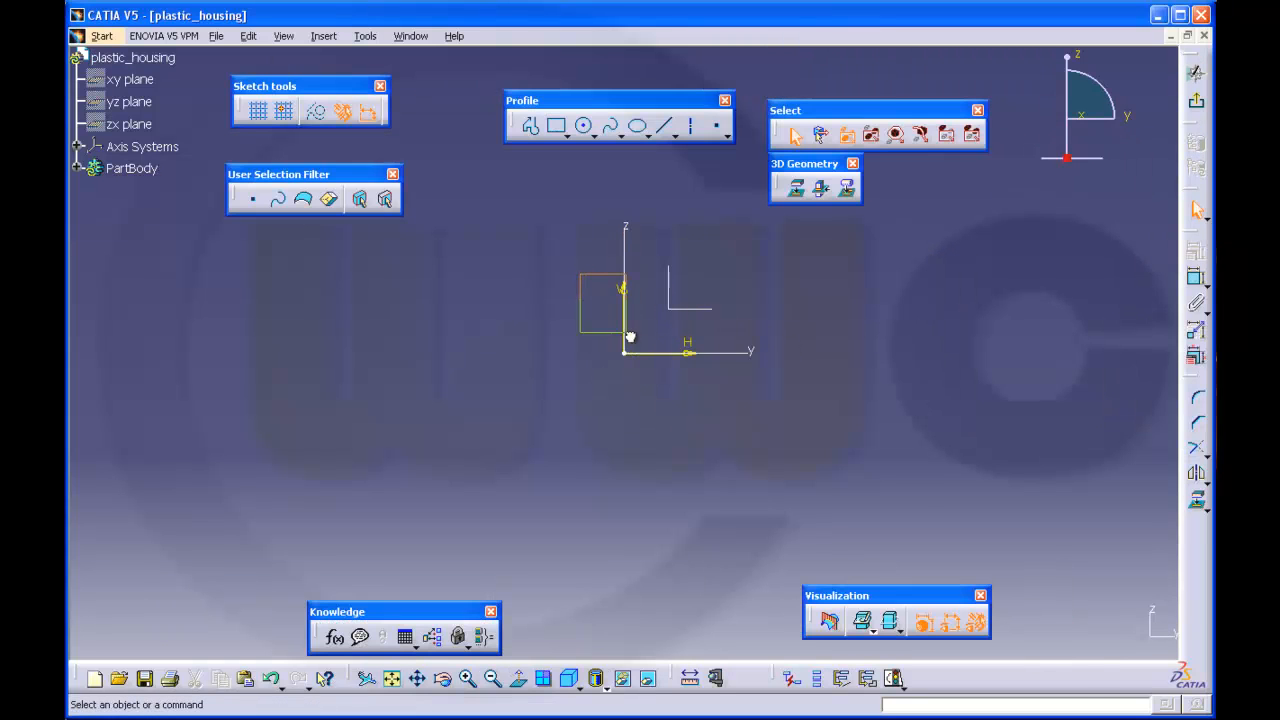
Sketch the rectangle profile and remove its automatic parallelism constraints
click(624, 680)
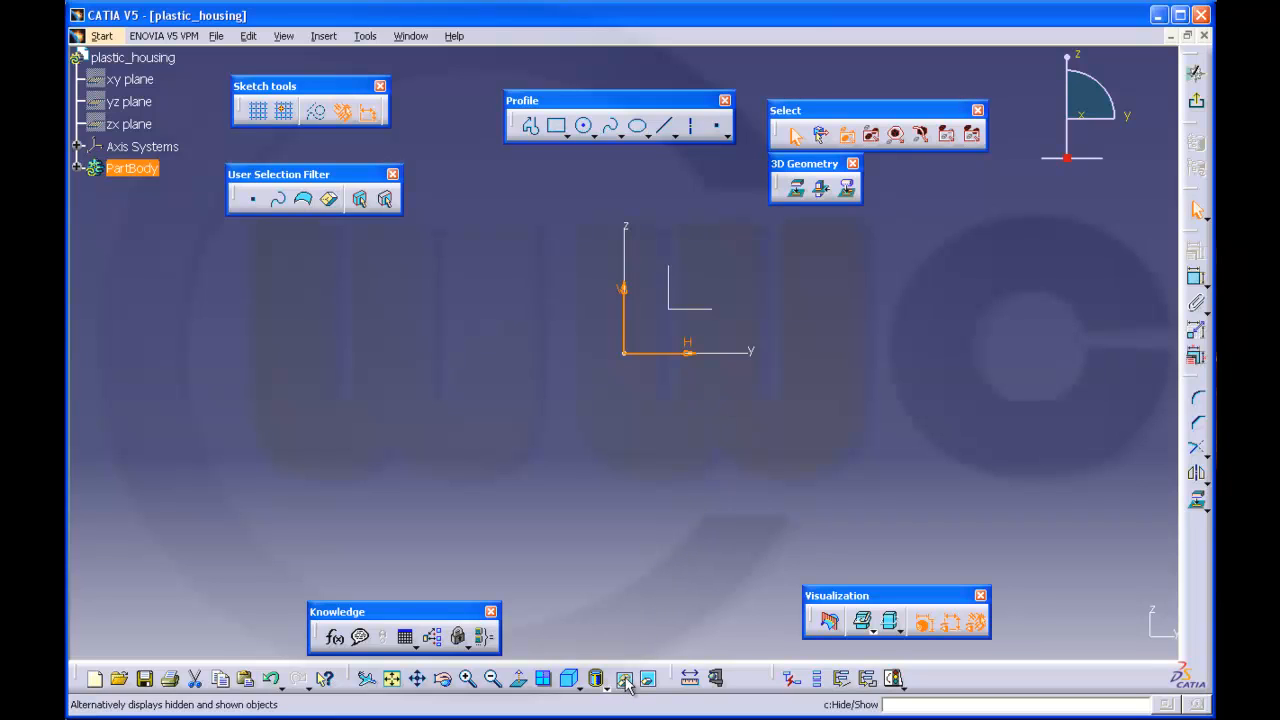
click(556, 126)
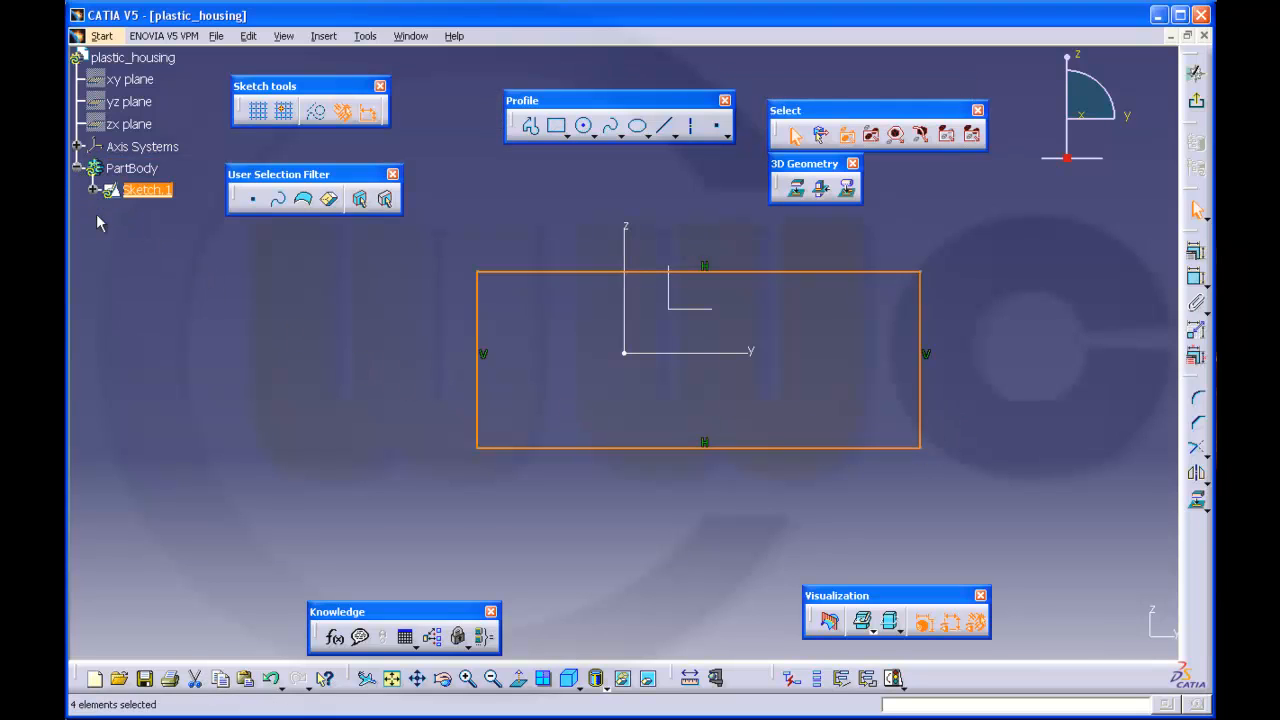
click(92, 188)
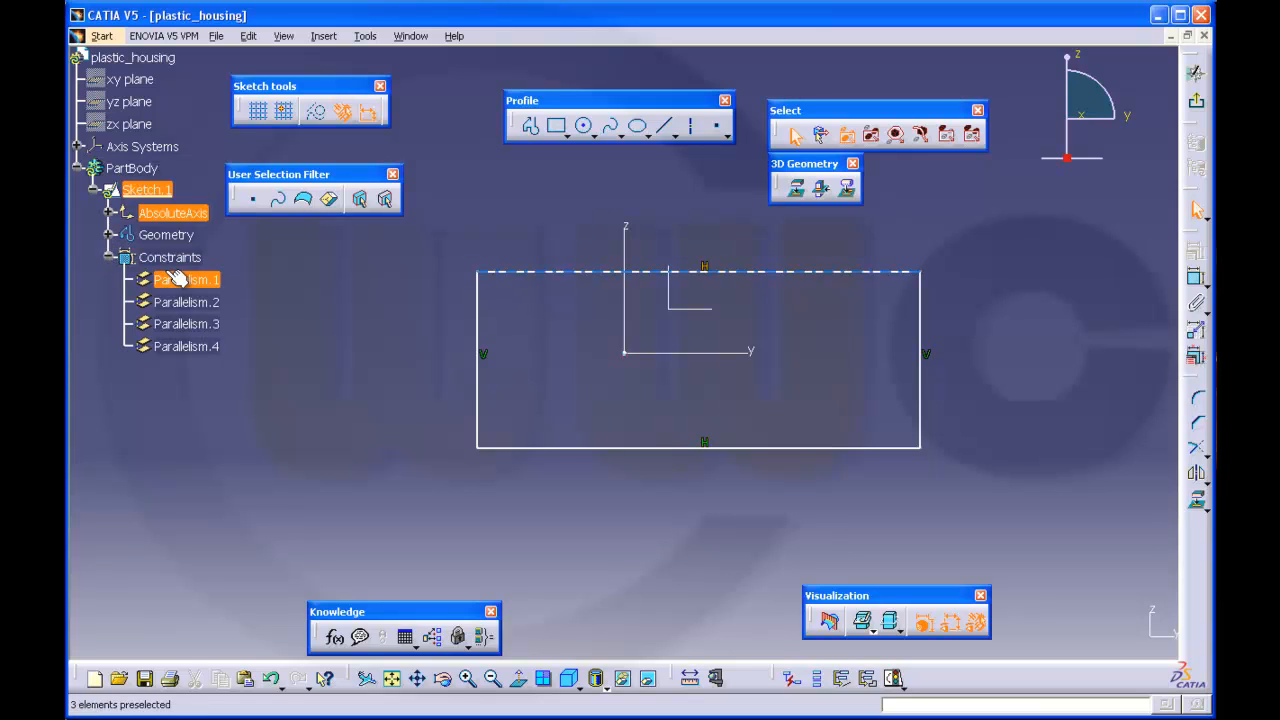
click(186, 346)
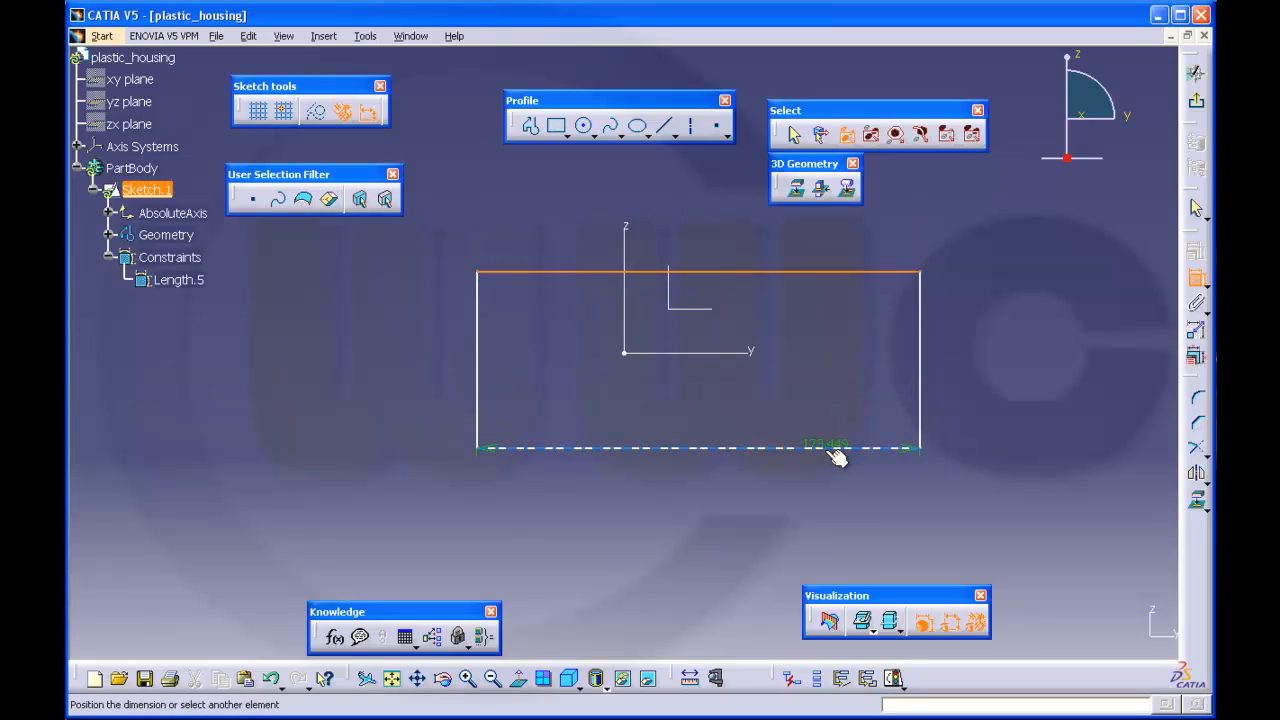
Dimension the rectangle with an offset value and a dimension symmetric about the axis
double_click(838, 456)
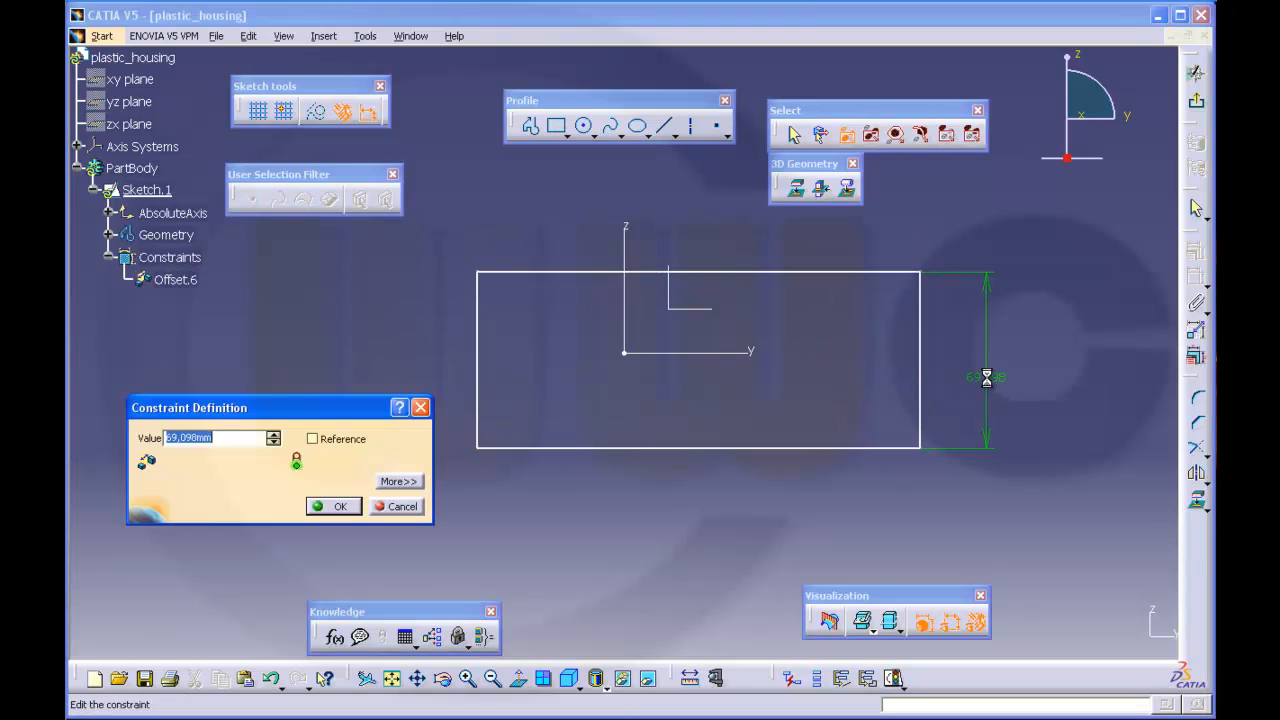
click(334, 506)
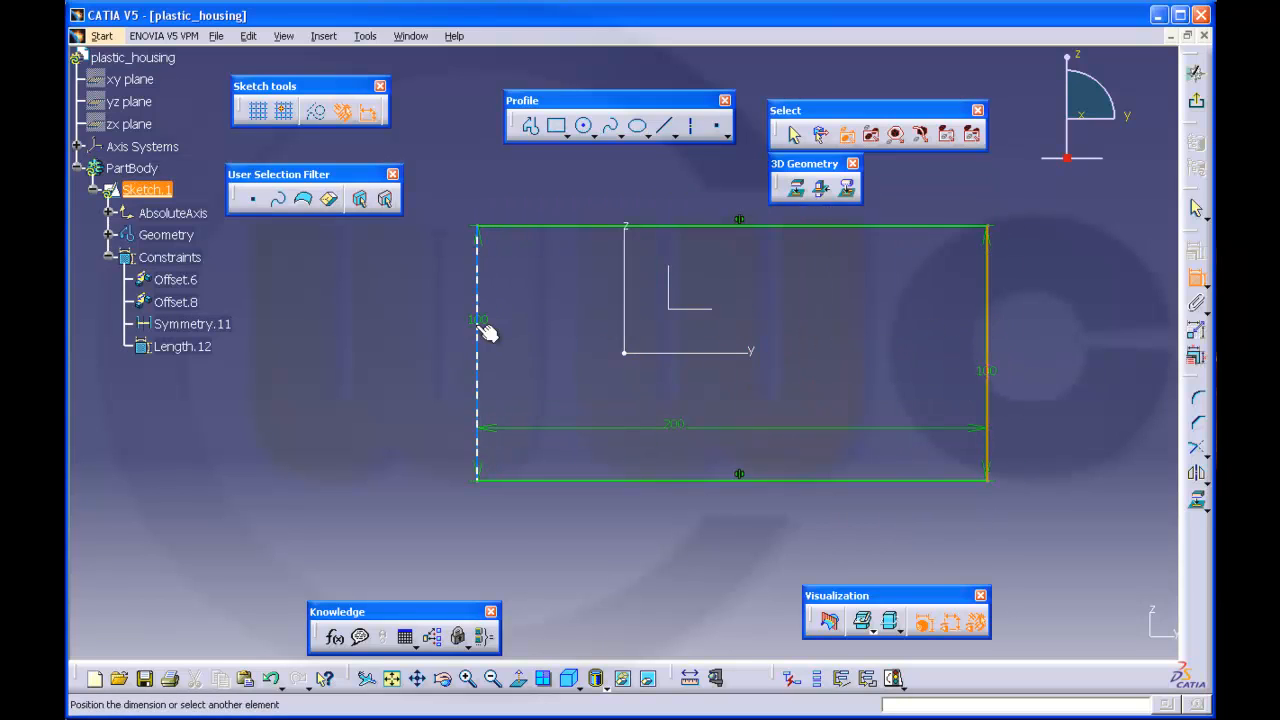
right_click(484, 330)
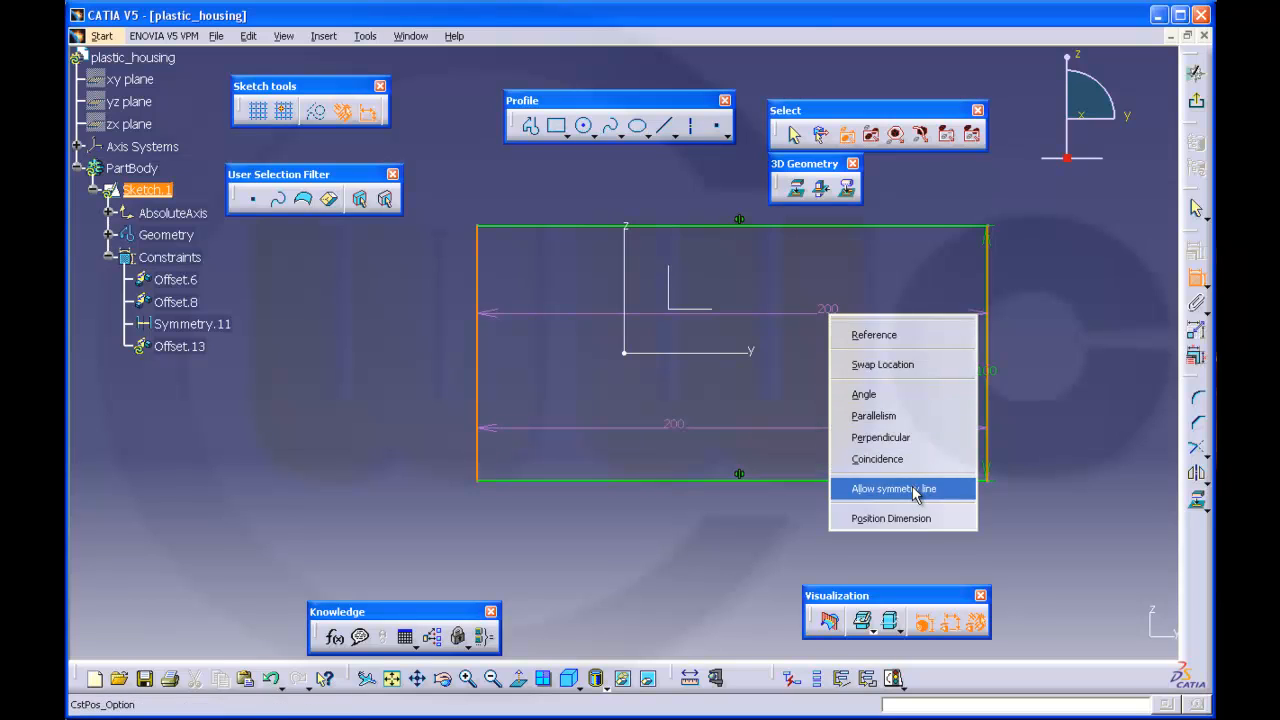
click(892, 488)
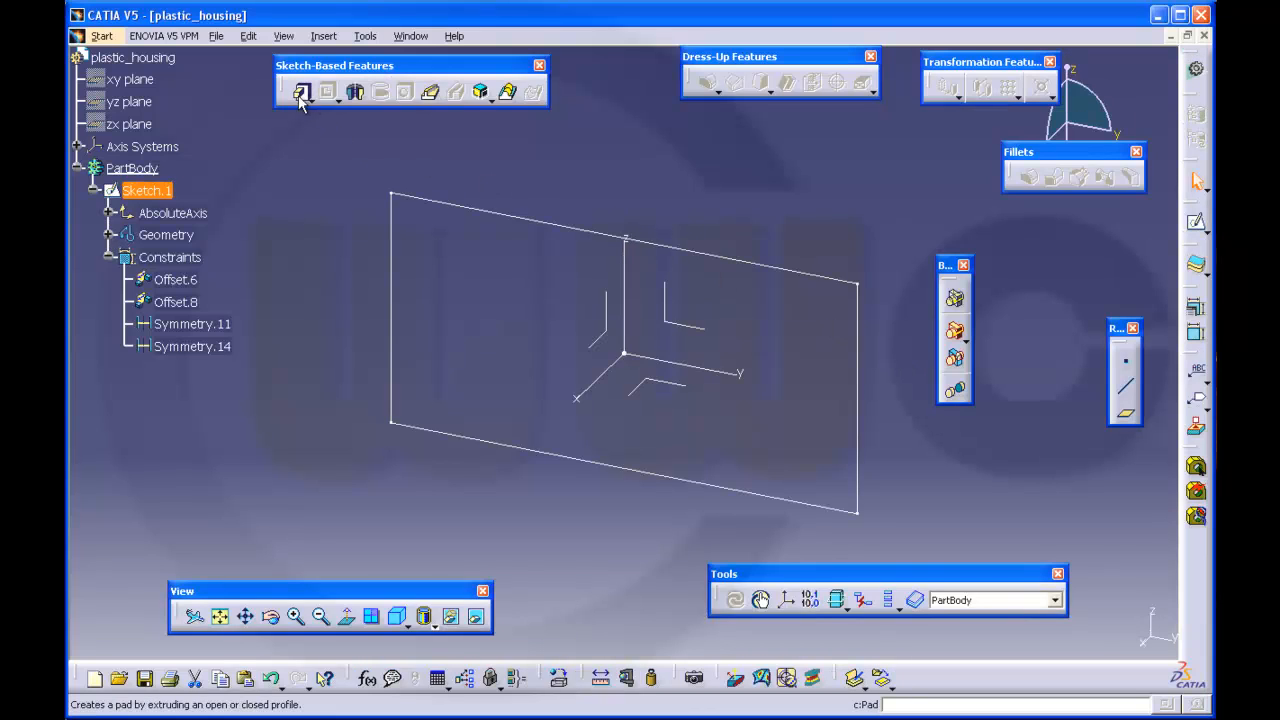
Pad the rectangle 20 mm into a block and fillet its four corner edges at 20 mm
click(302, 92)
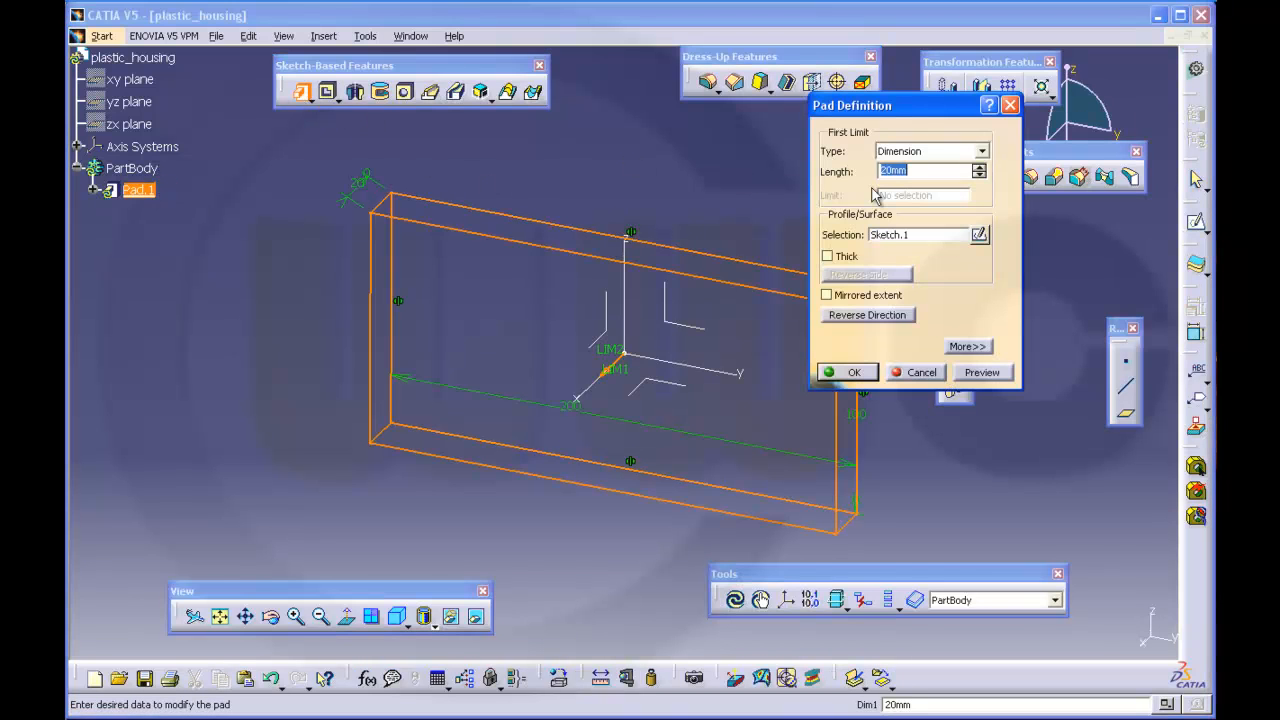
click(852, 372)
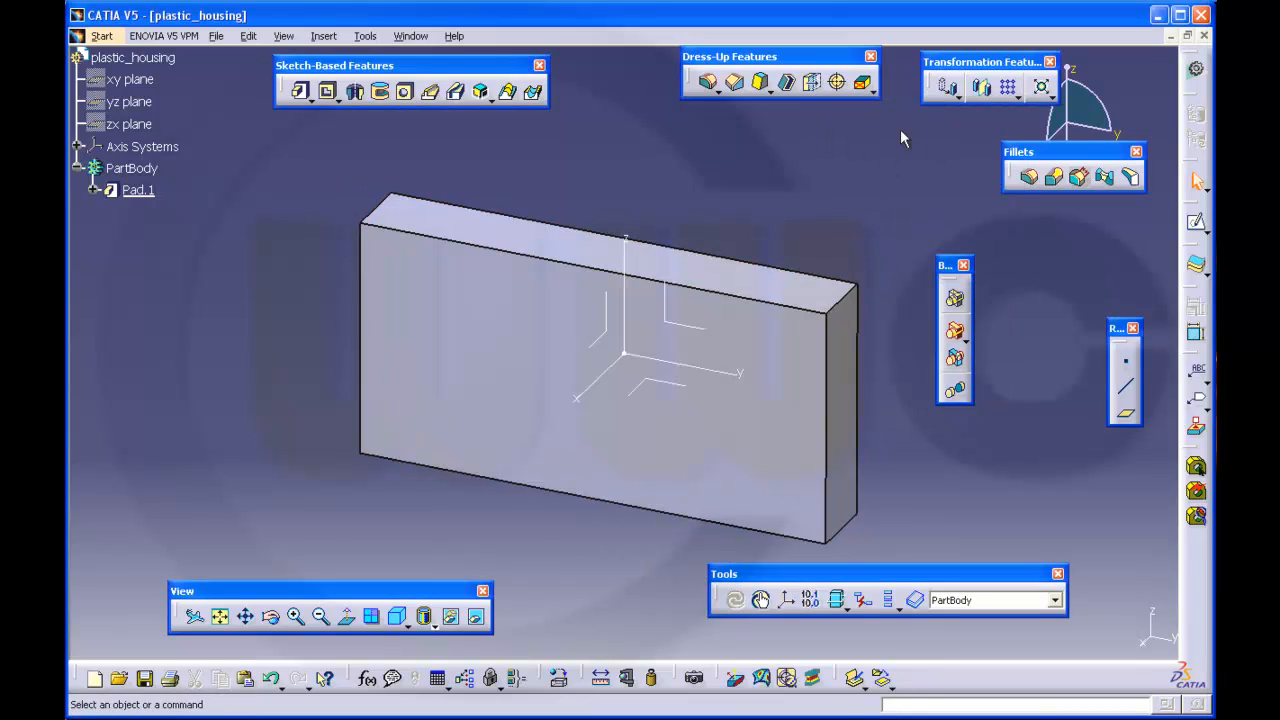
click(1028, 176)
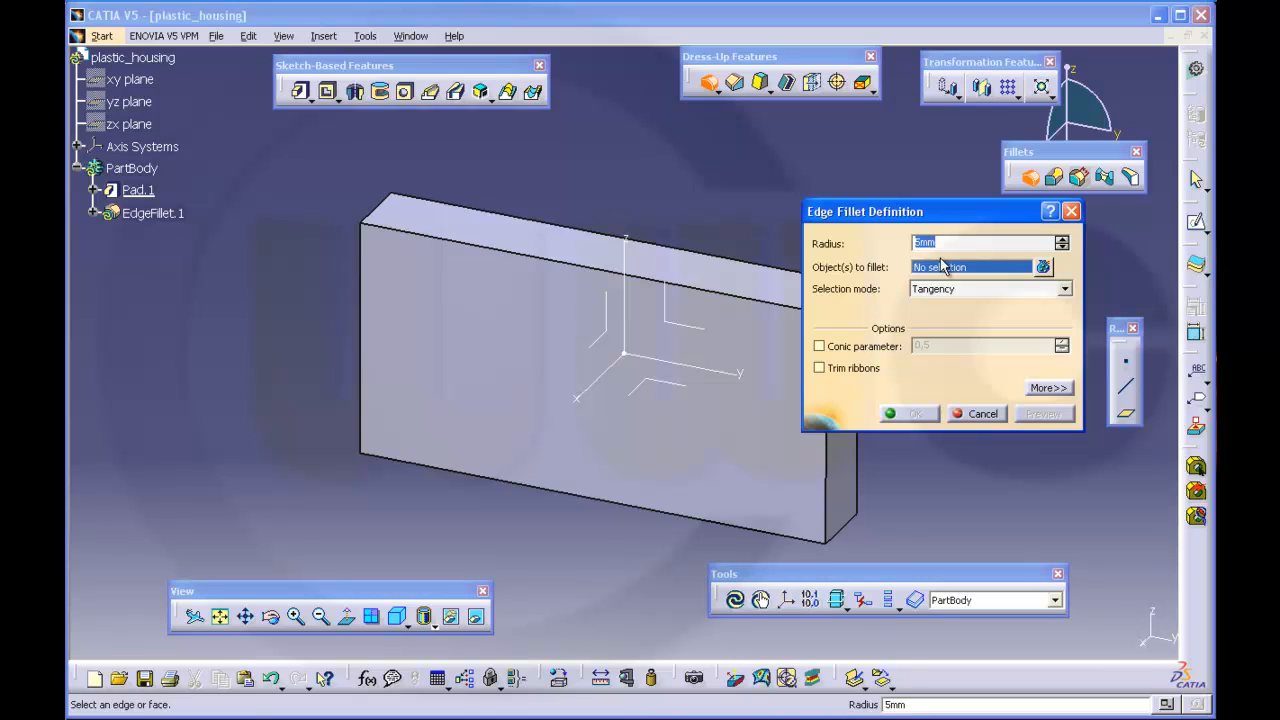
text(20)
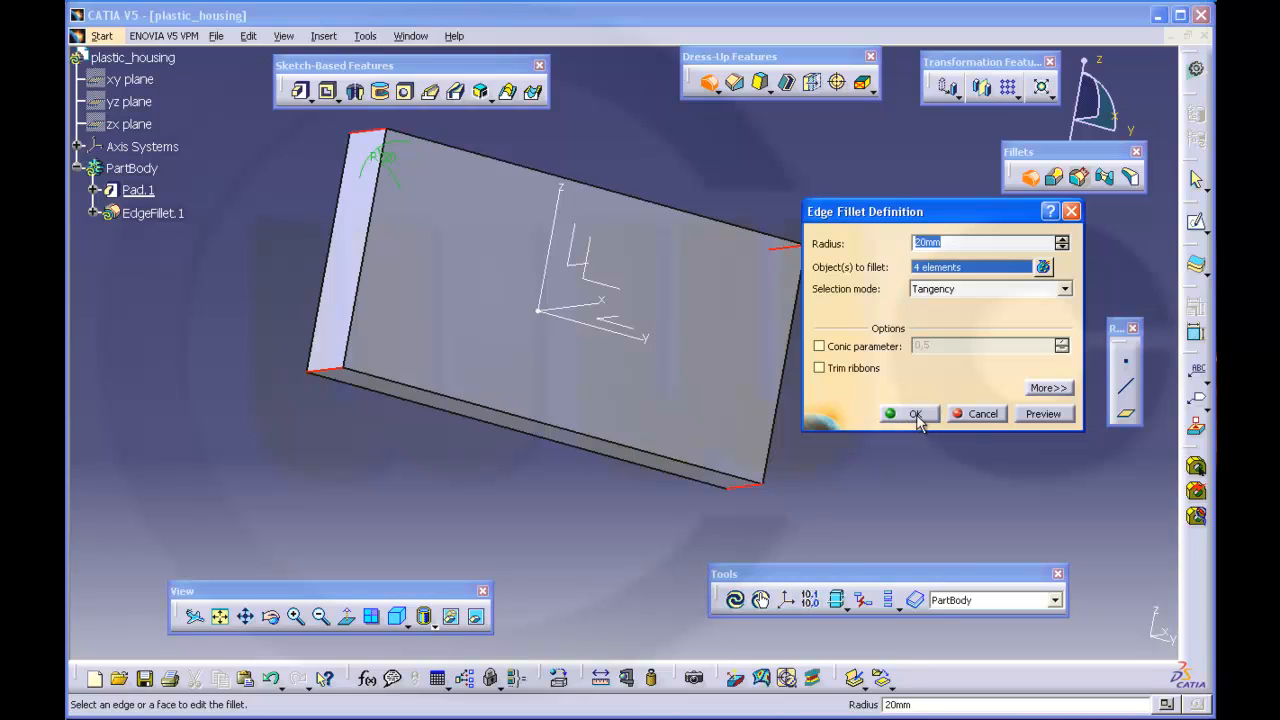
click(910, 414)
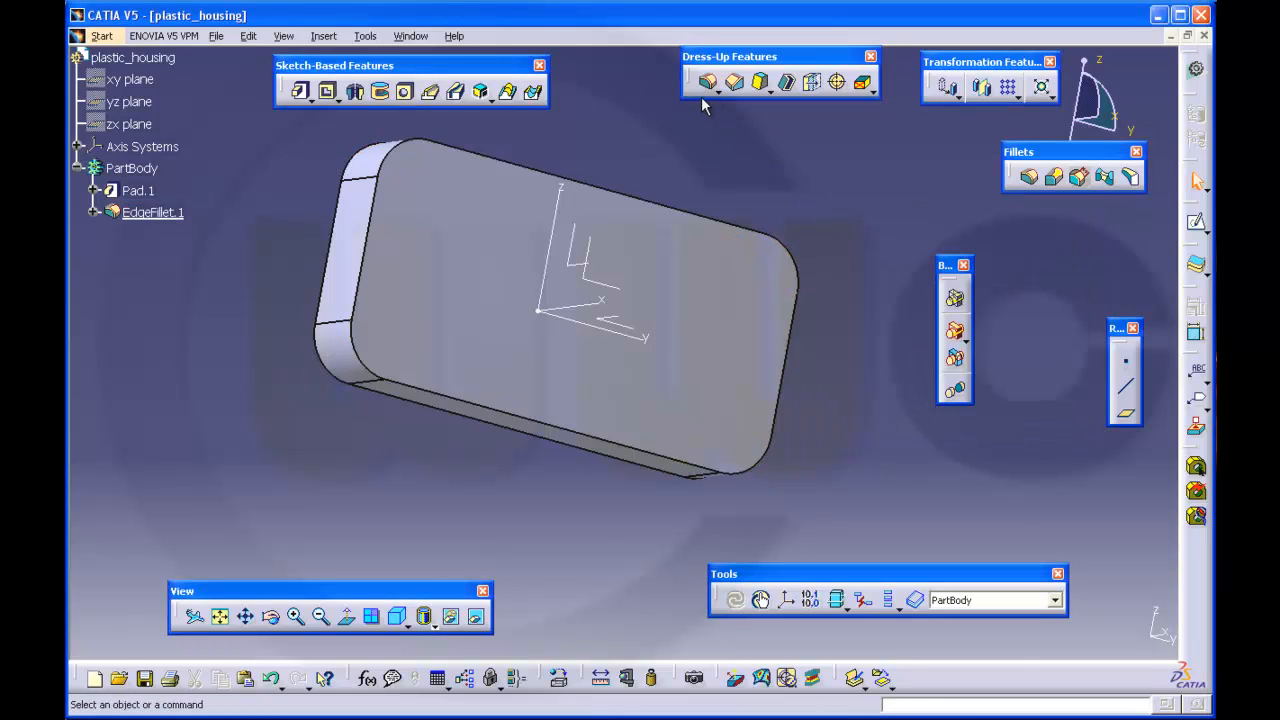
Start a second edge fillet of 10 mm on the block's top edges
click(708, 82)
text(10)
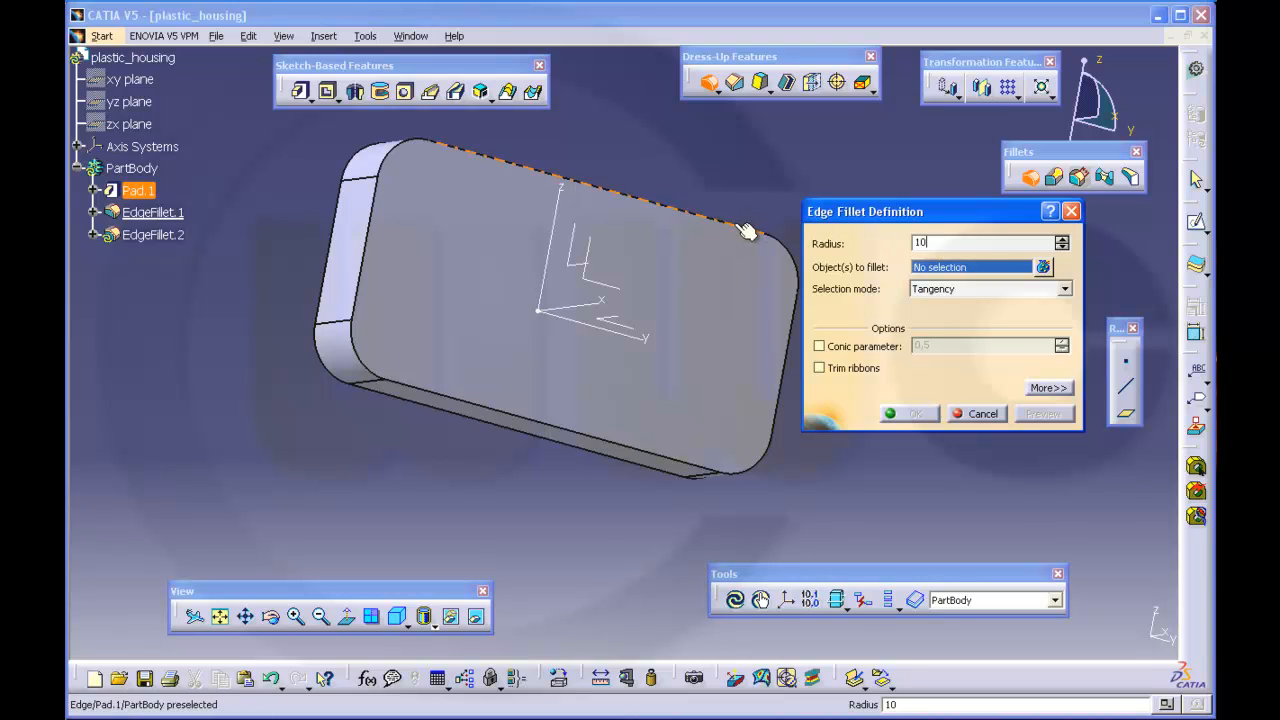
click(908, 412)
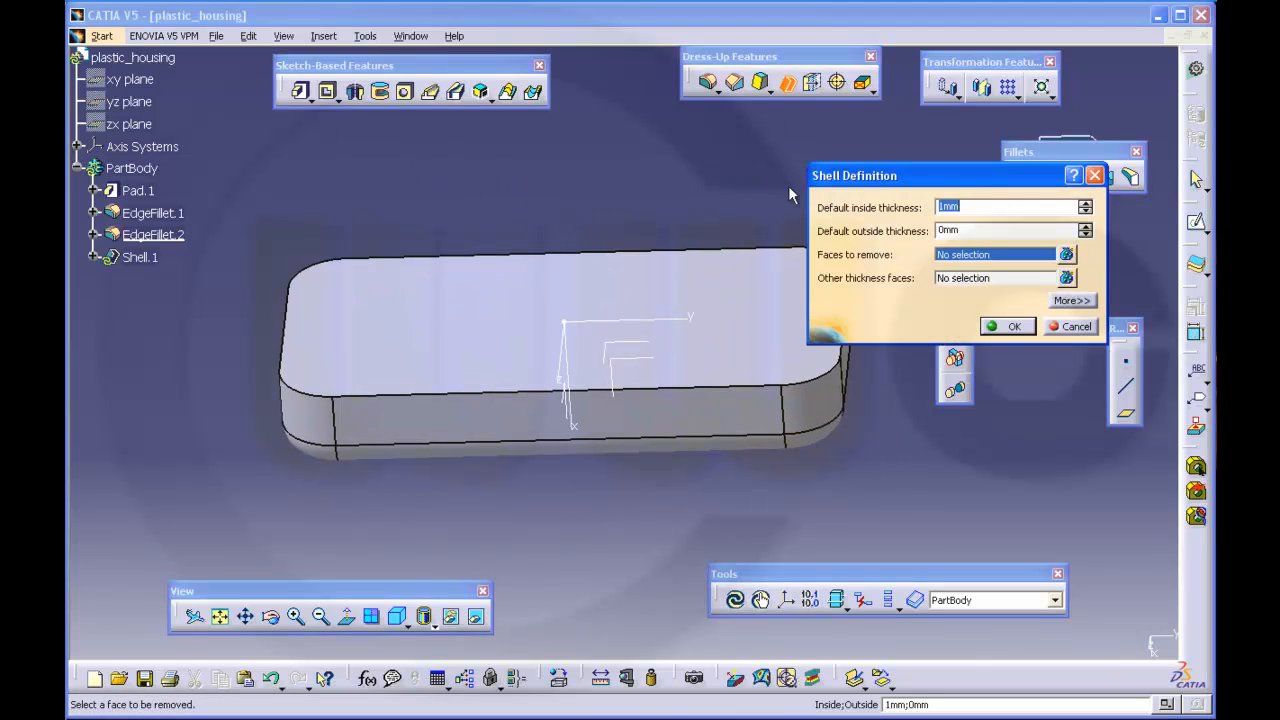
Shell the block with 2 mm walls, removing the top face to form an open tray
text(2)
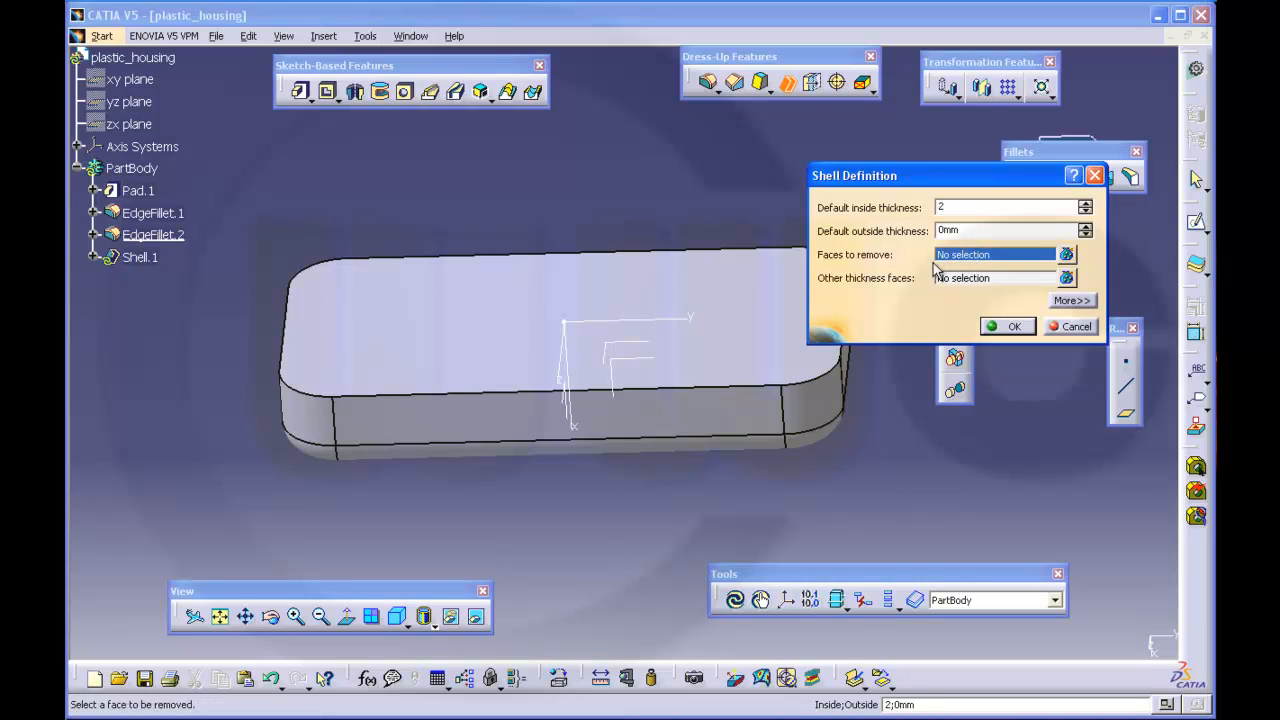
click(560, 310)
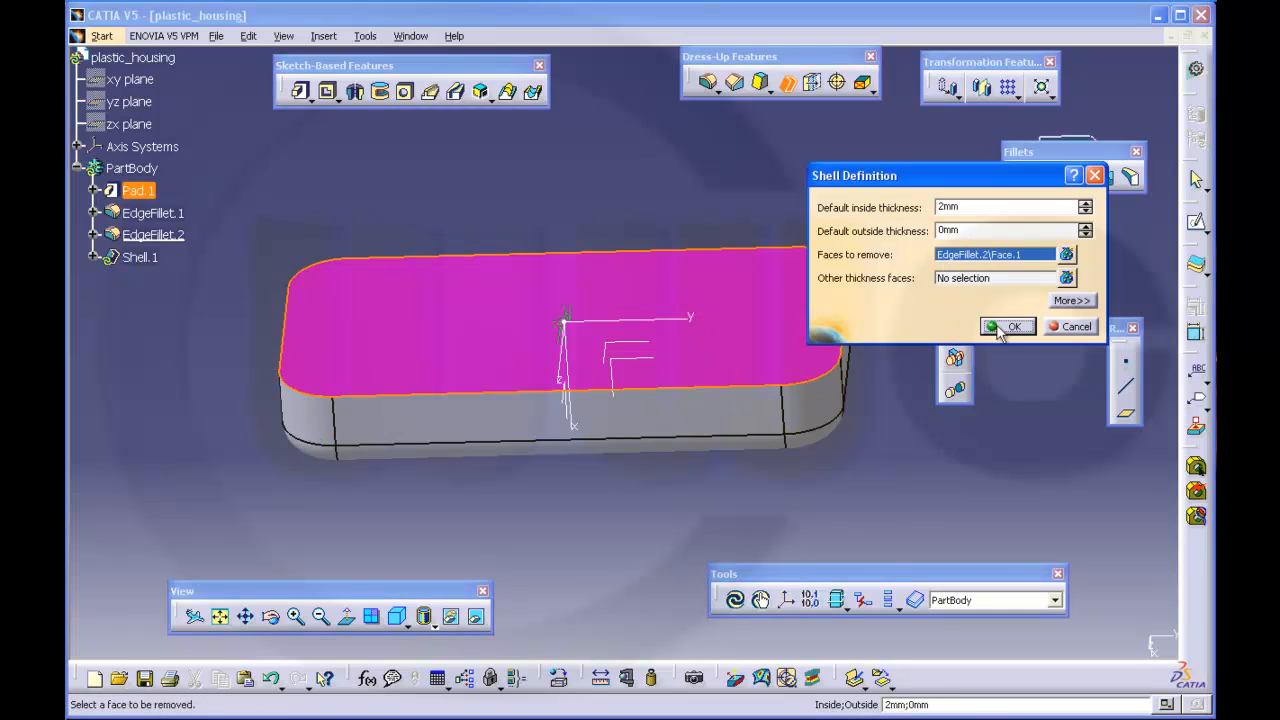
click(1012, 326)
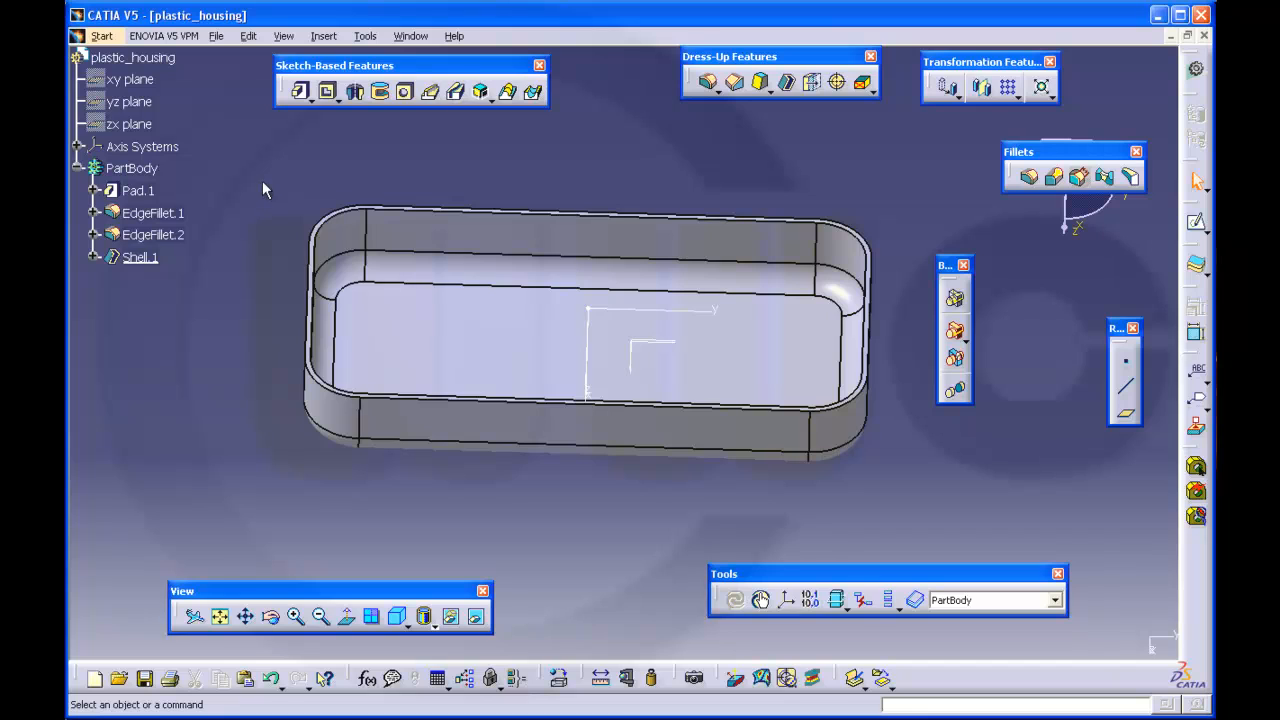
mouse_move(272, 190)
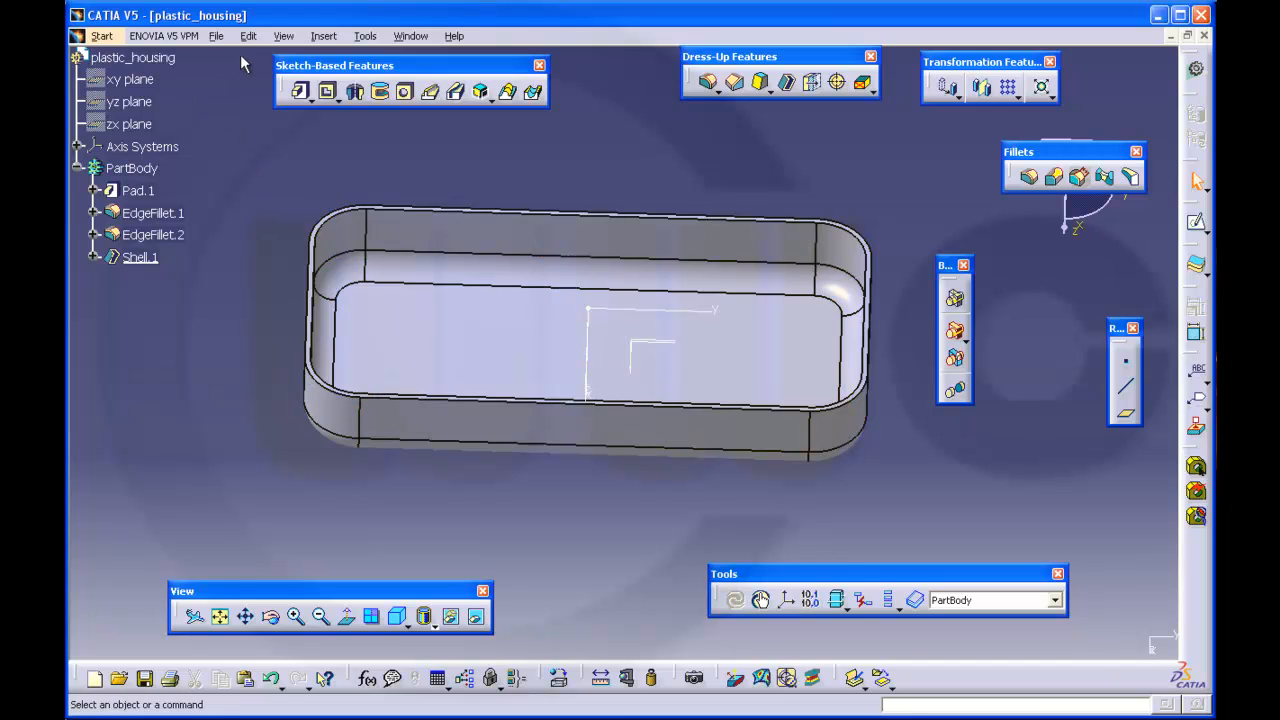
Switch to Generative Shape Design and extract the tray's inner floor face as a surface
click(100, 36)
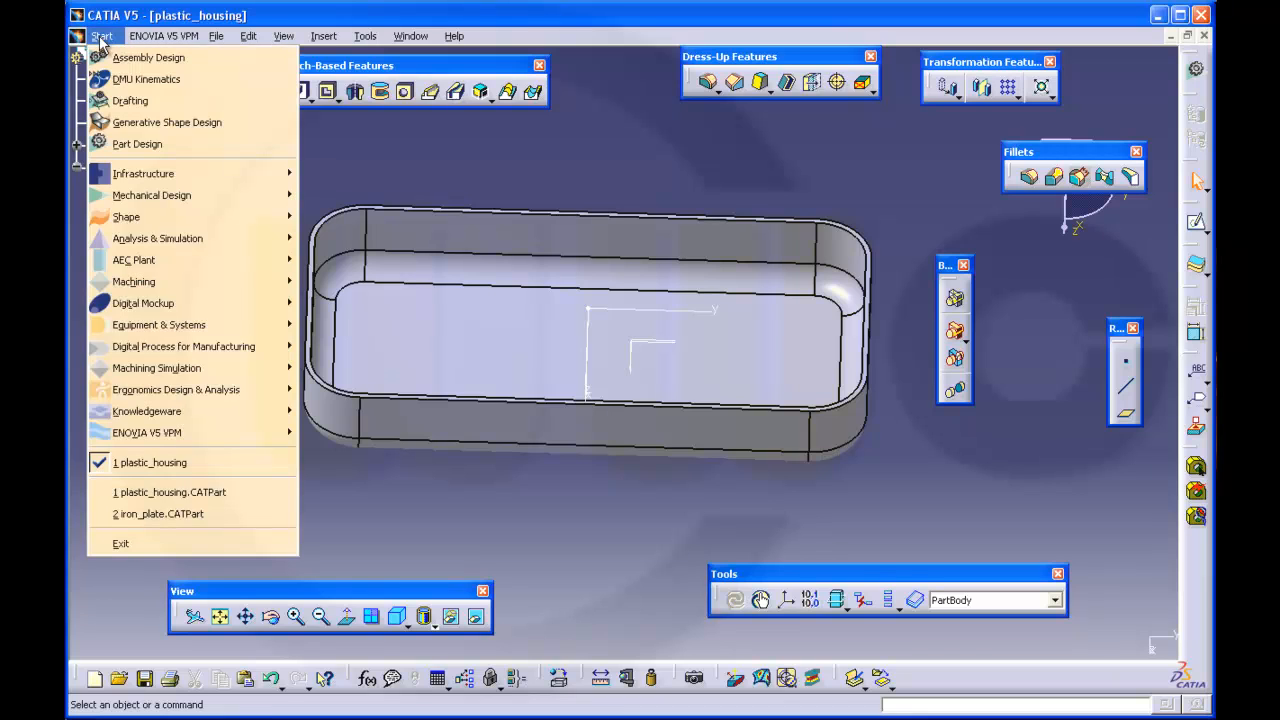
mouse_move(168, 122)
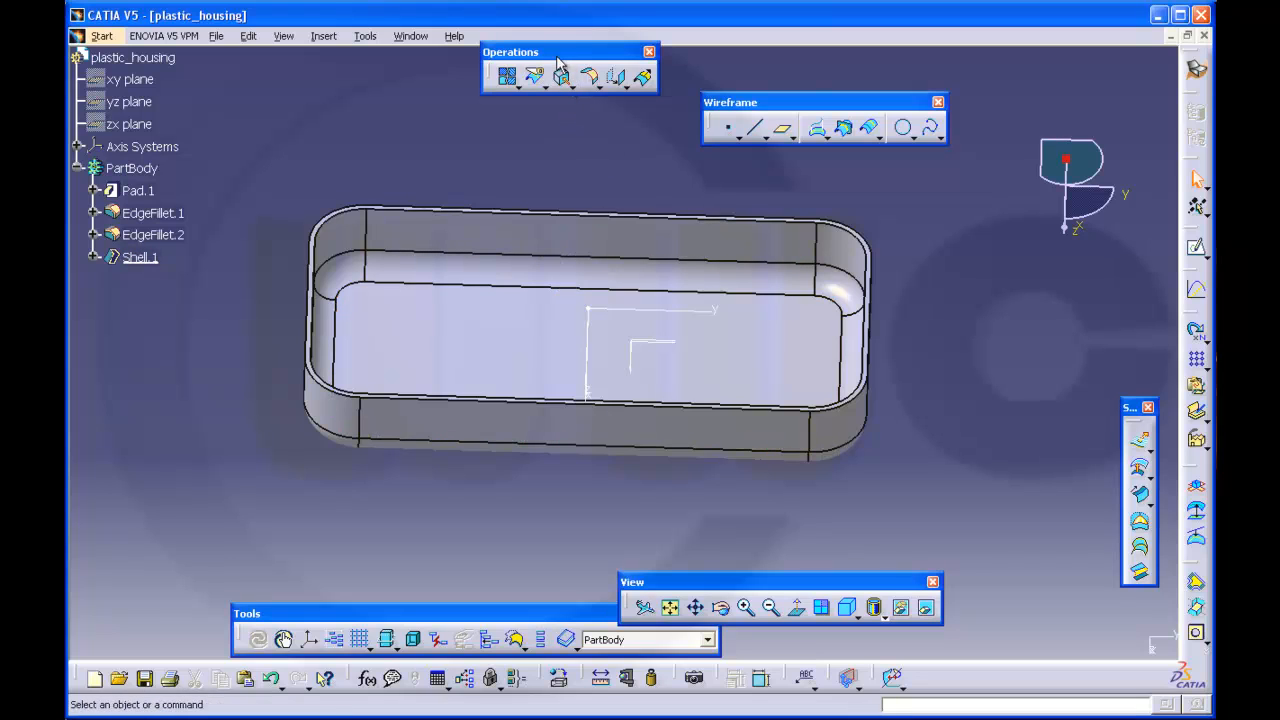
click(568, 84)
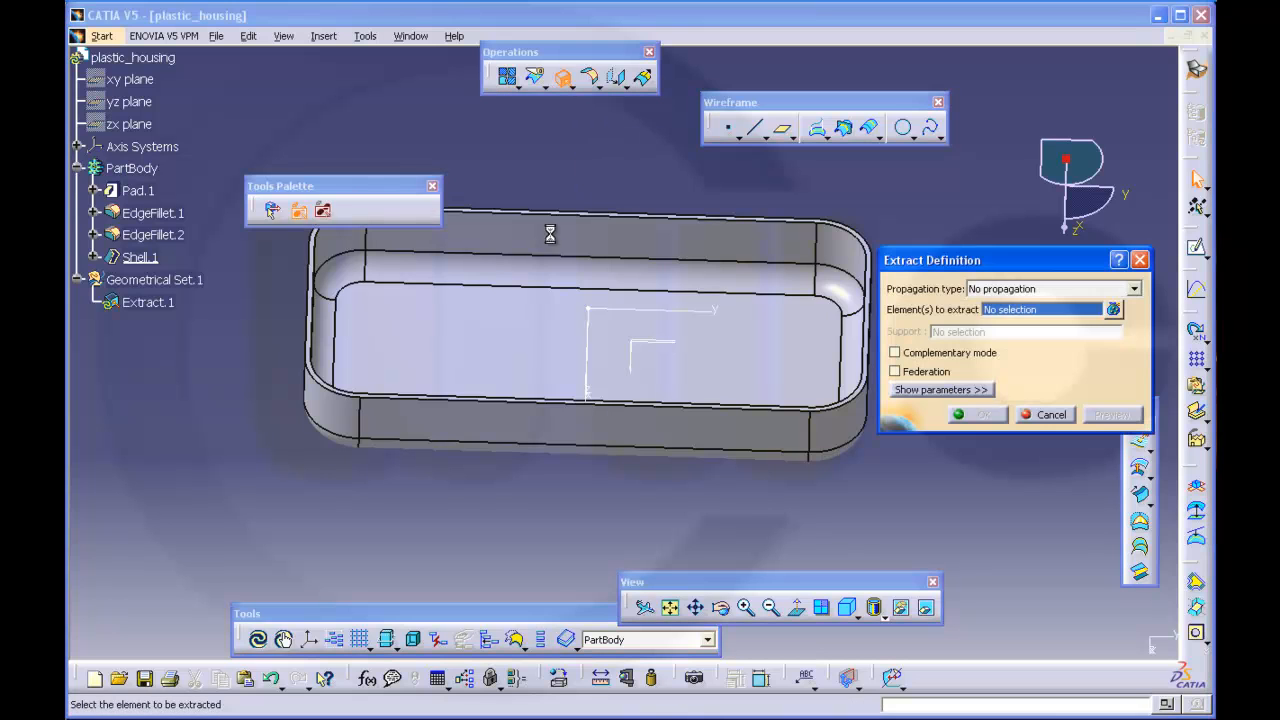
click(590, 340)
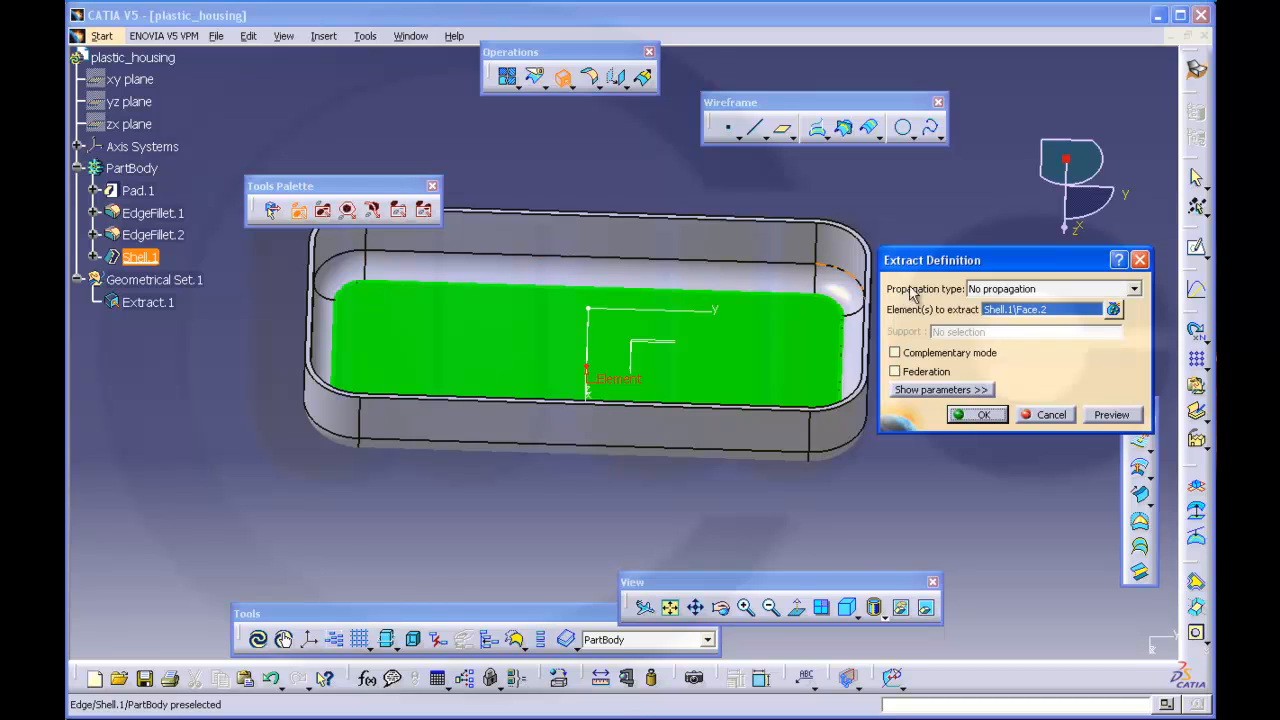
mouse_move(1040, 332)
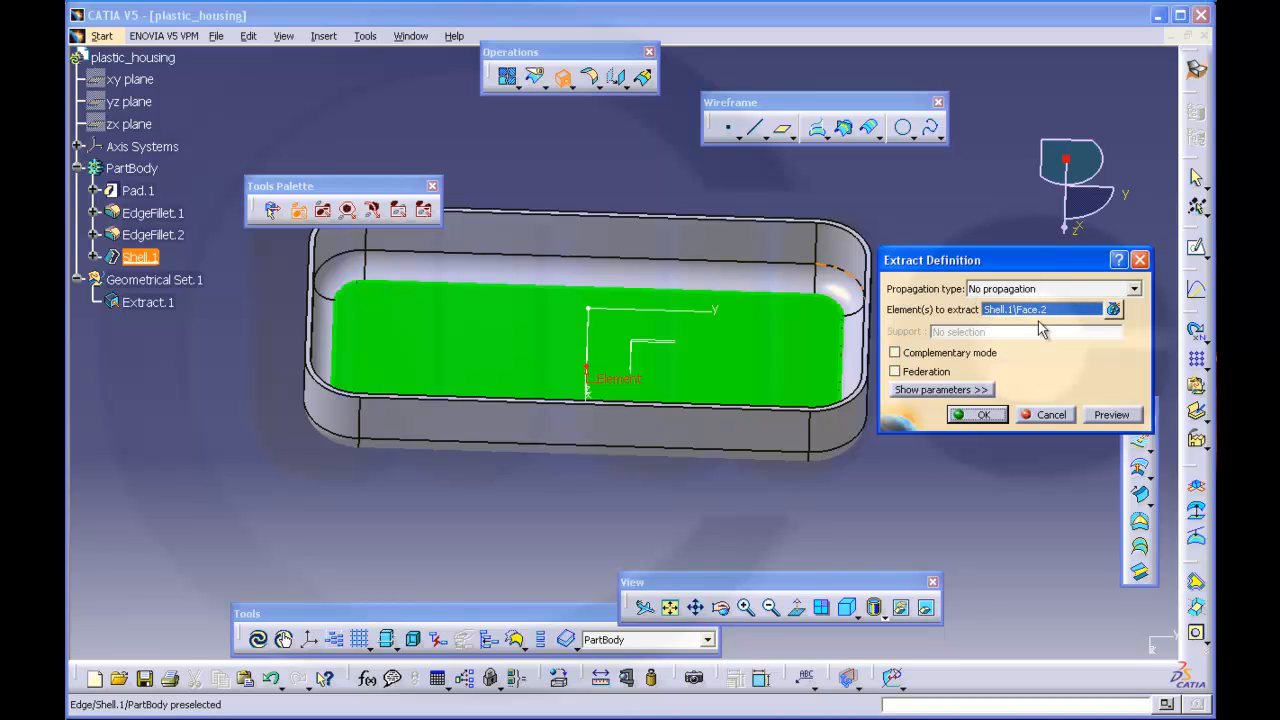
click(976, 414)
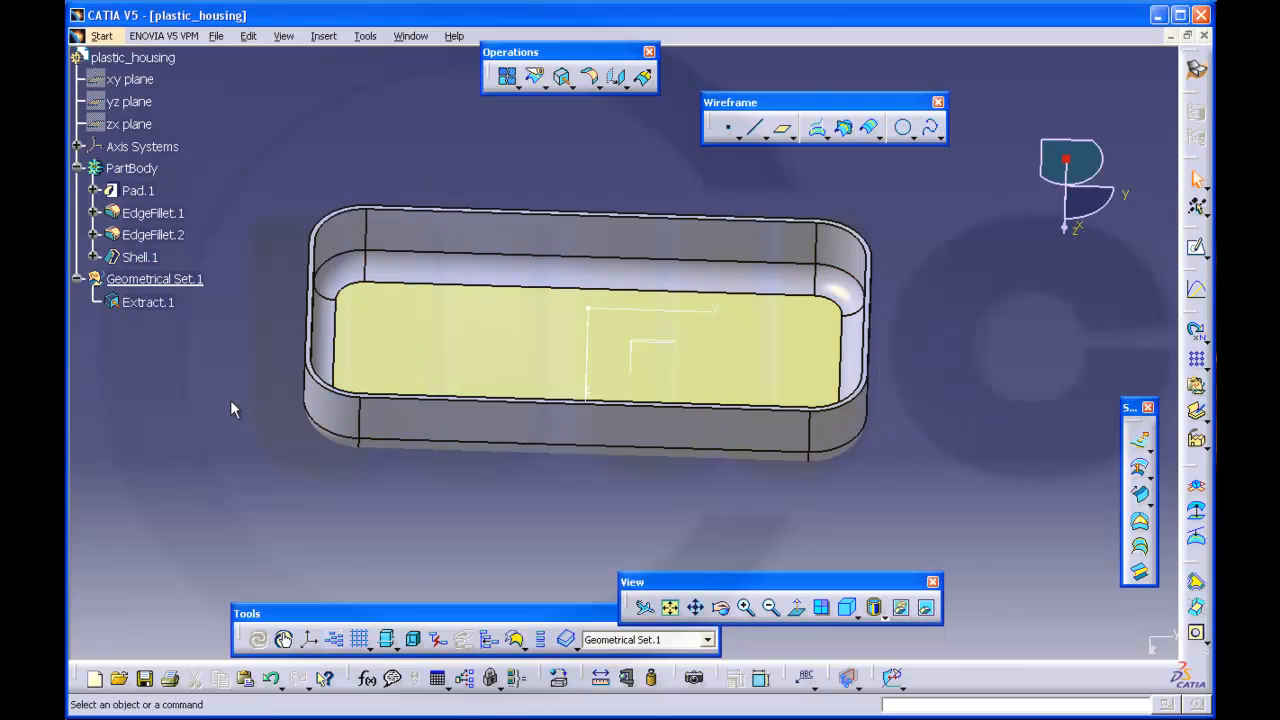
drag(236, 408, 588, 472)
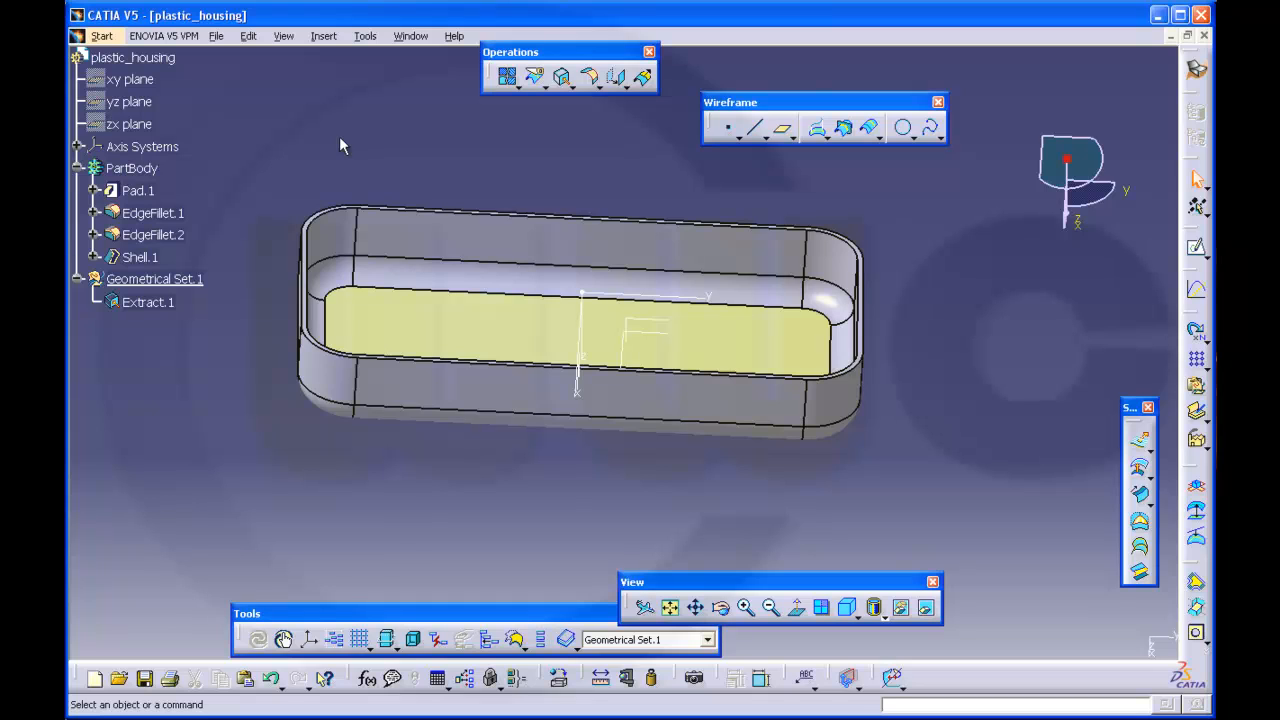
Insert a new body and rename it to dome via Properties
click(324, 36)
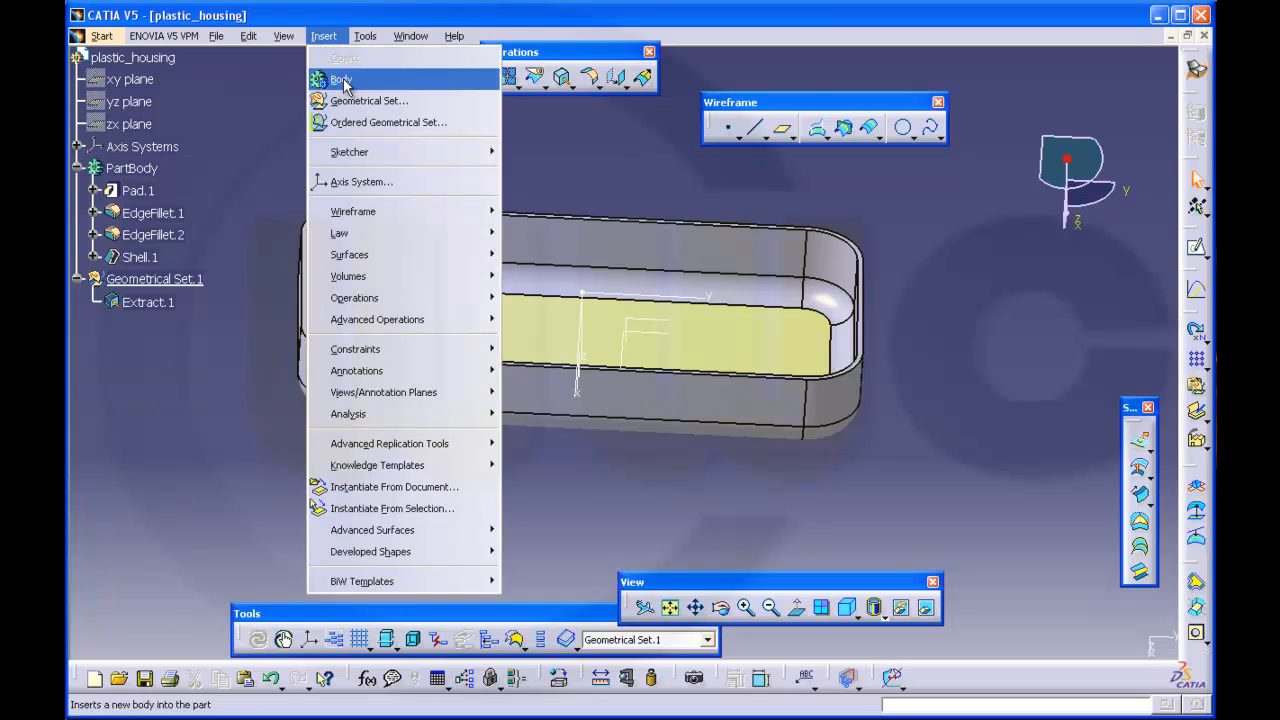
click(340, 80)
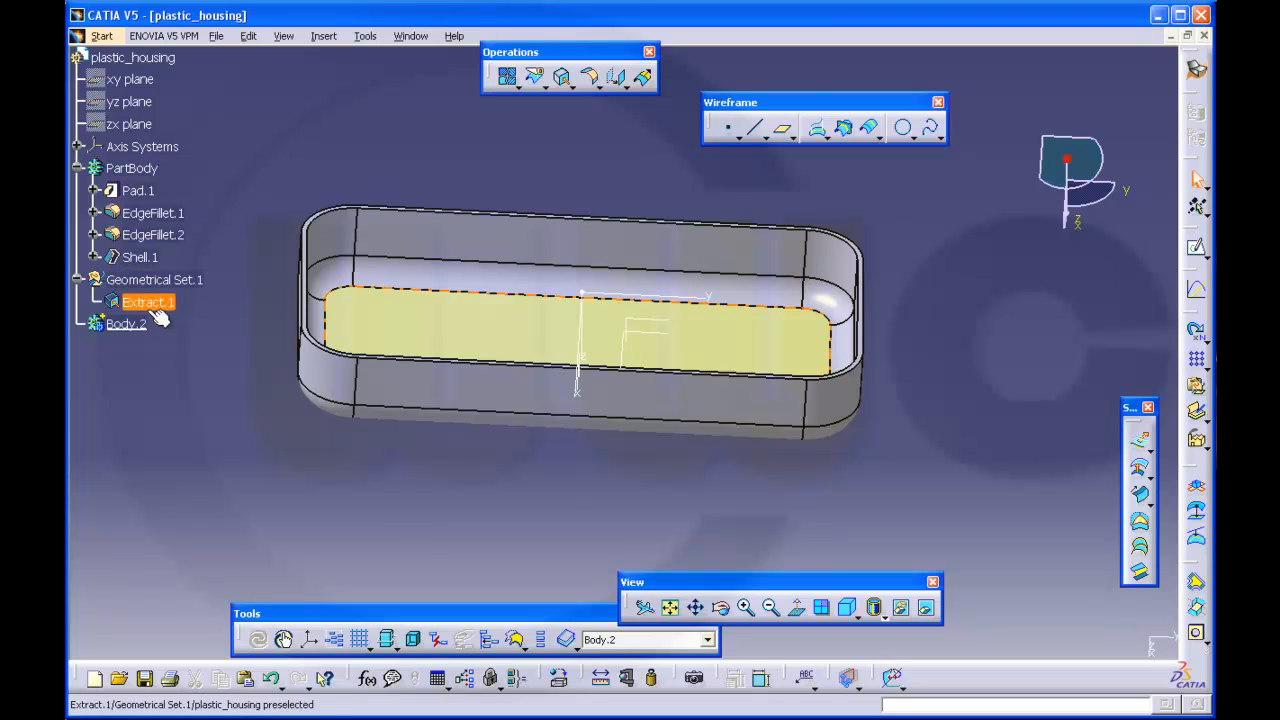
right_click(124, 324)
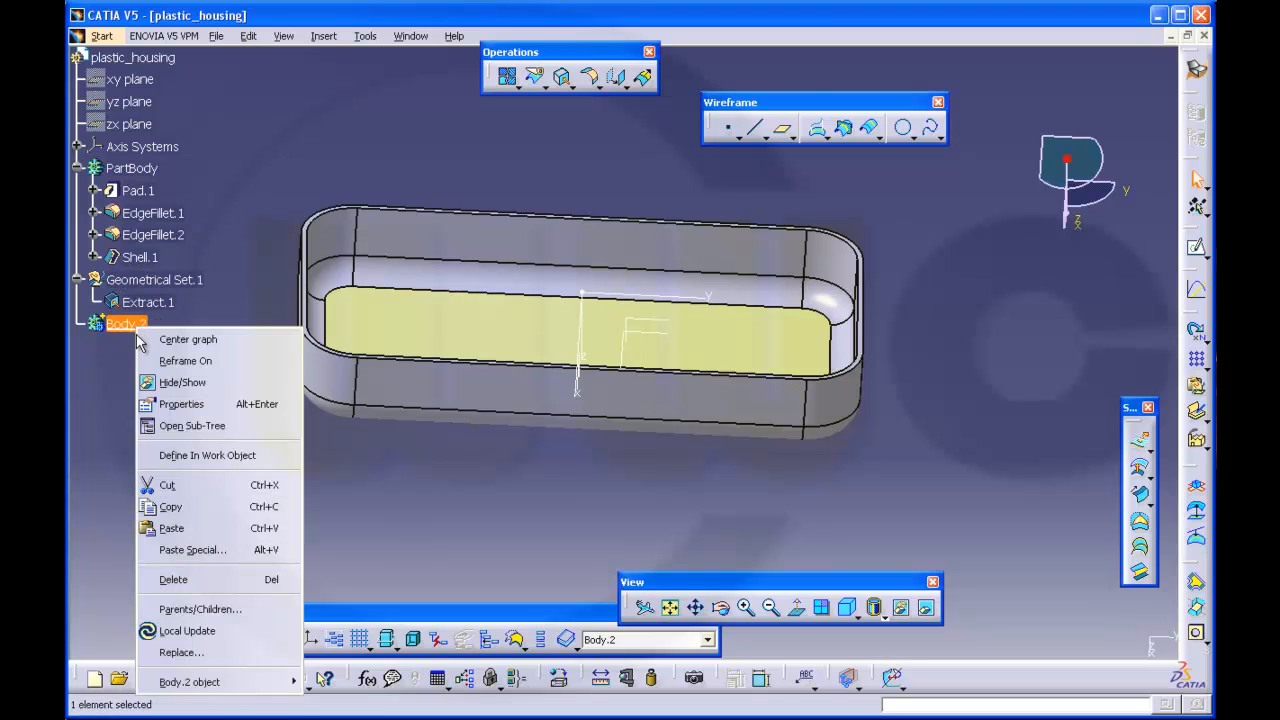
click(180, 404)
text(dome)
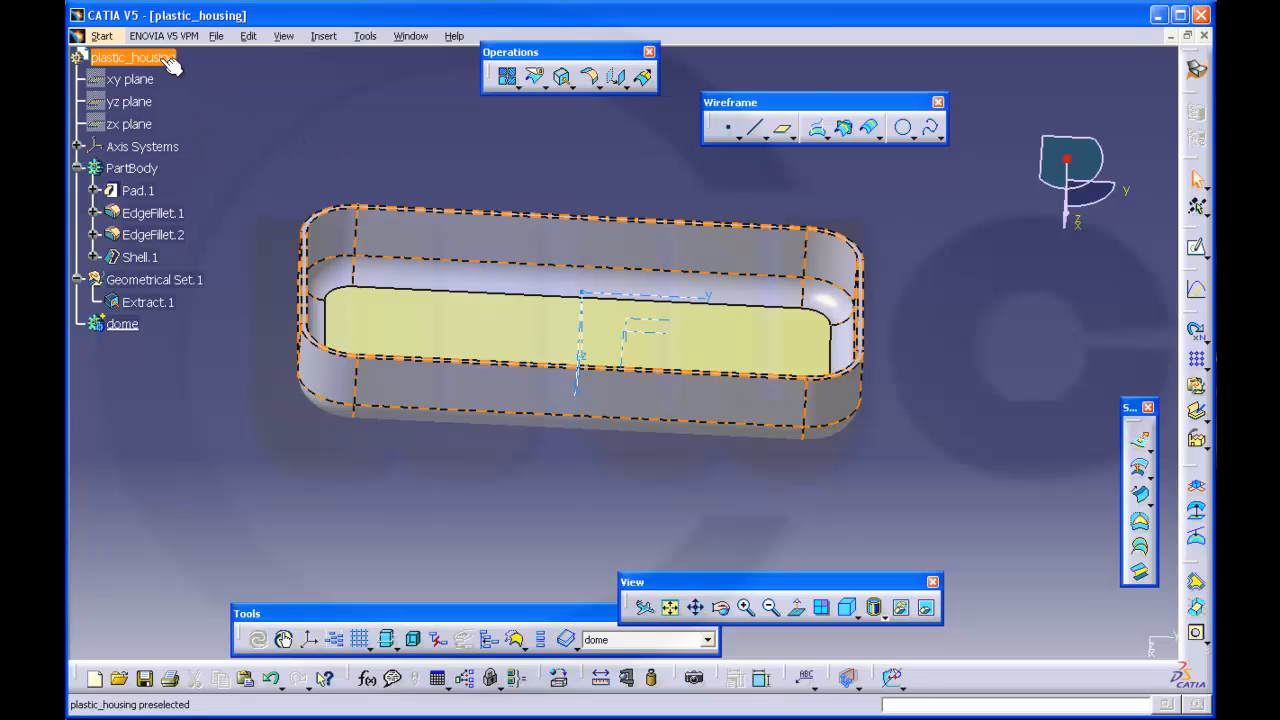
Reorder plastic_housing's children so dome sits above Geometrical Set.1
right_click(130, 56)
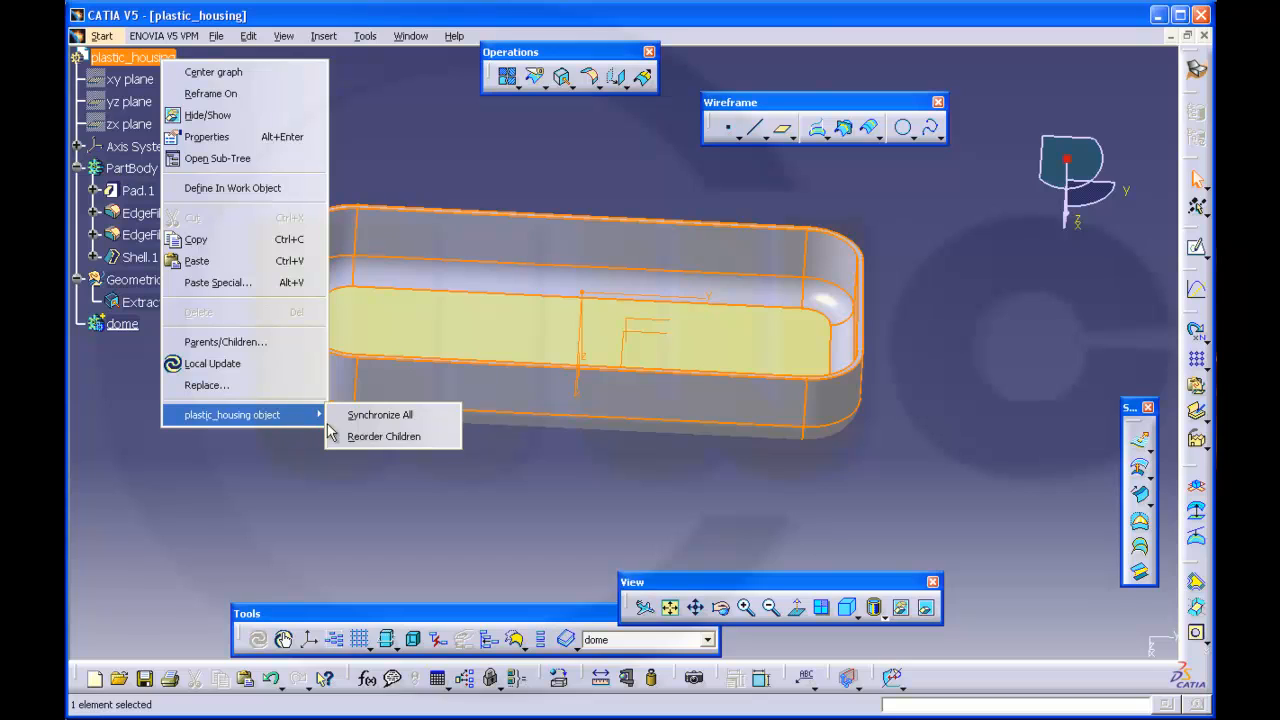
click(384, 436)
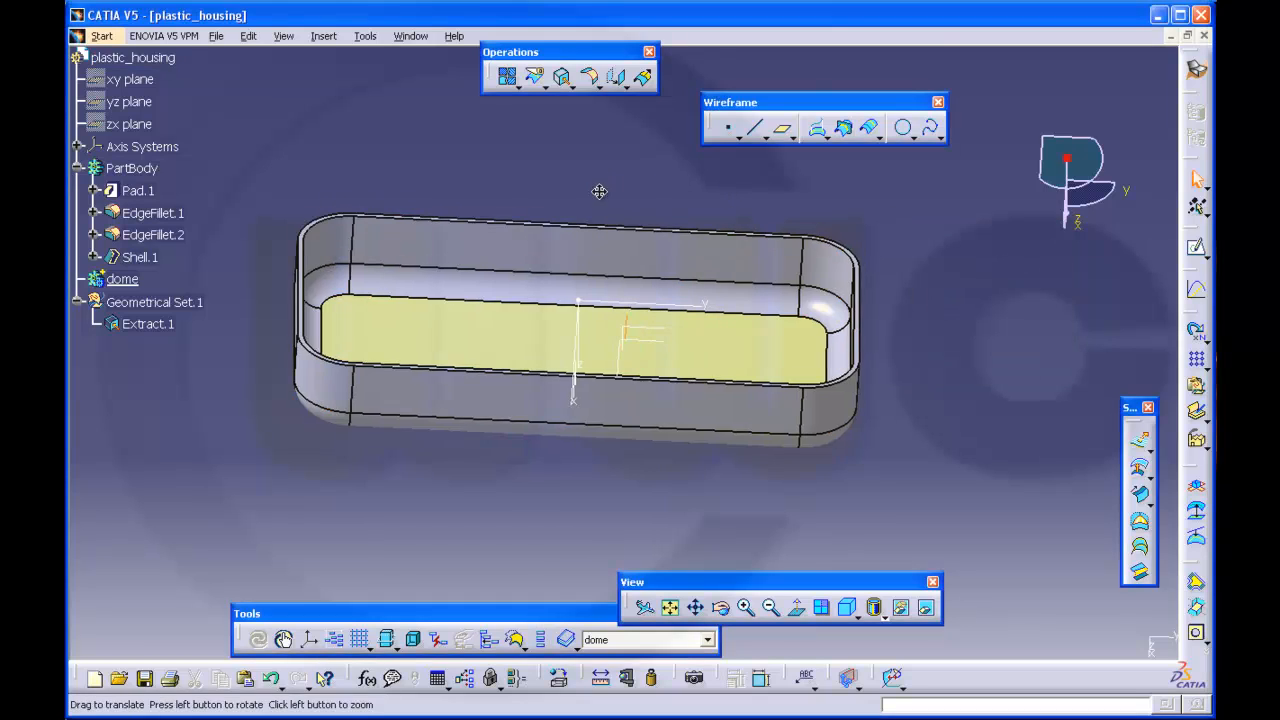
click(122, 280)
text(1)
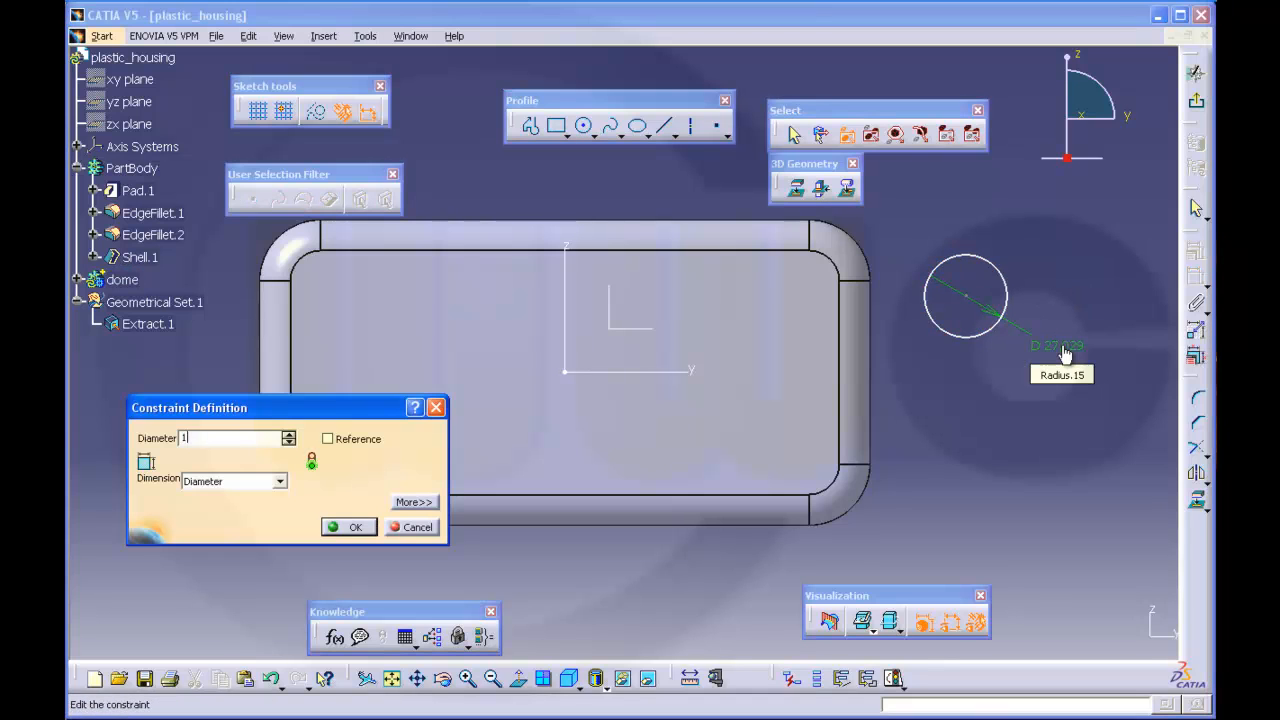
Set the circle's diameter and dimension its distance from the housing edge
click(356, 528)
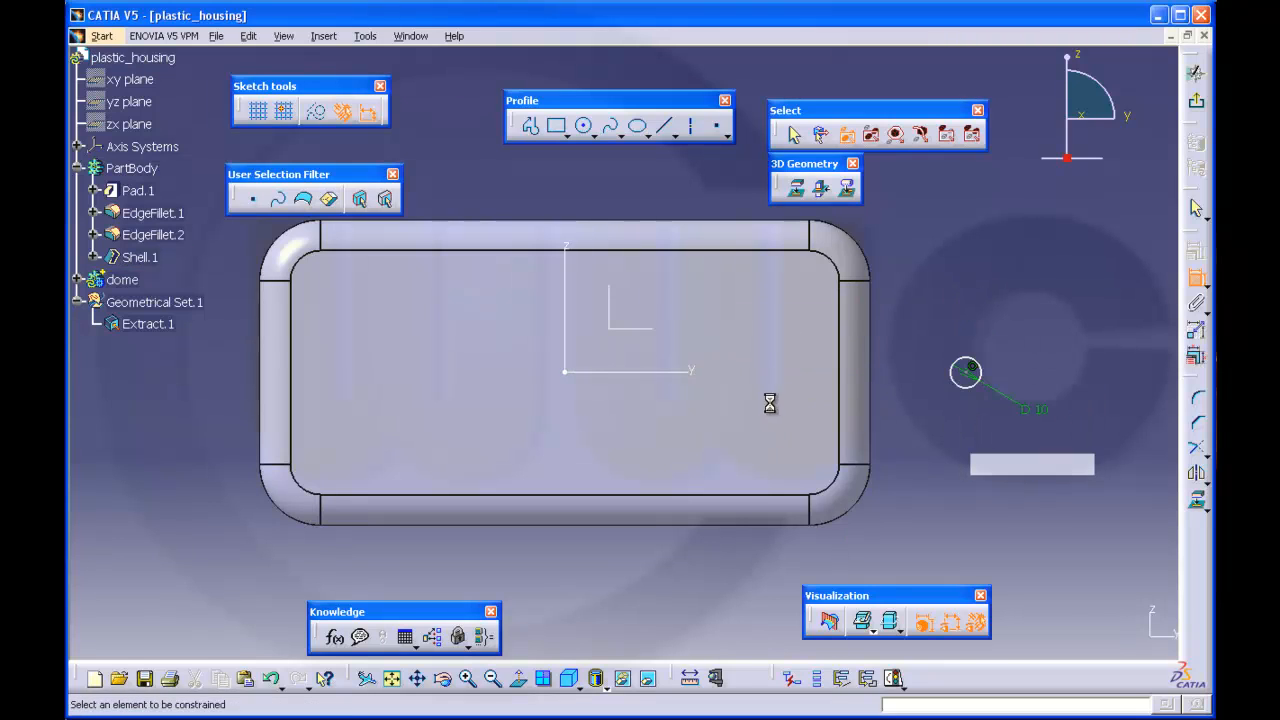
click(122, 280)
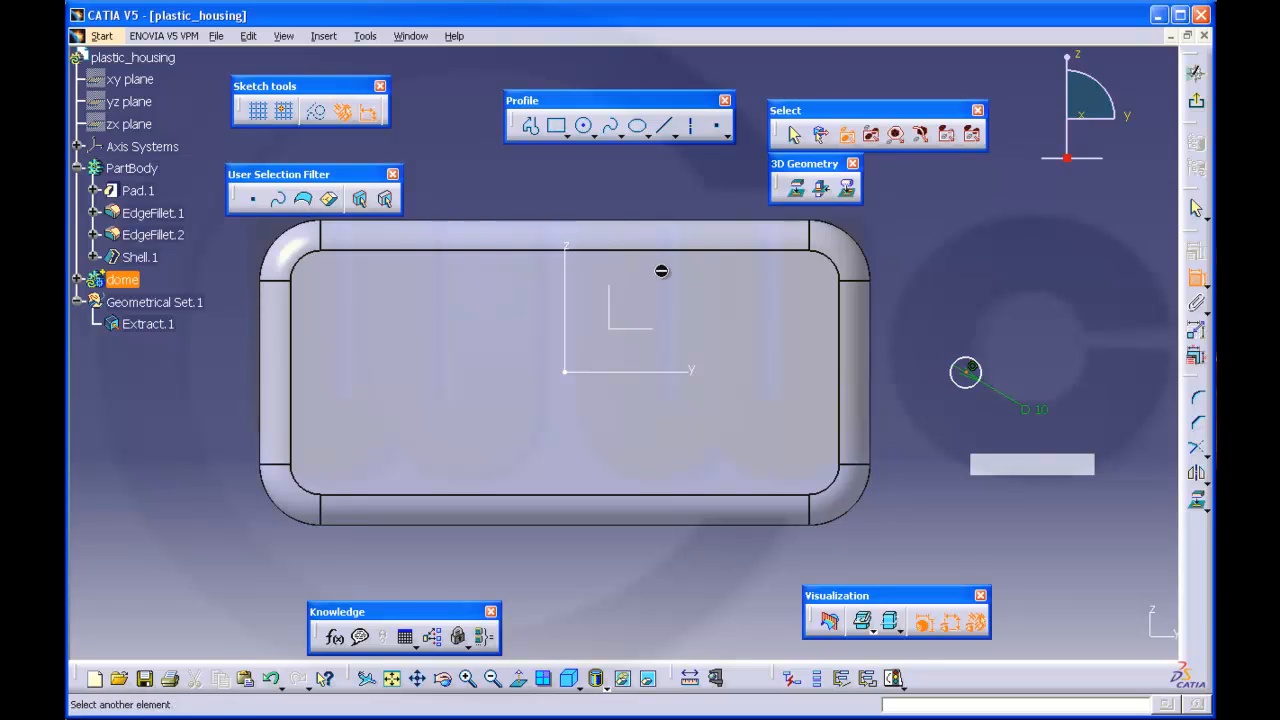
right_click(964, 372)
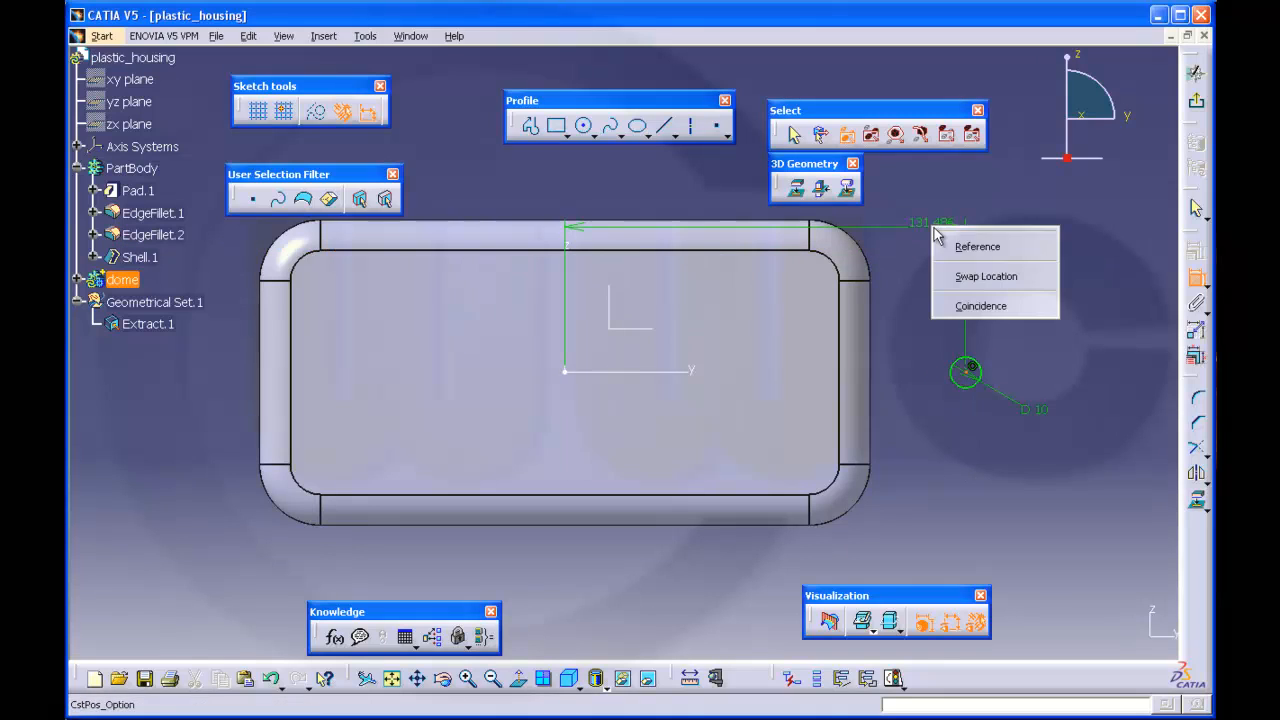
click(980, 304)
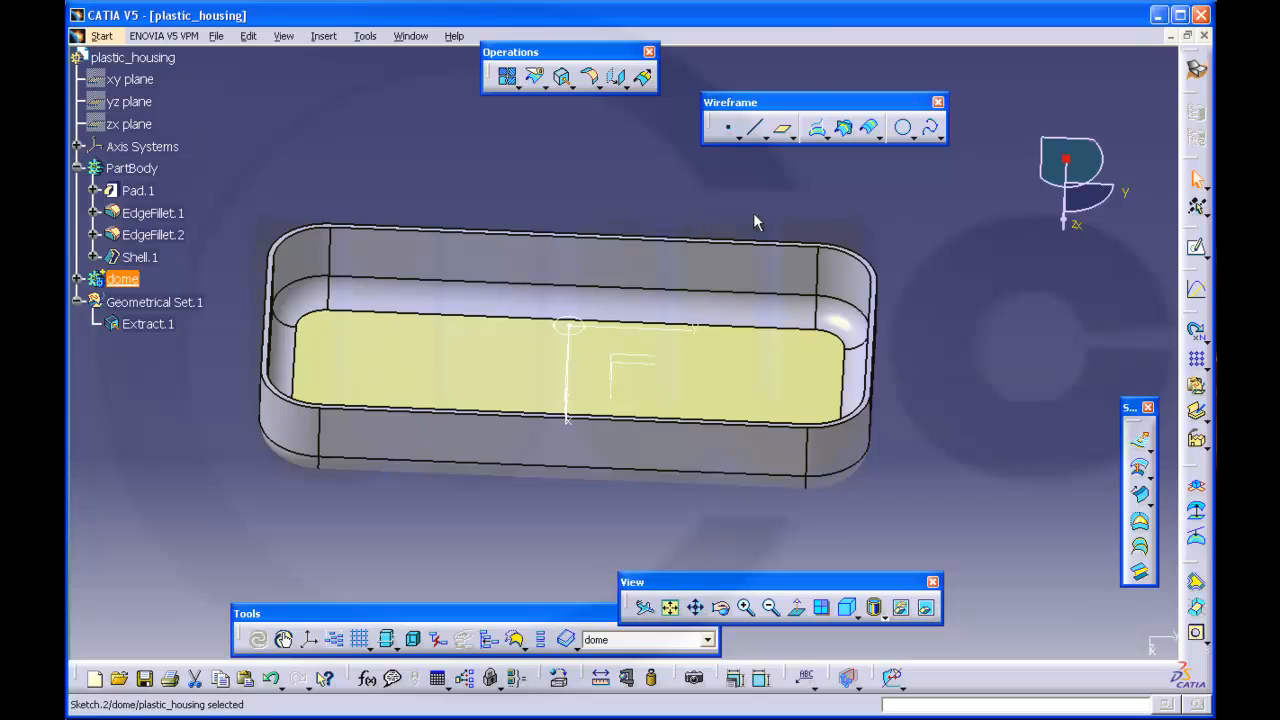
mouse_move(132, 56)
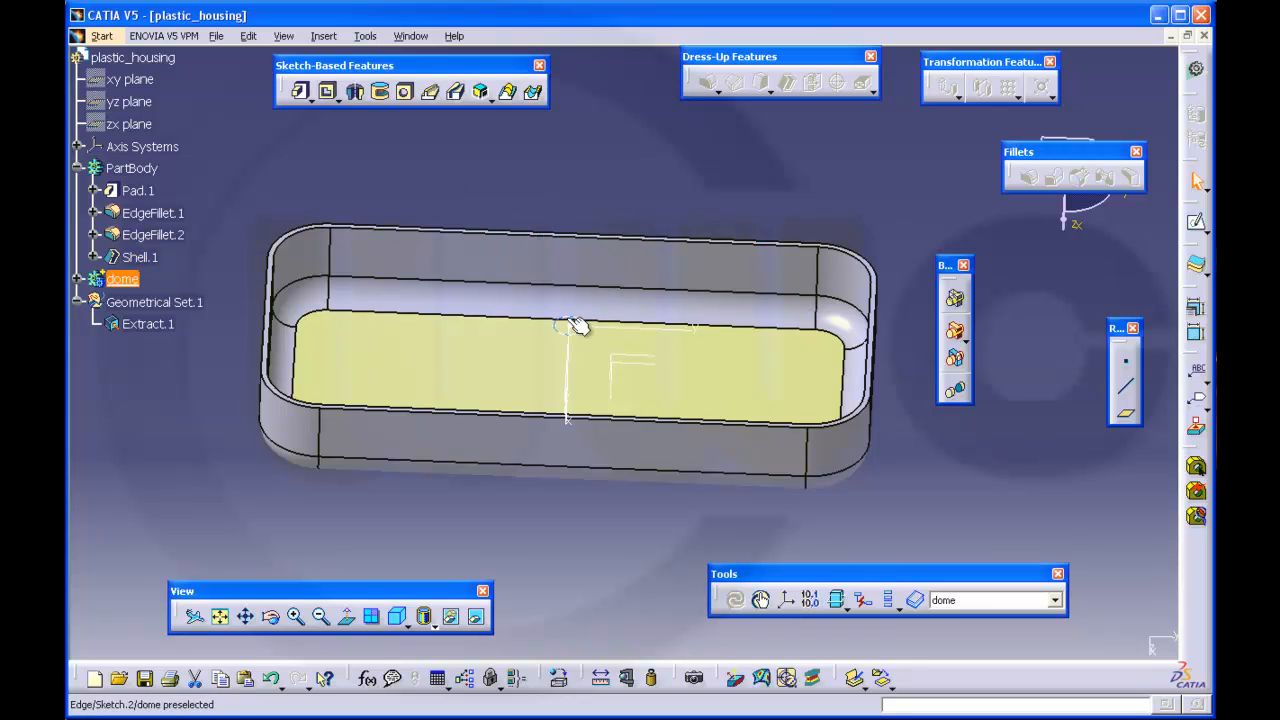
Pad Sketch.2 up to surface Extract.1, forming a cylindrical boss inside the housing
click(568, 328)
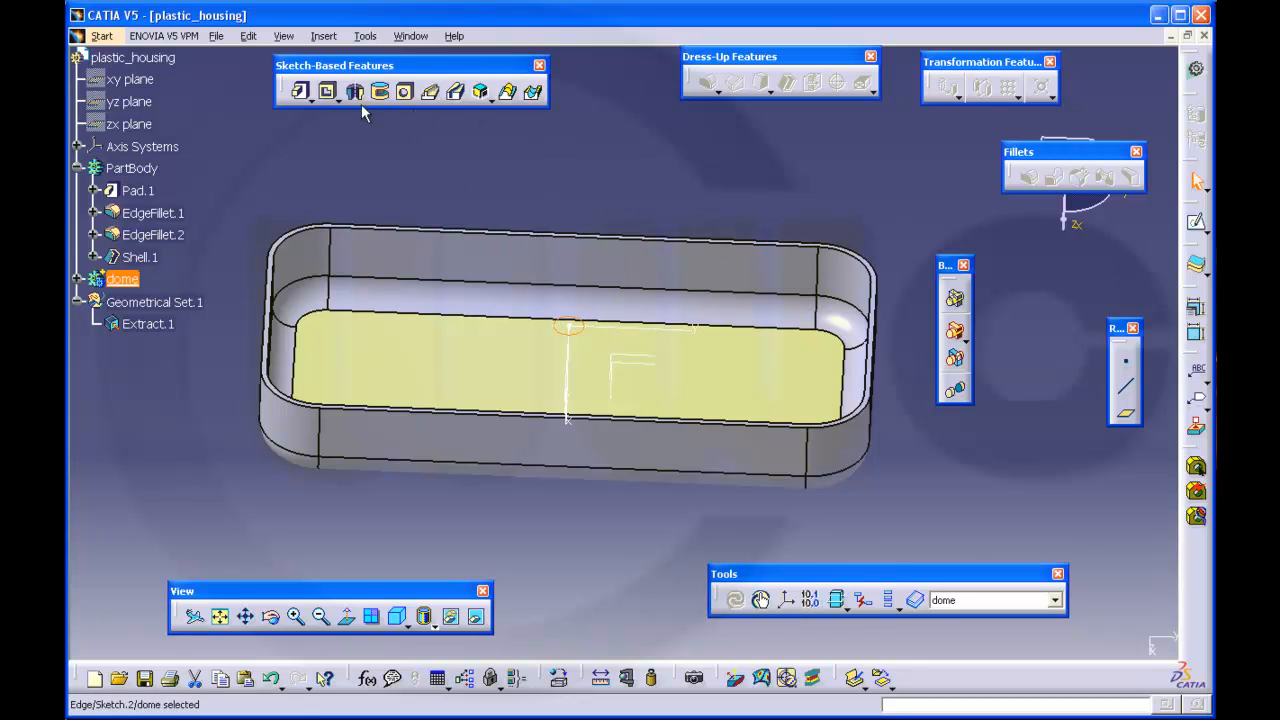
click(300, 92)
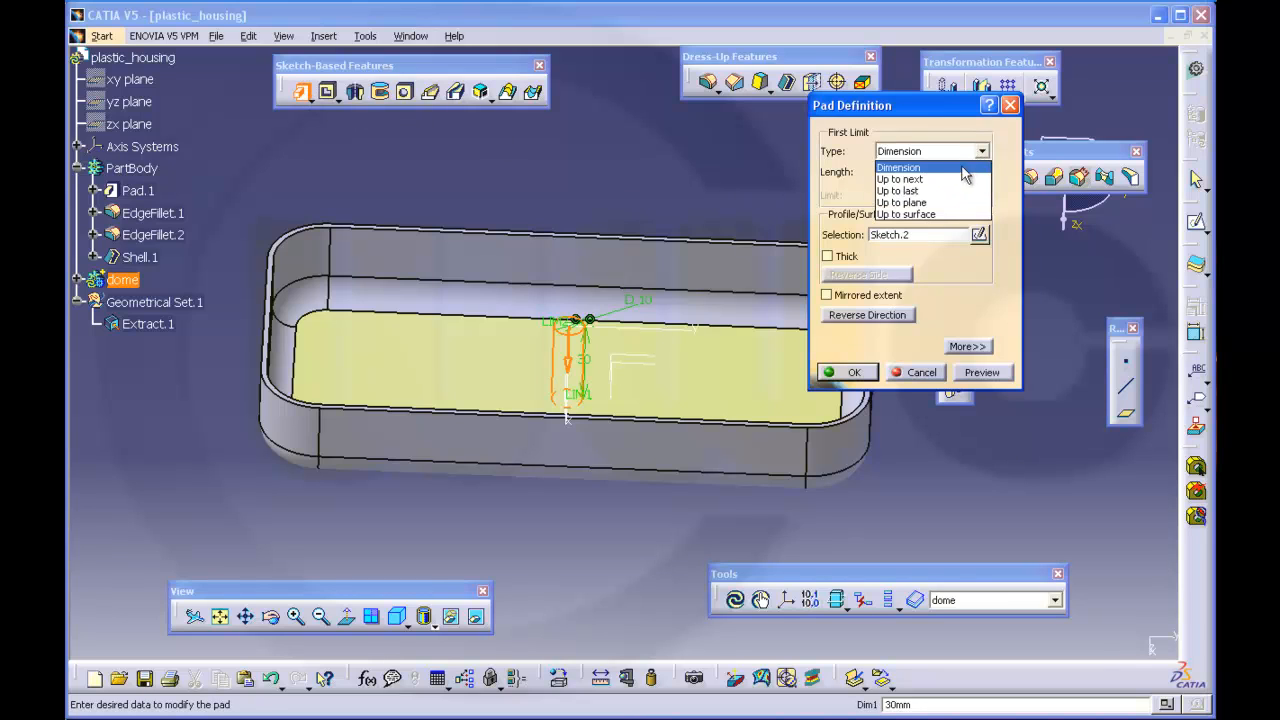
click(904, 214)
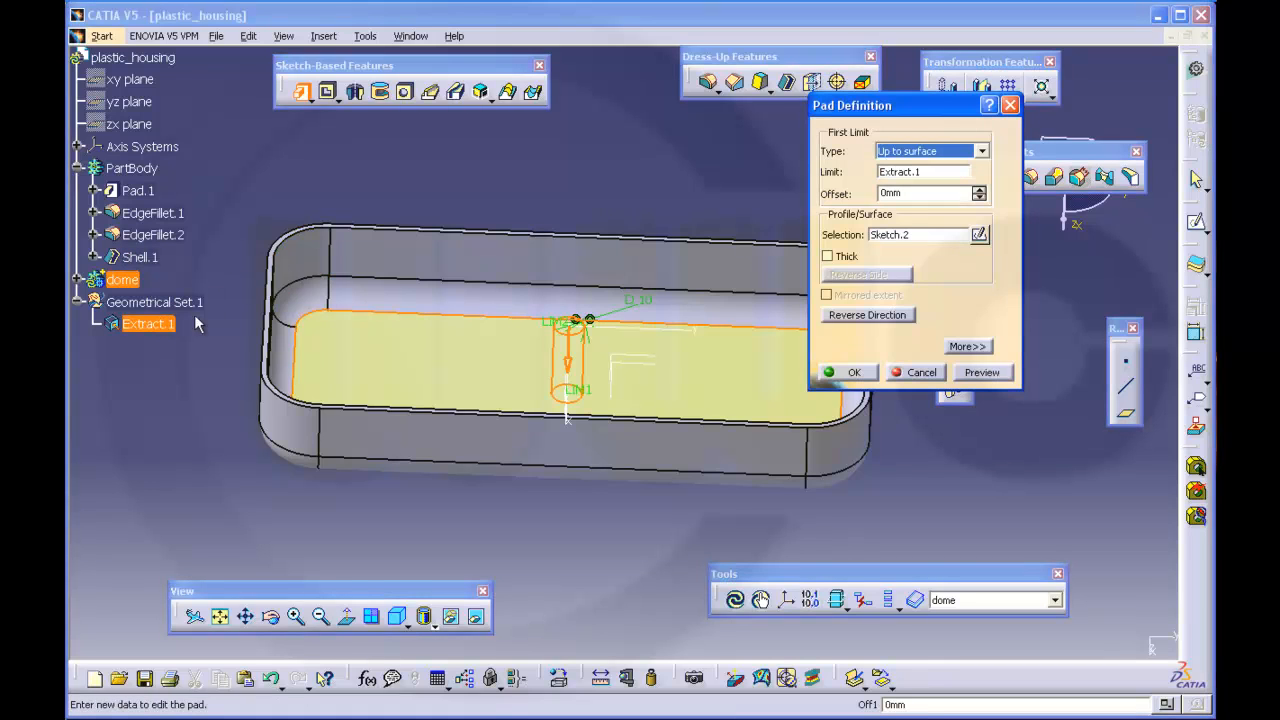
click(854, 372)
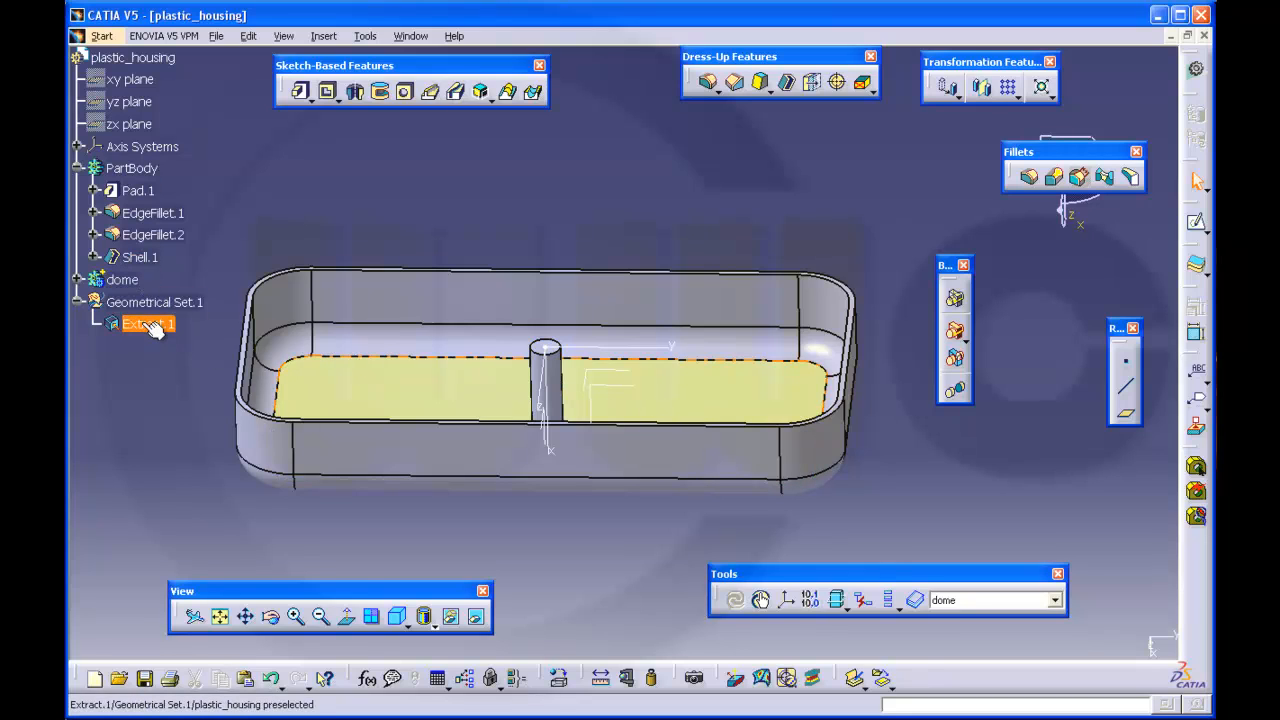
click(148, 324)
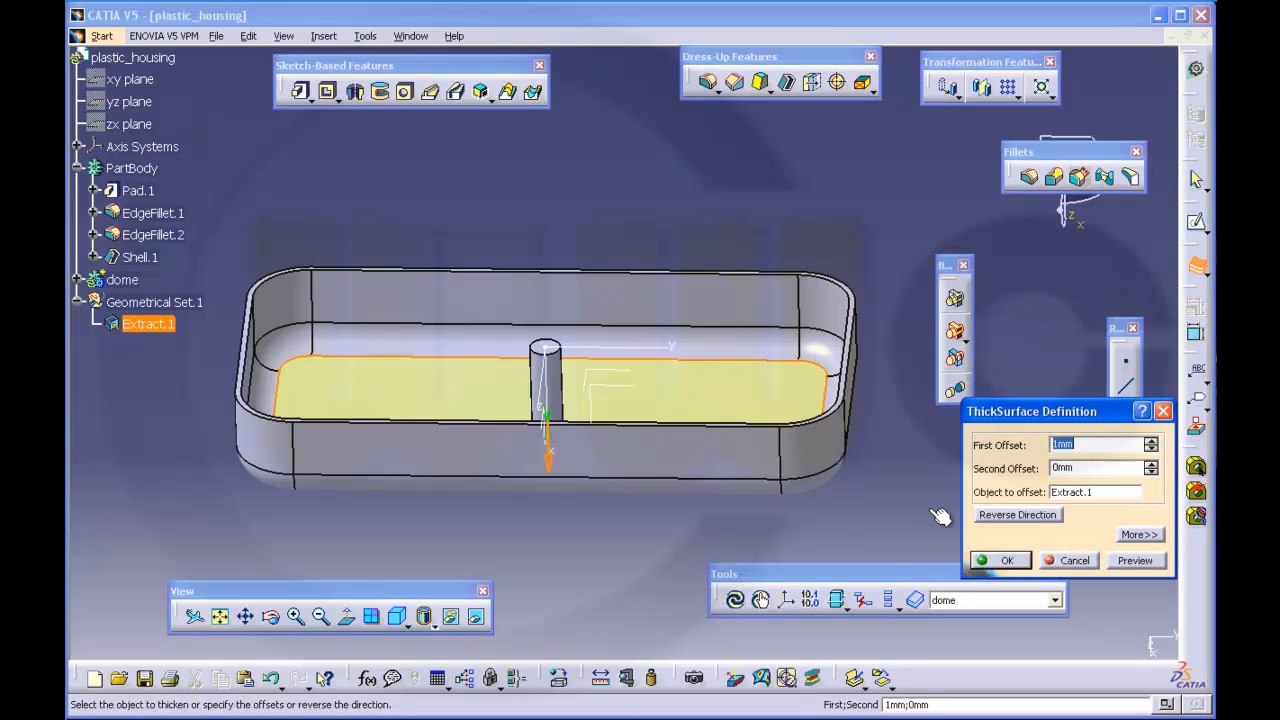
Thicken Extract.1 into a thin solid floor slab with Thick Surface
click(1008, 560)
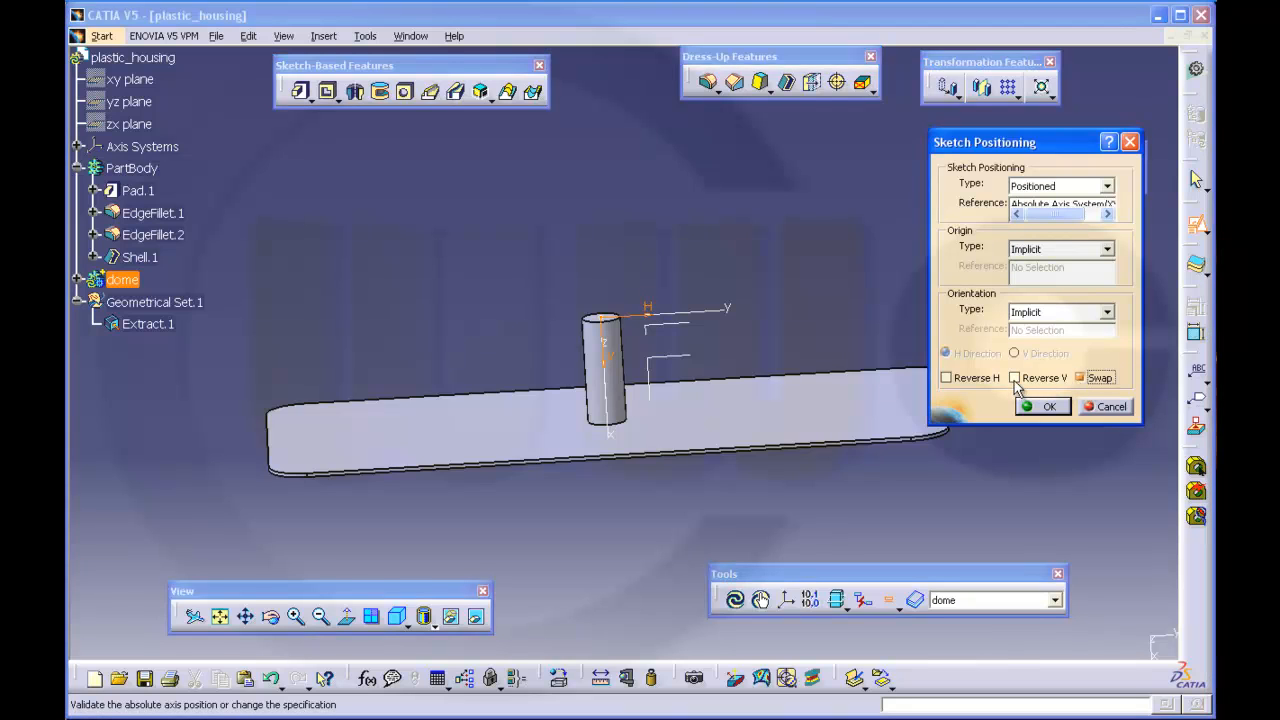
Confirm the positioned side sketch plane and set the arc's length dimension
click(1048, 406)
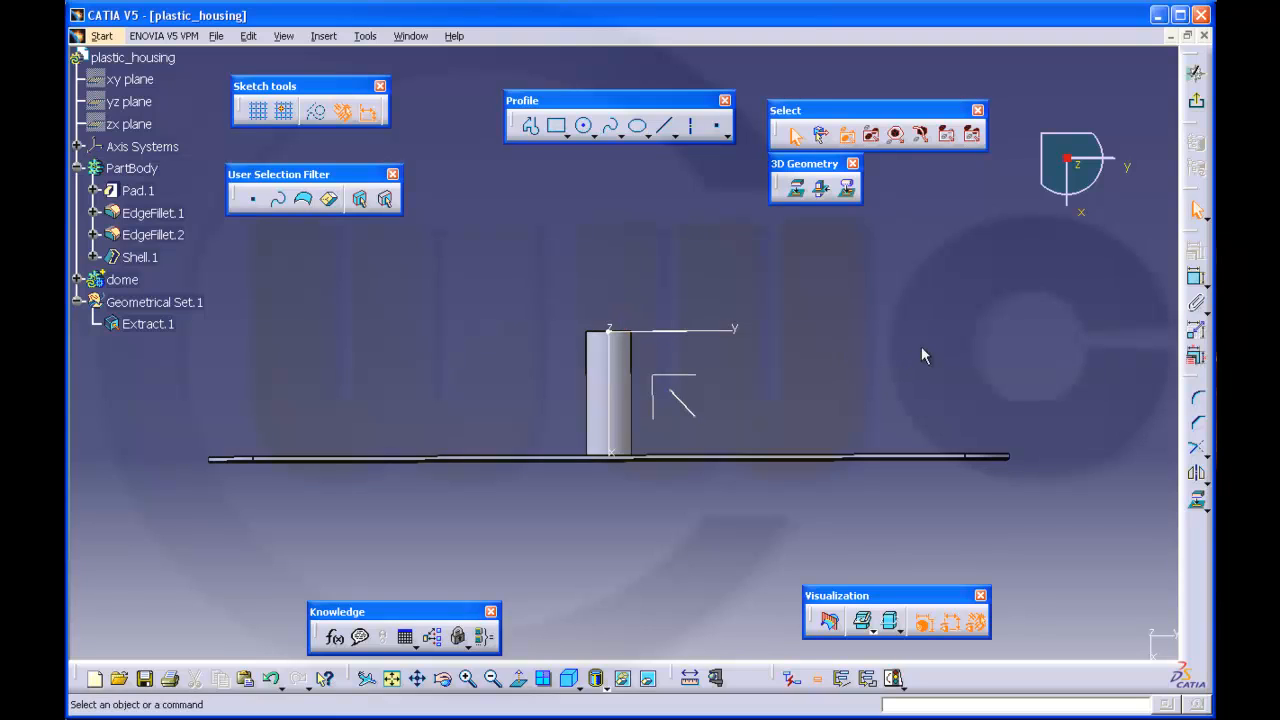
mouse_move(1180, 298)
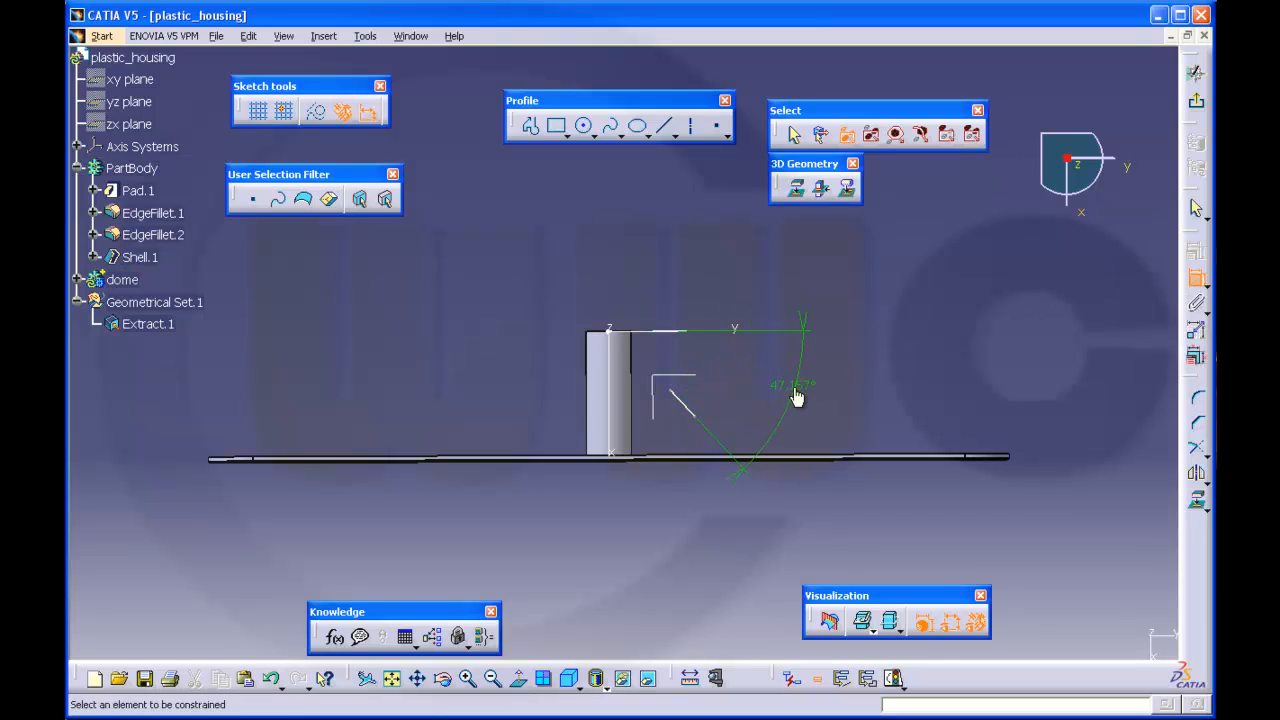
double_click(792, 384)
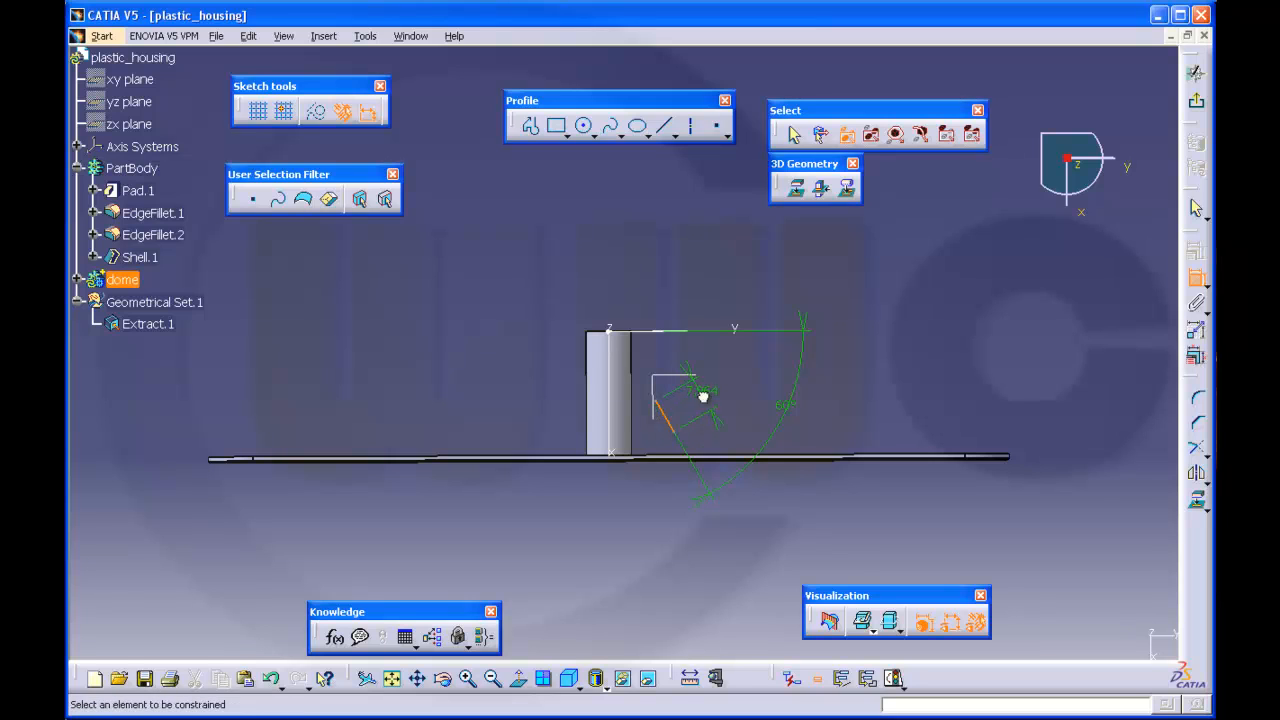
double_click(704, 398)
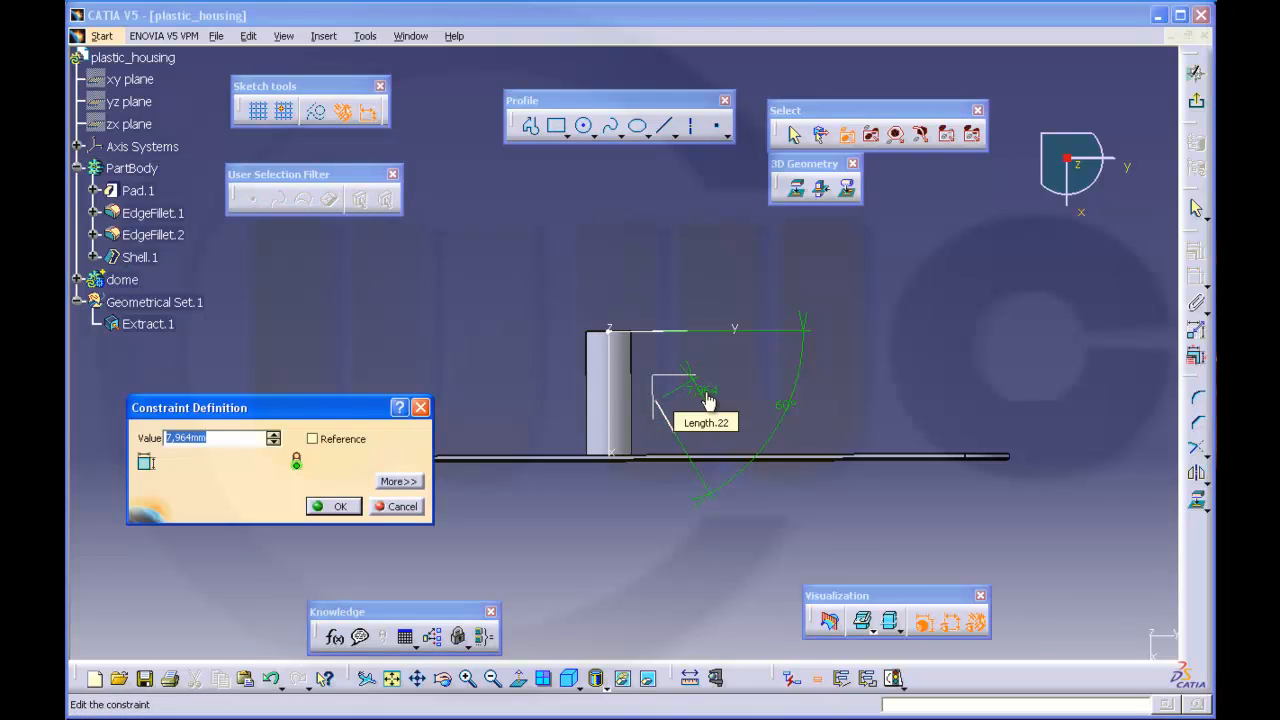
click(332, 506)
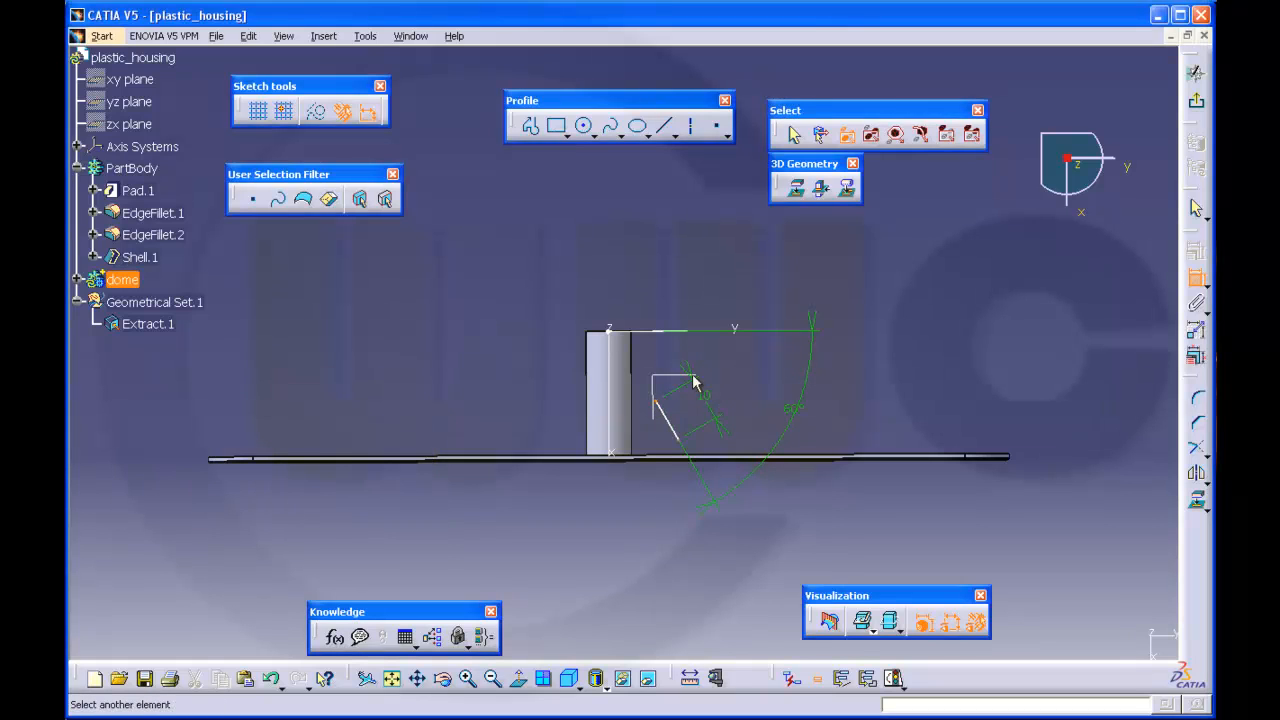
mouse_move(752, 330)
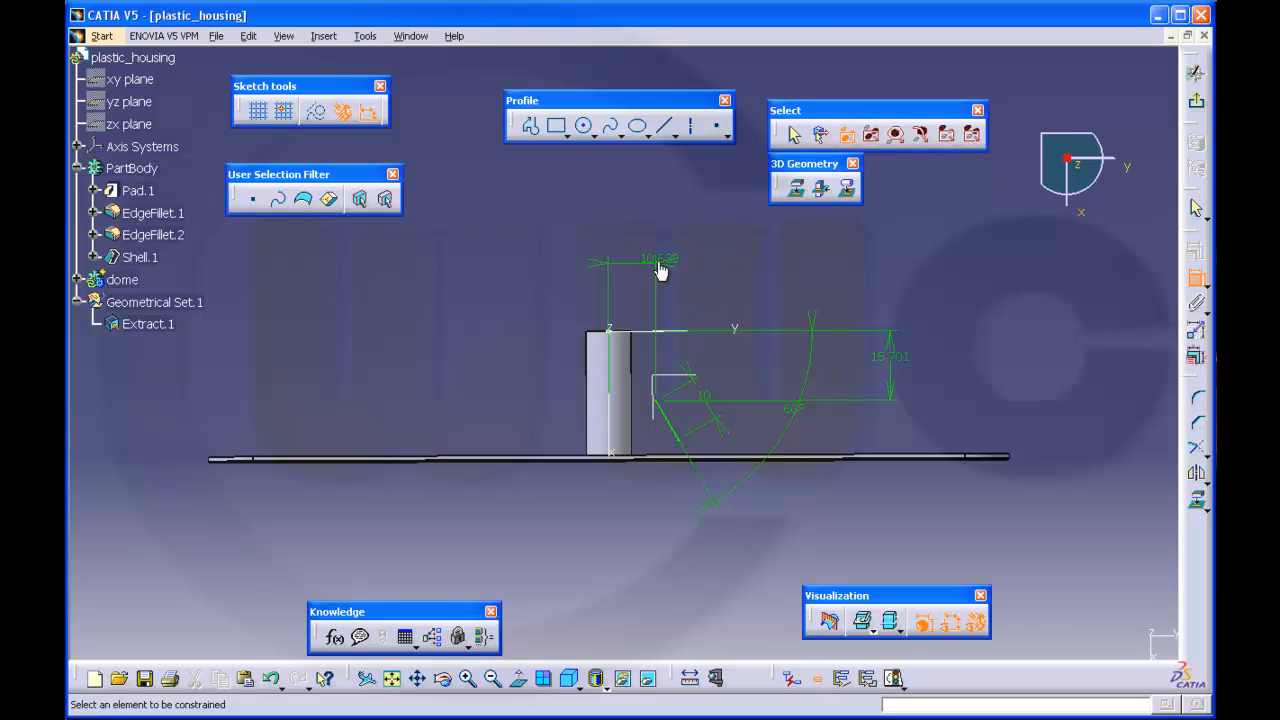
Set the arc profile's horizontal and vertical position dimensions
double_click(658, 260)
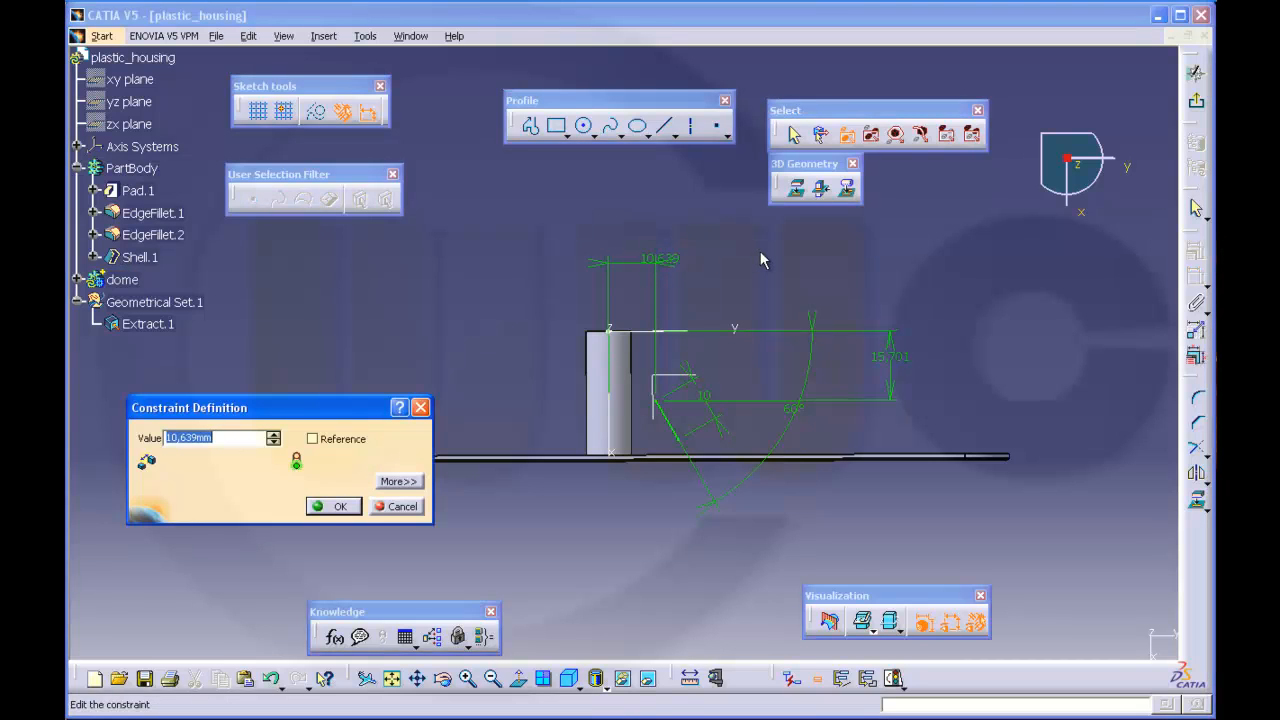
click(340, 504)
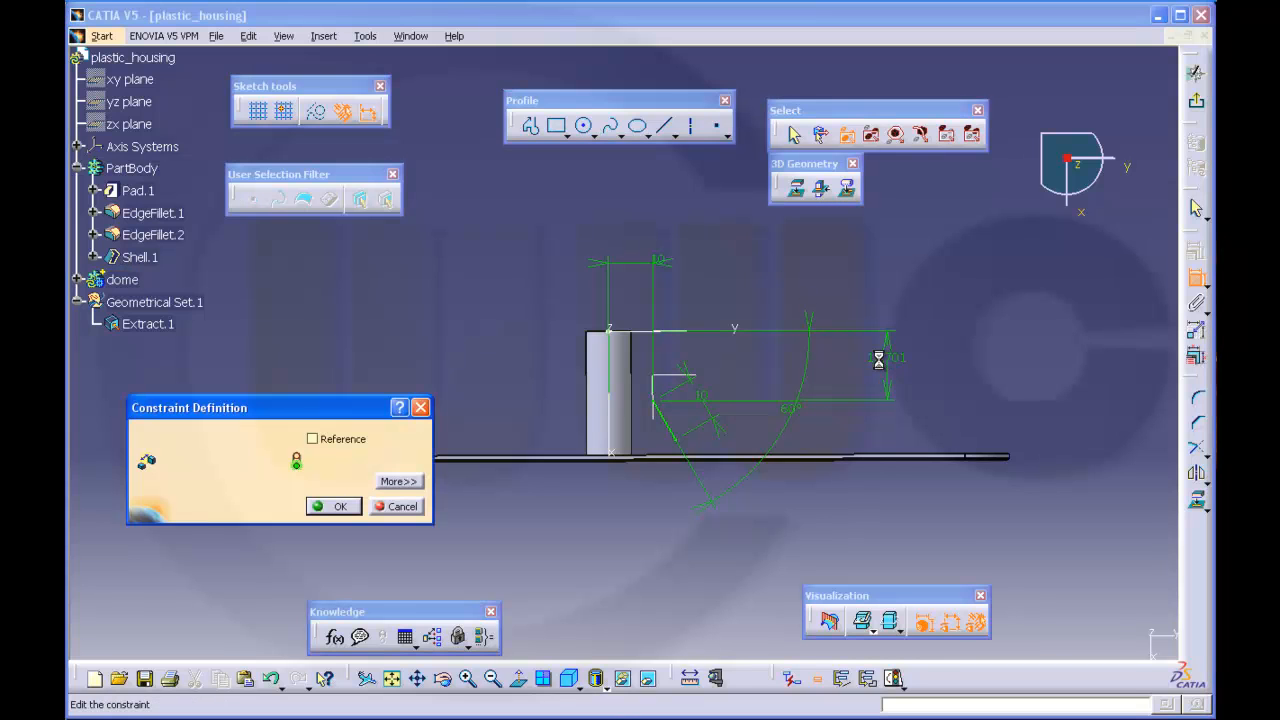
click(334, 506)
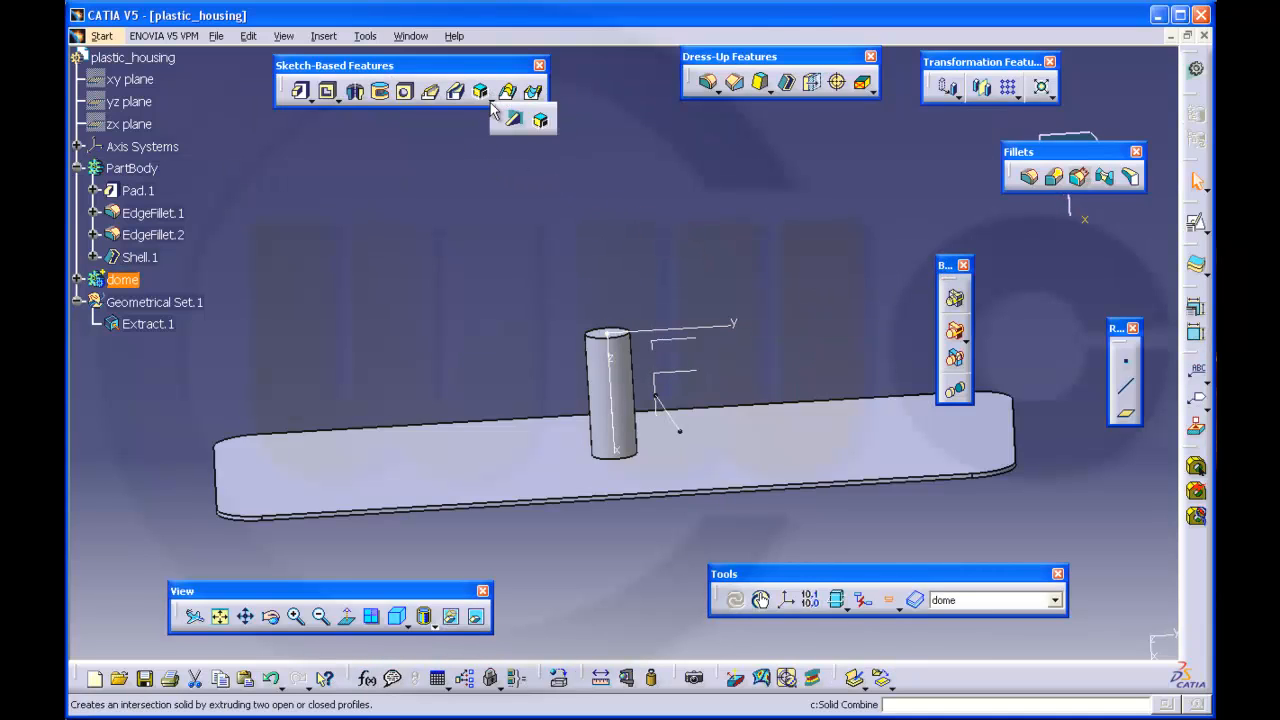
Confirm the stiffener rib joining the boss to the floor and reveal it in the dome body
click(482, 92)
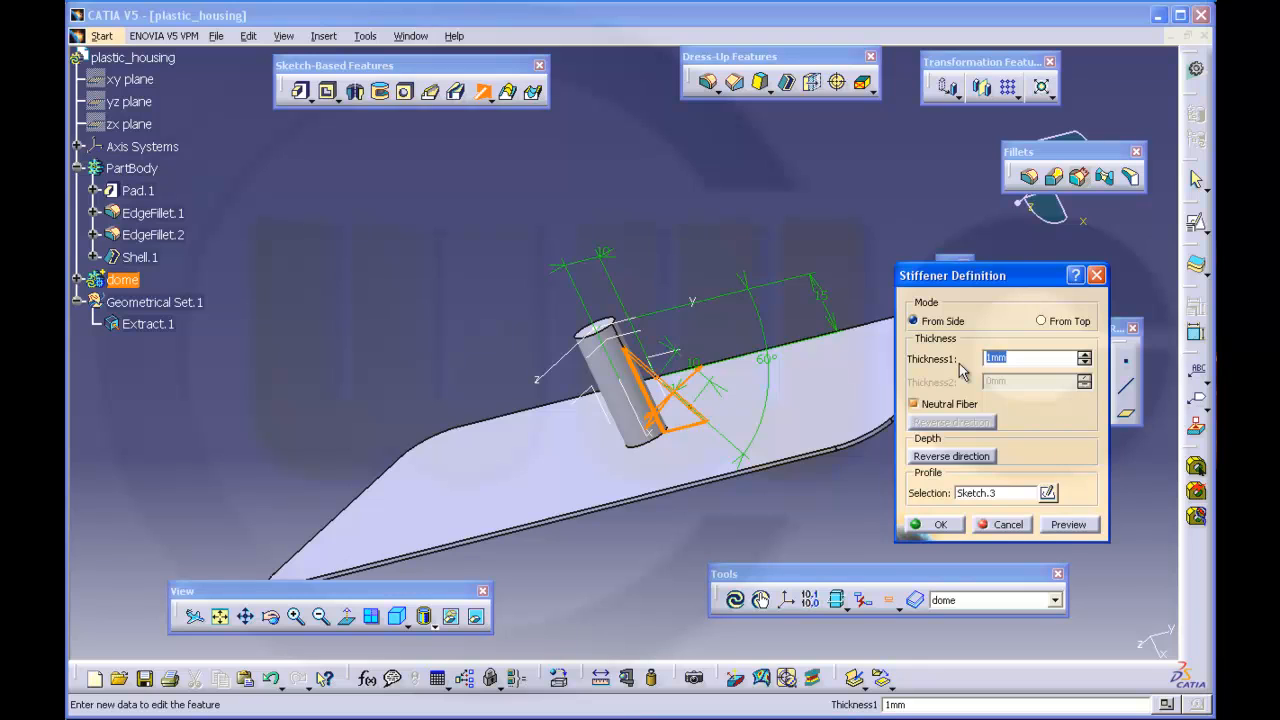
click(940, 524)
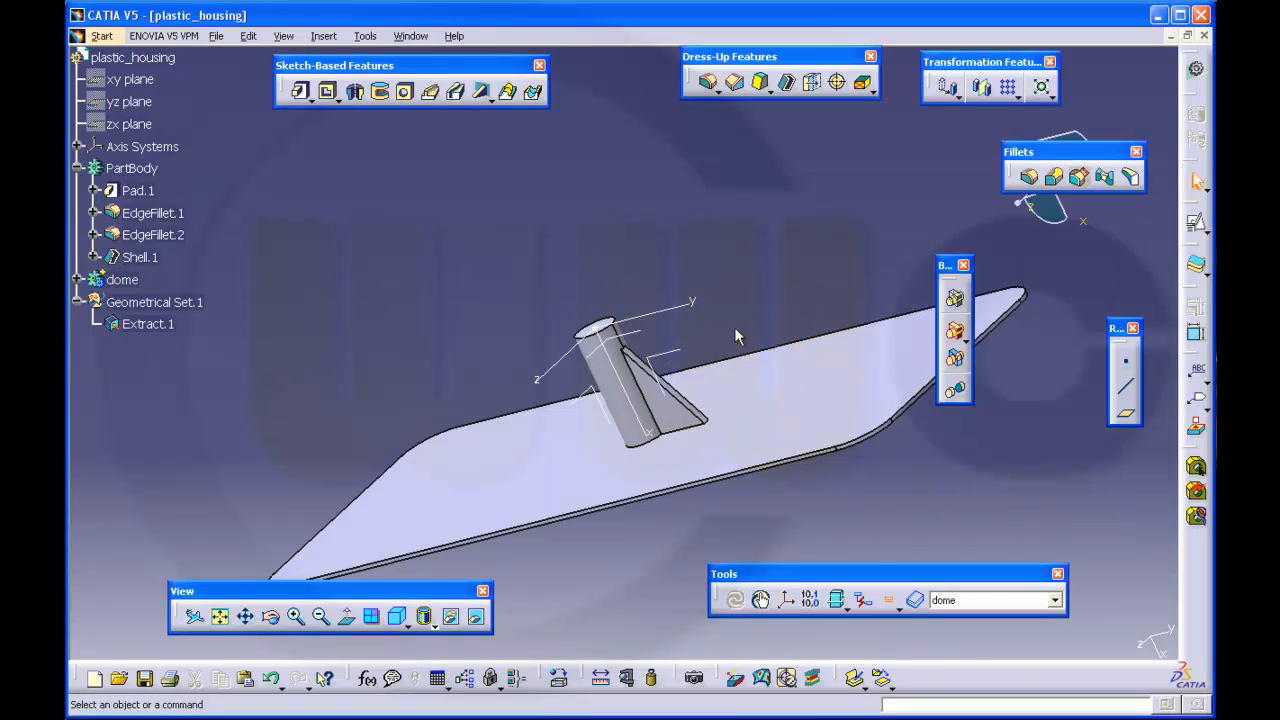
drag(736, 336, 780, 296)
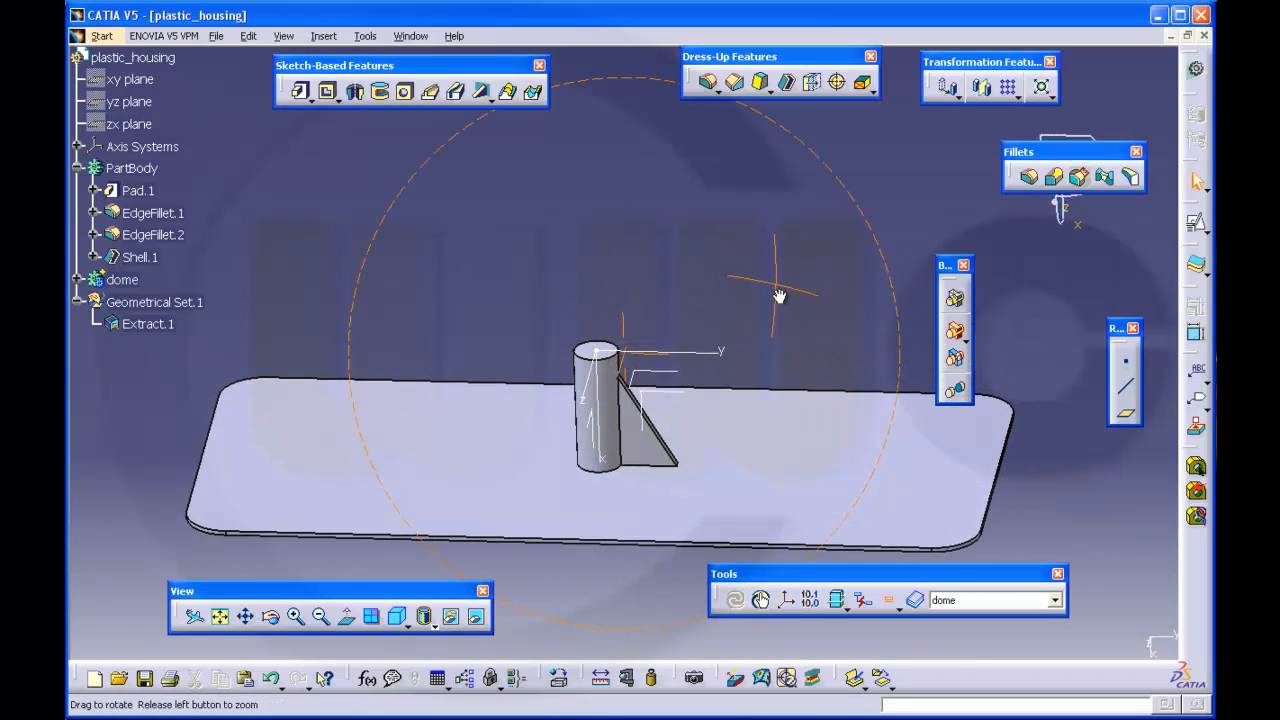
drag(780, 296, 748, 324)
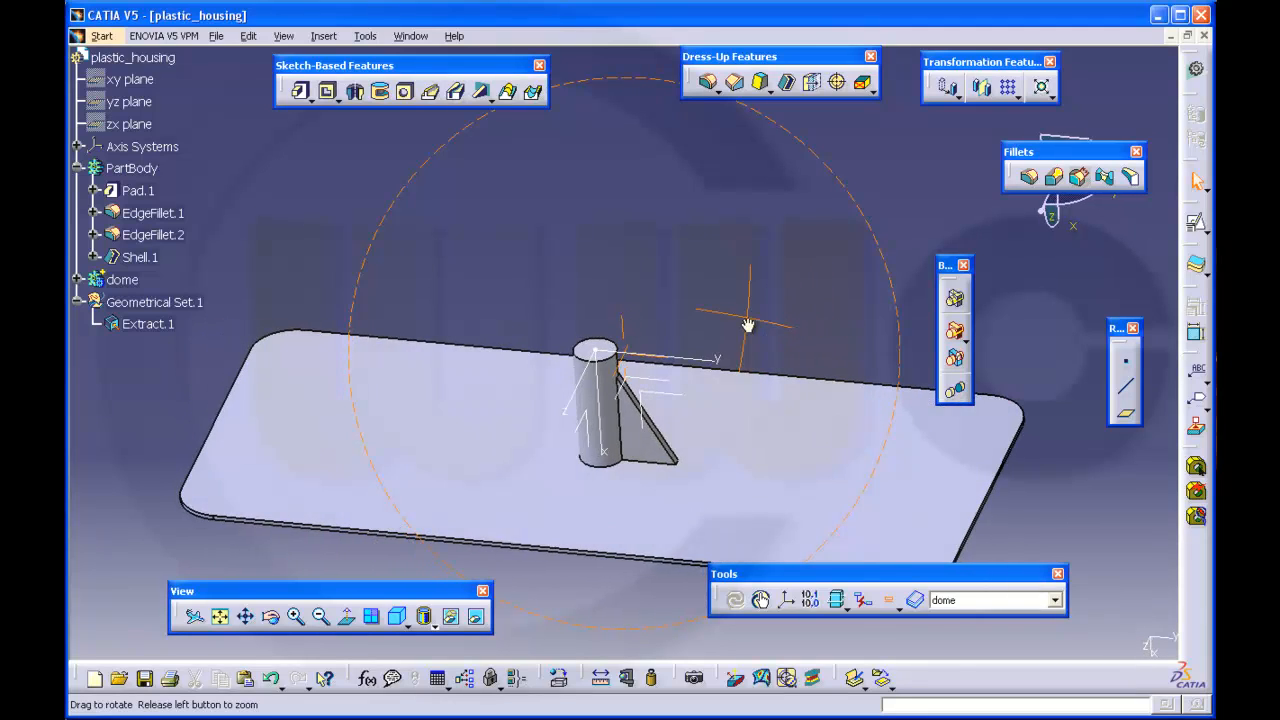
click(122, 280)
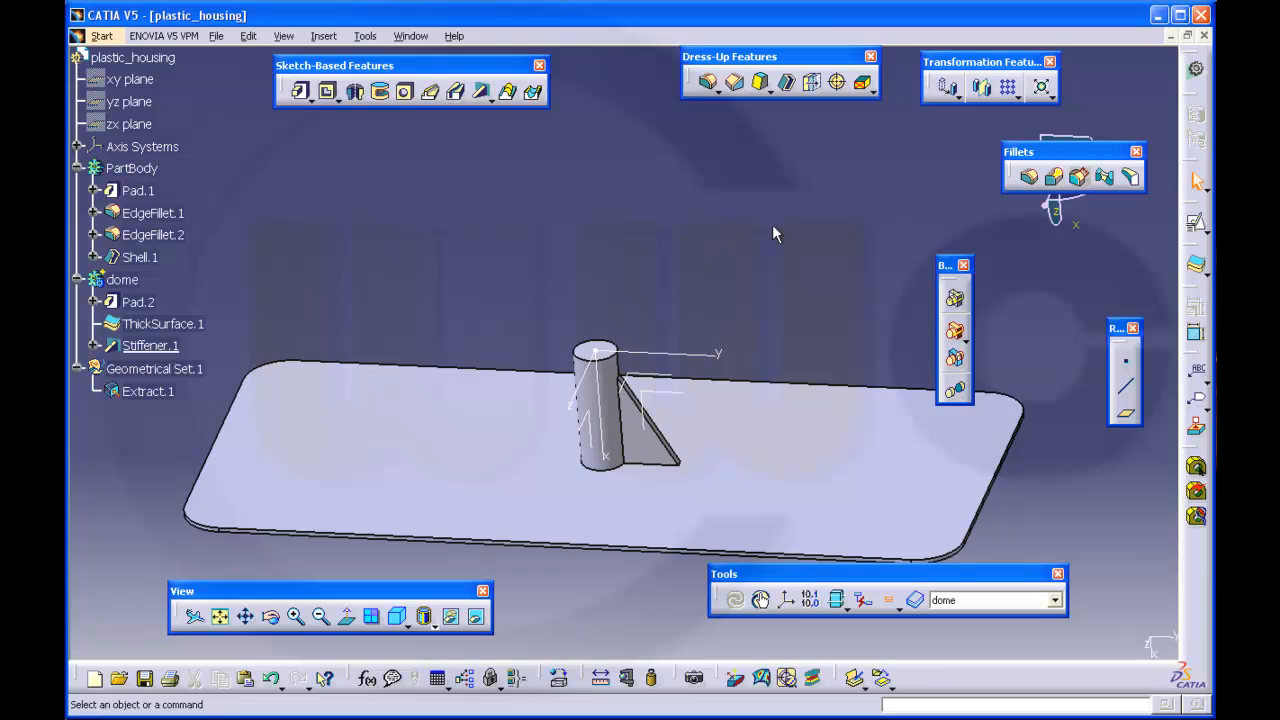
mouse_move(1022, 112)
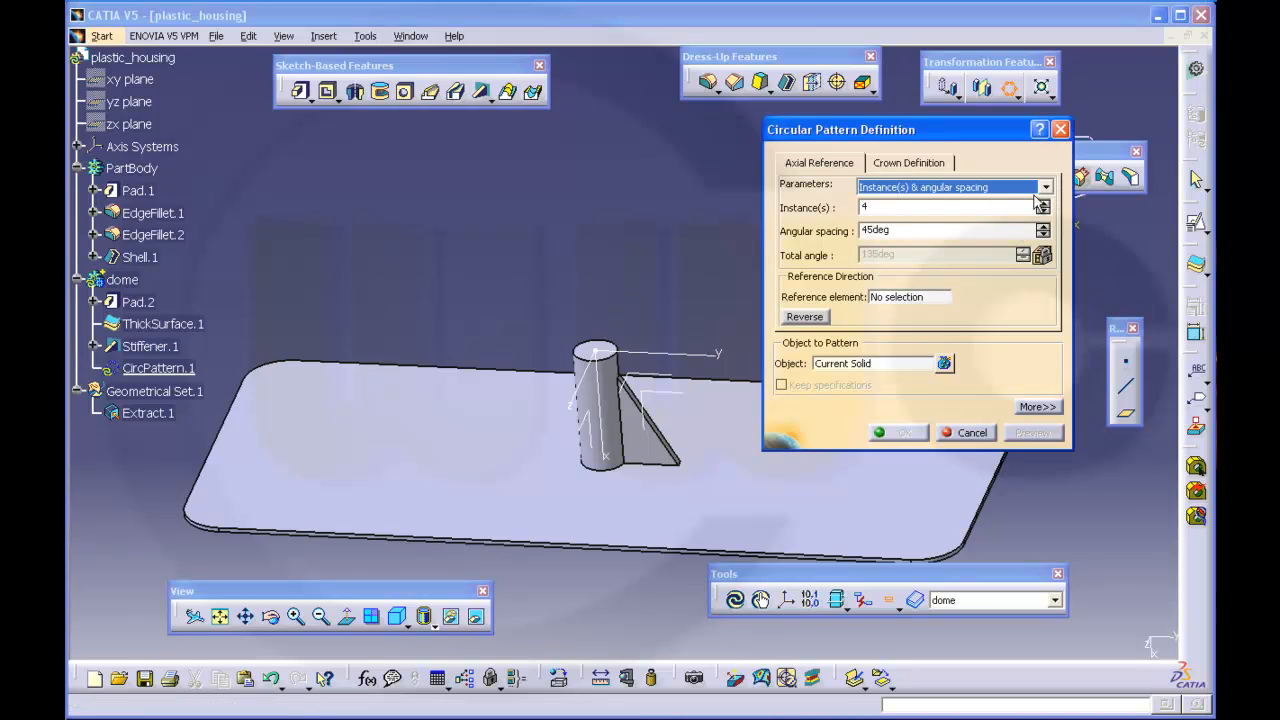
Pattern Stiffener.1 as a complete crown of 4 instances about the absolute axis system
click(1044, 188)
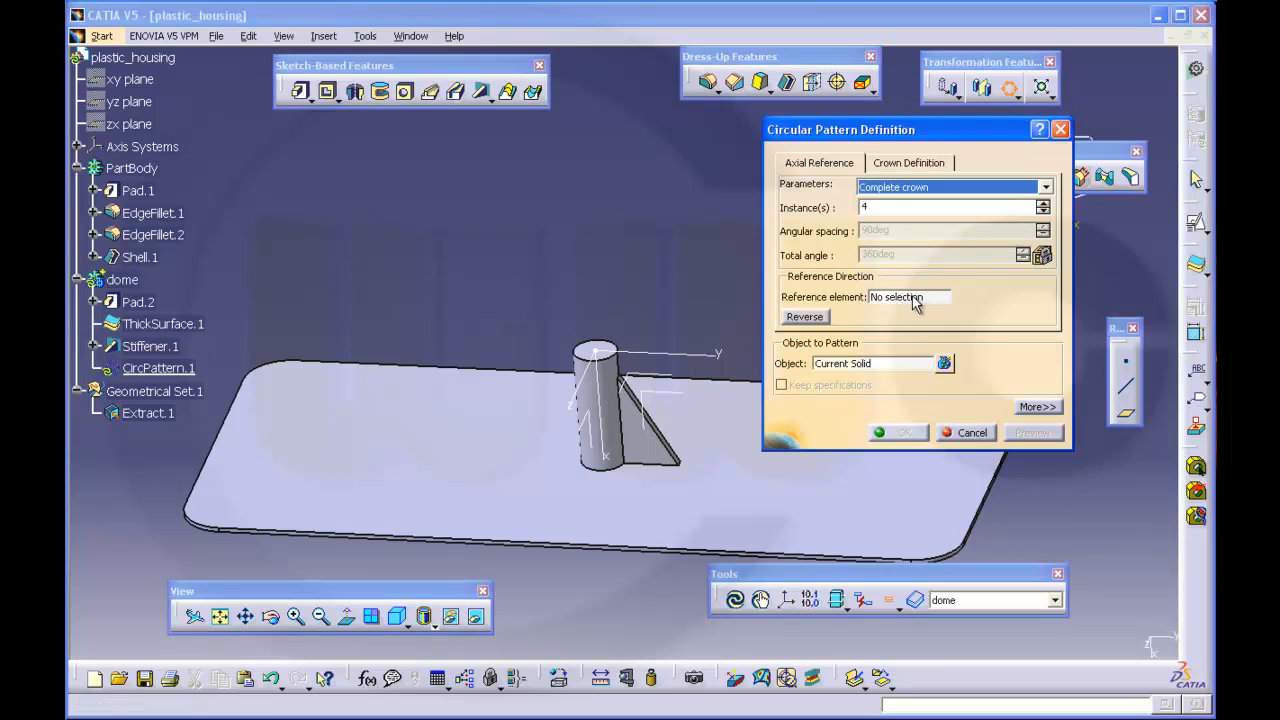
mouse_move(616, 464)
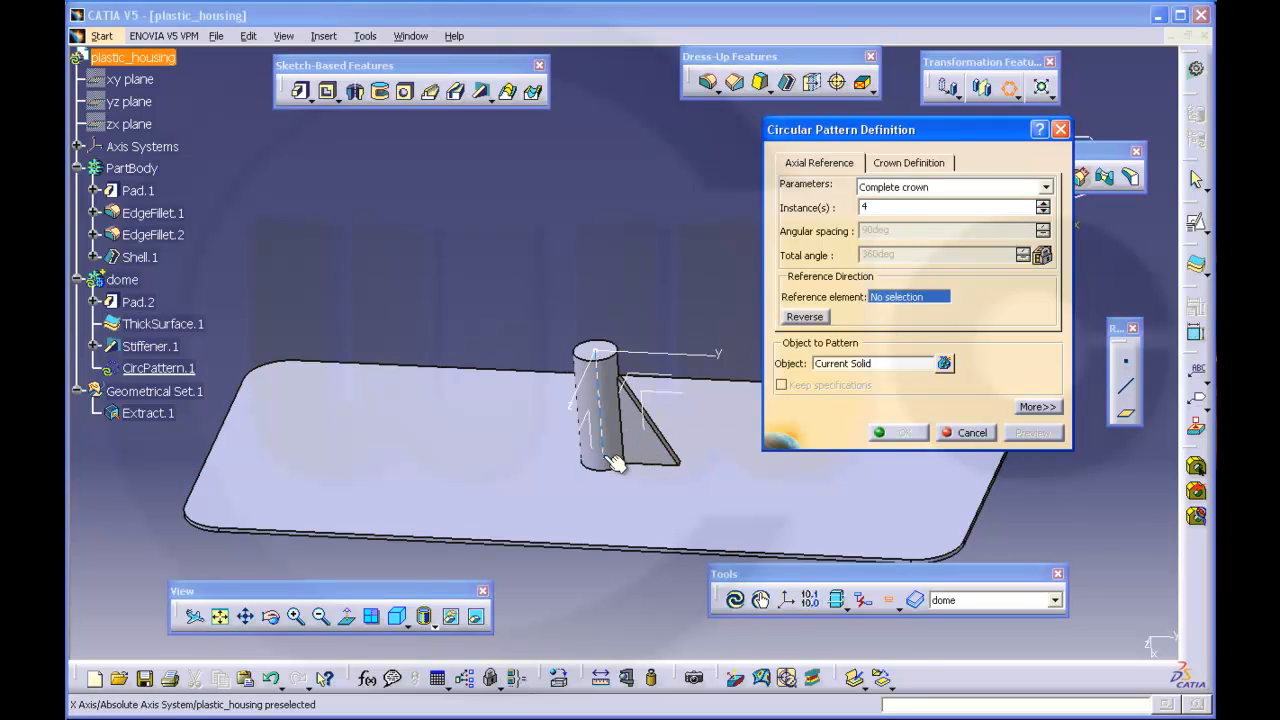
click(650, 450)
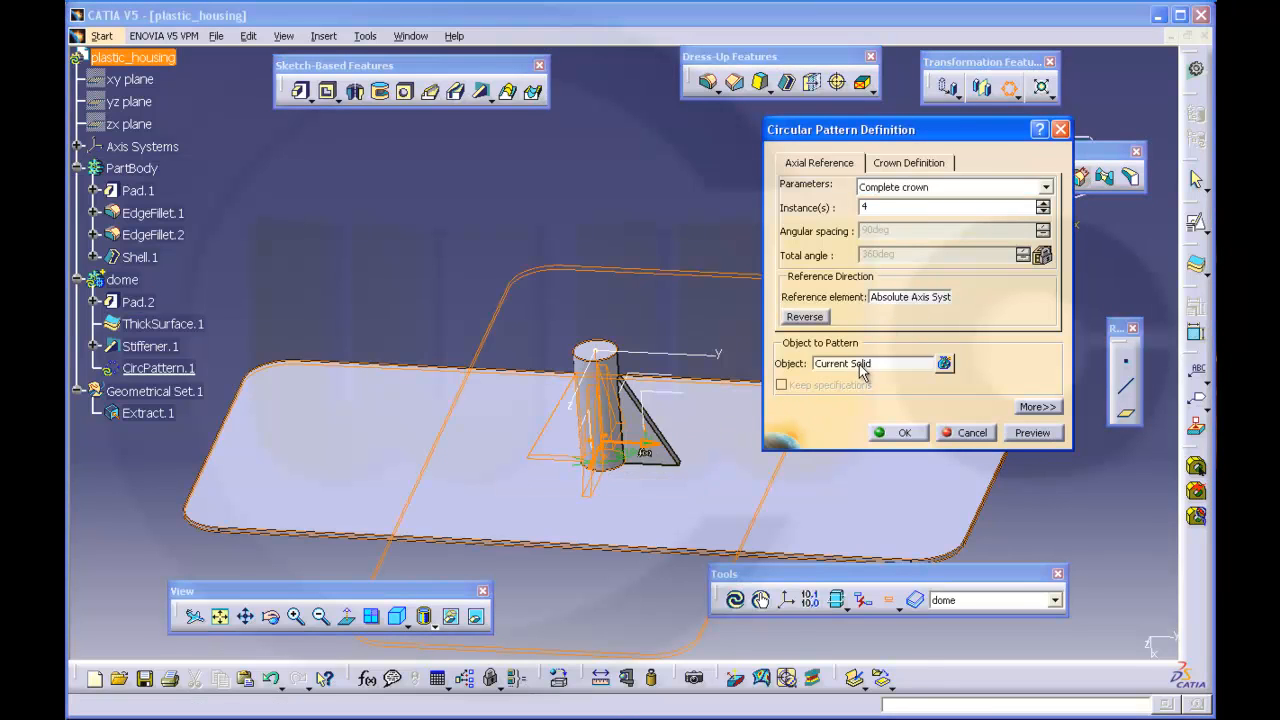
click(842, 364)
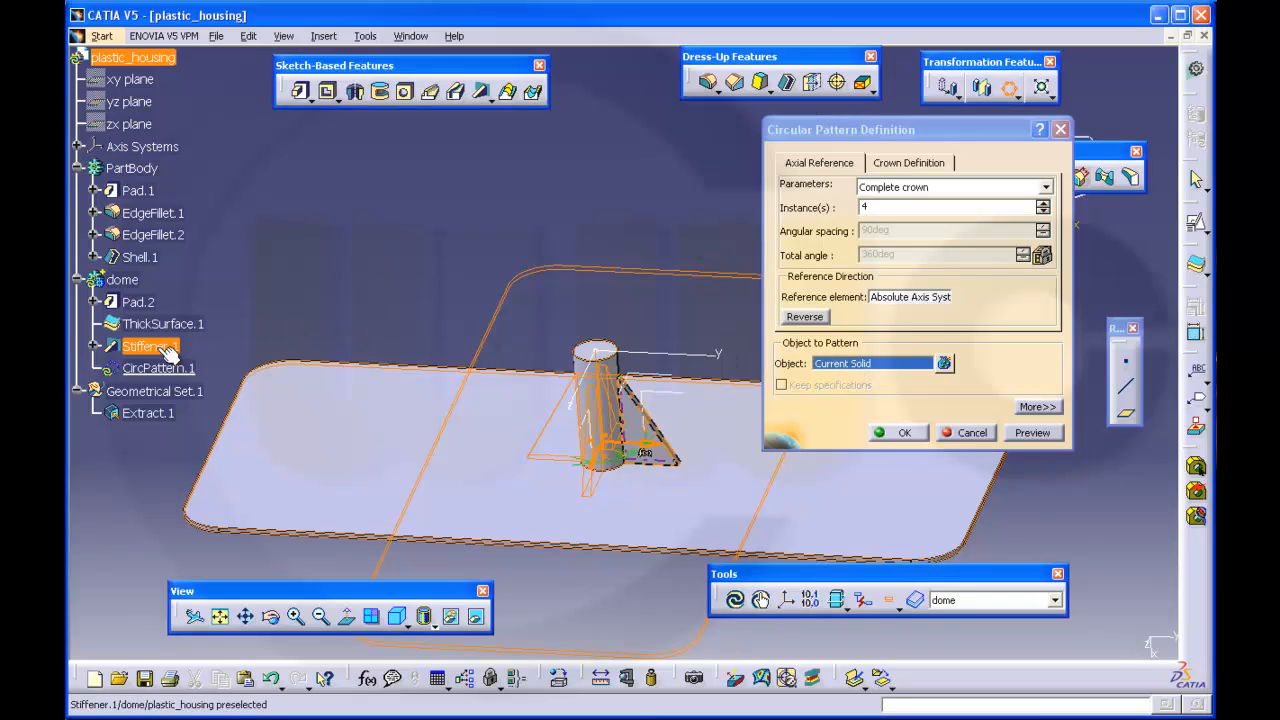
click(148, 346)
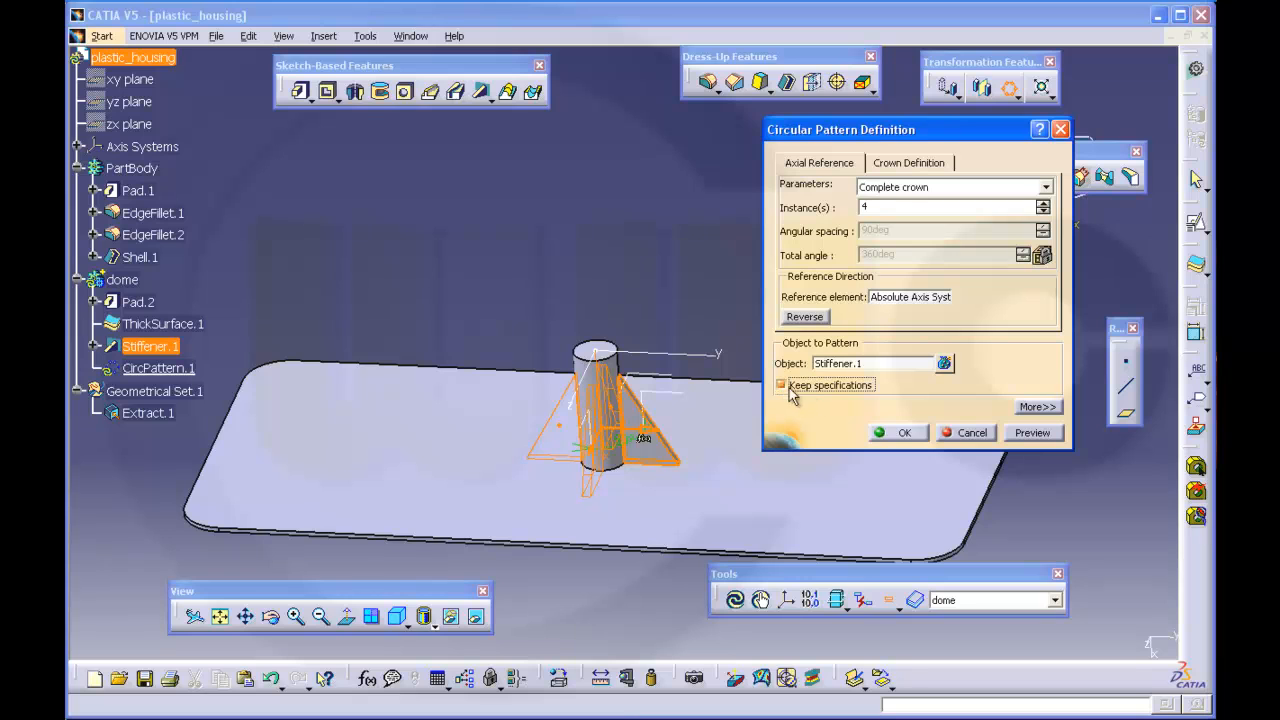
click(904, 432)
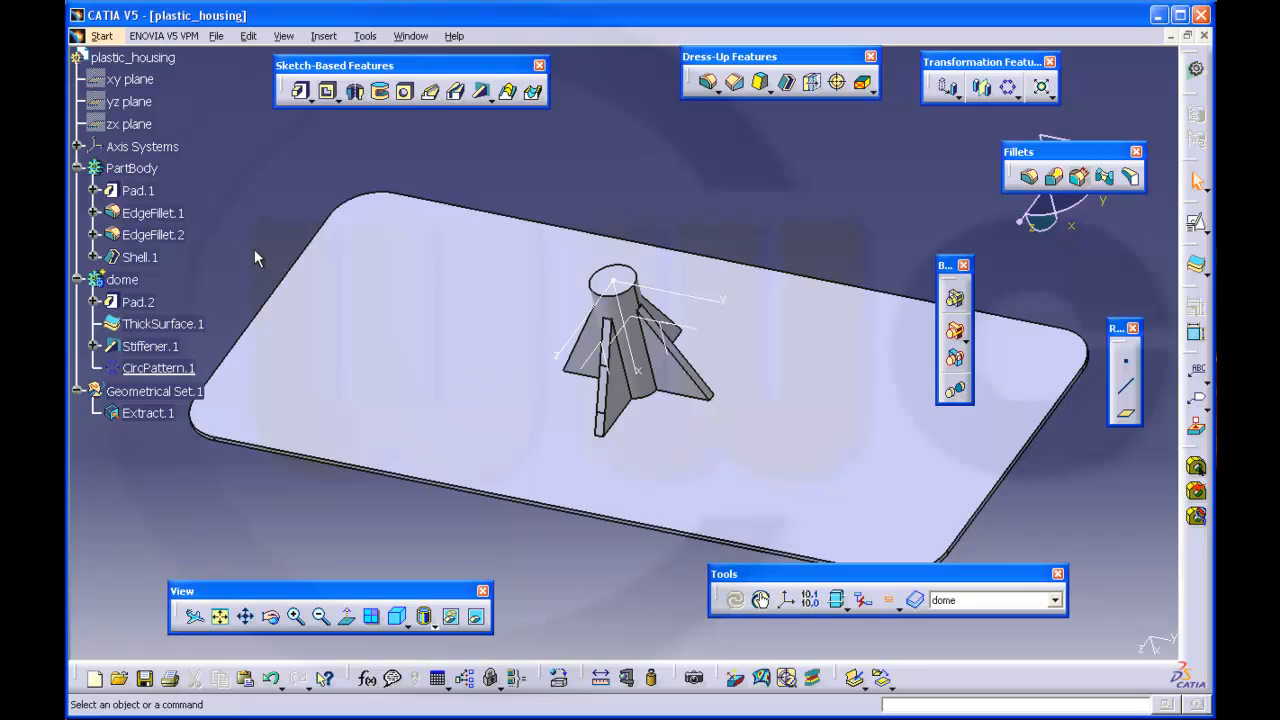
mouse_move(320, 276)
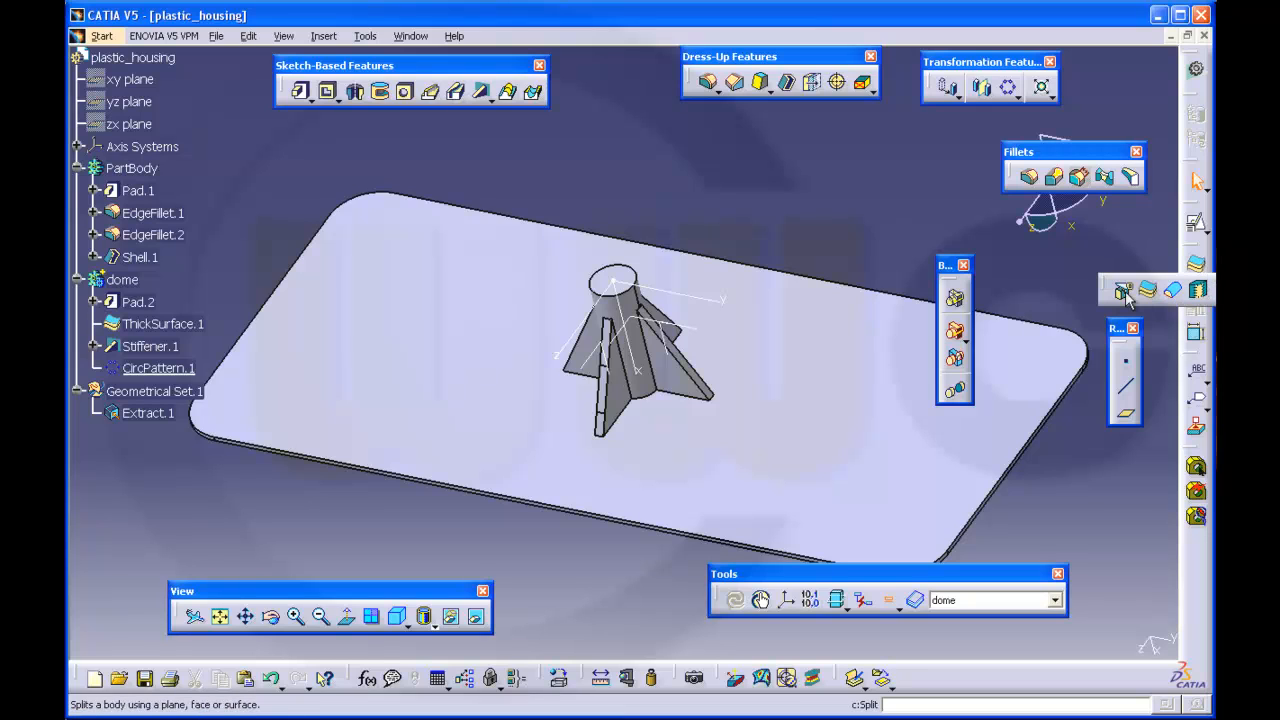
Split the dome body with the Extract.1 floor surface so boss and ribs stop at the floor
click(1124, 290)
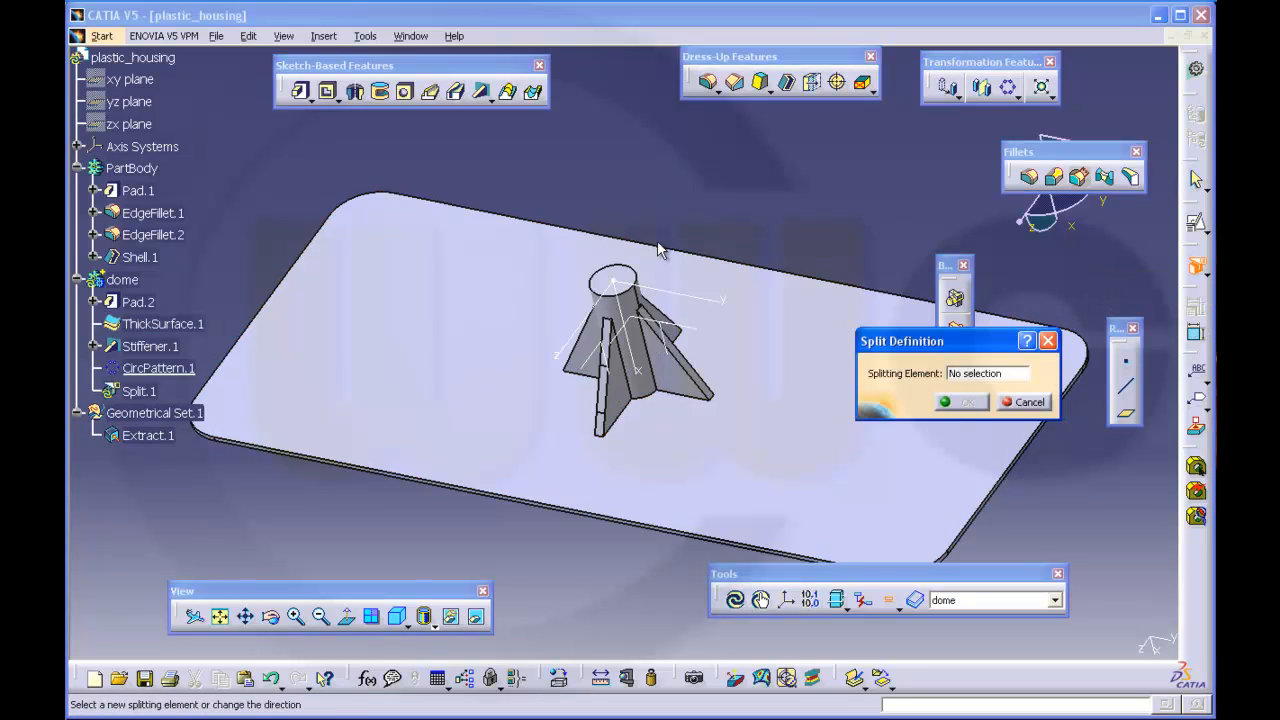
mouse_move(304, 490)
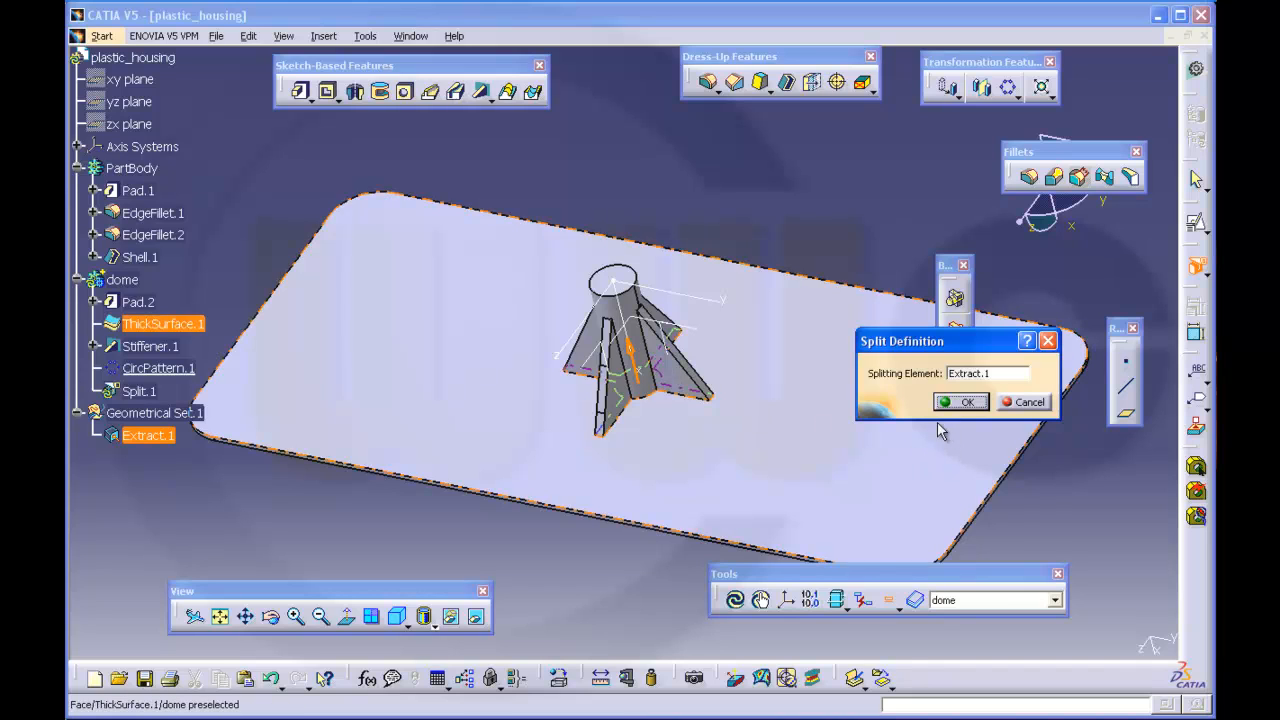
click(960, 400)
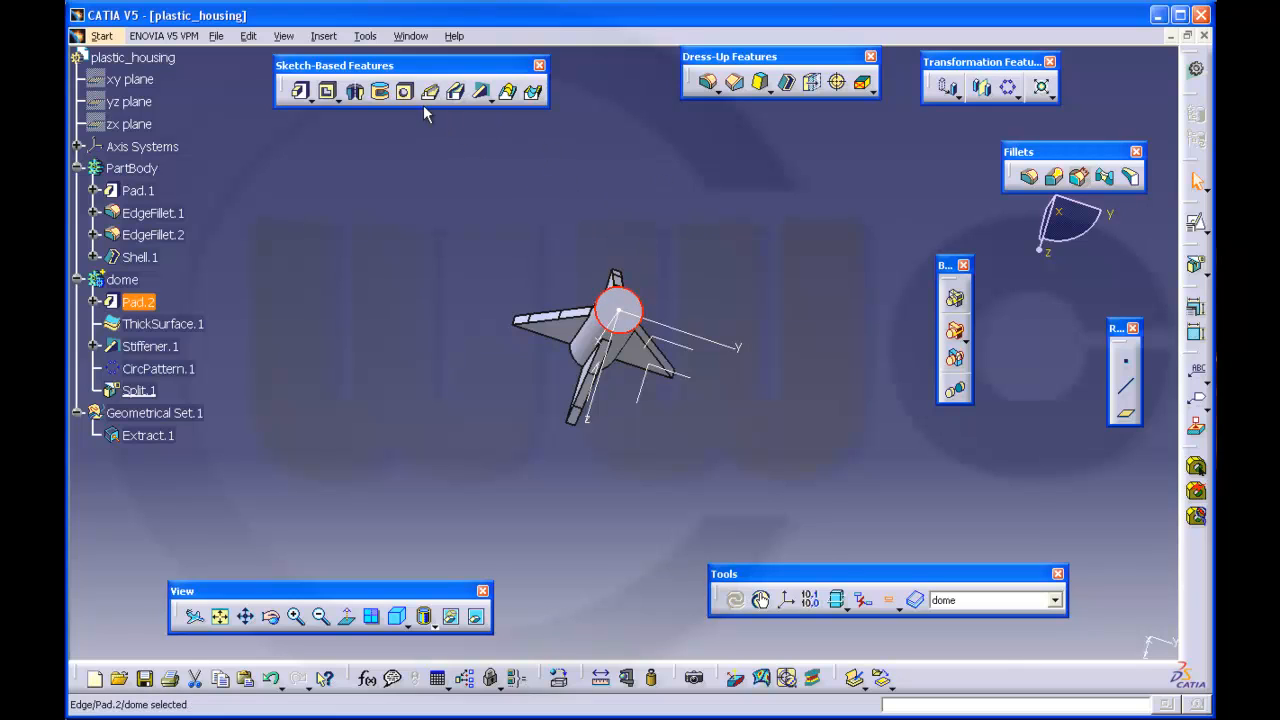
mouse_move(636, 312)
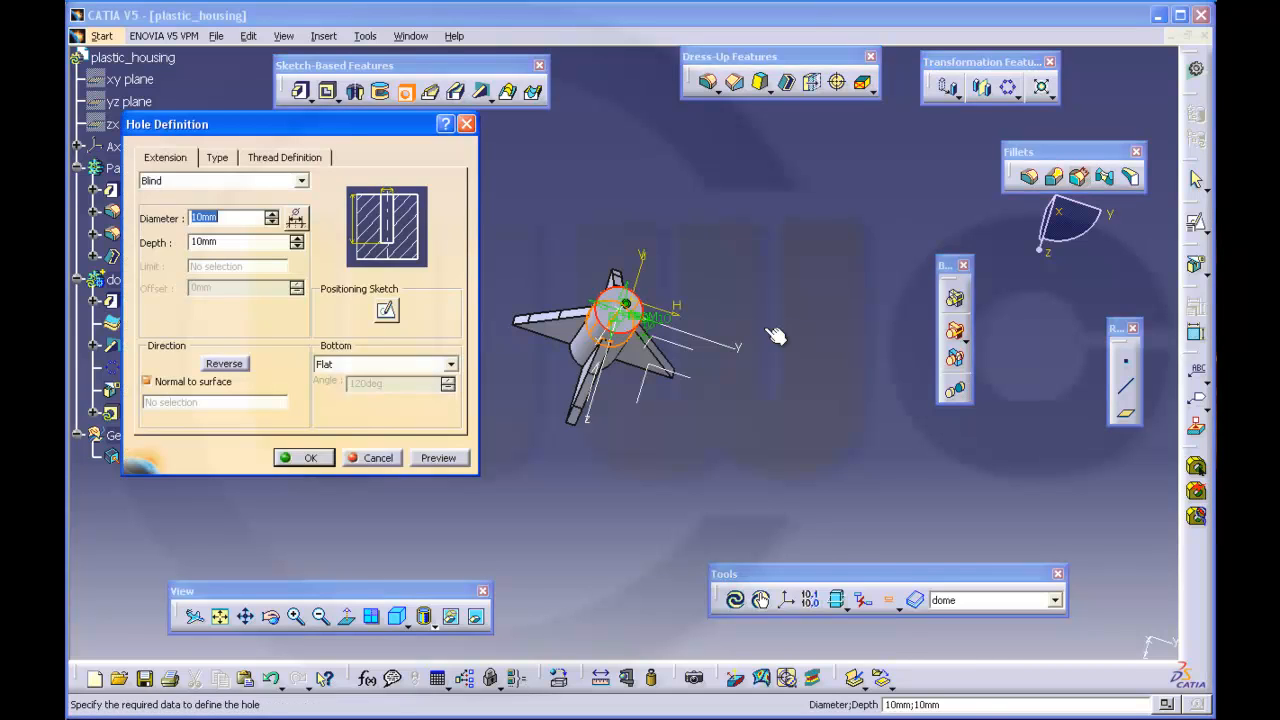
Drill a 5 mm hole into the top of the Pad.2 boss and inspect it from another side
text(5)
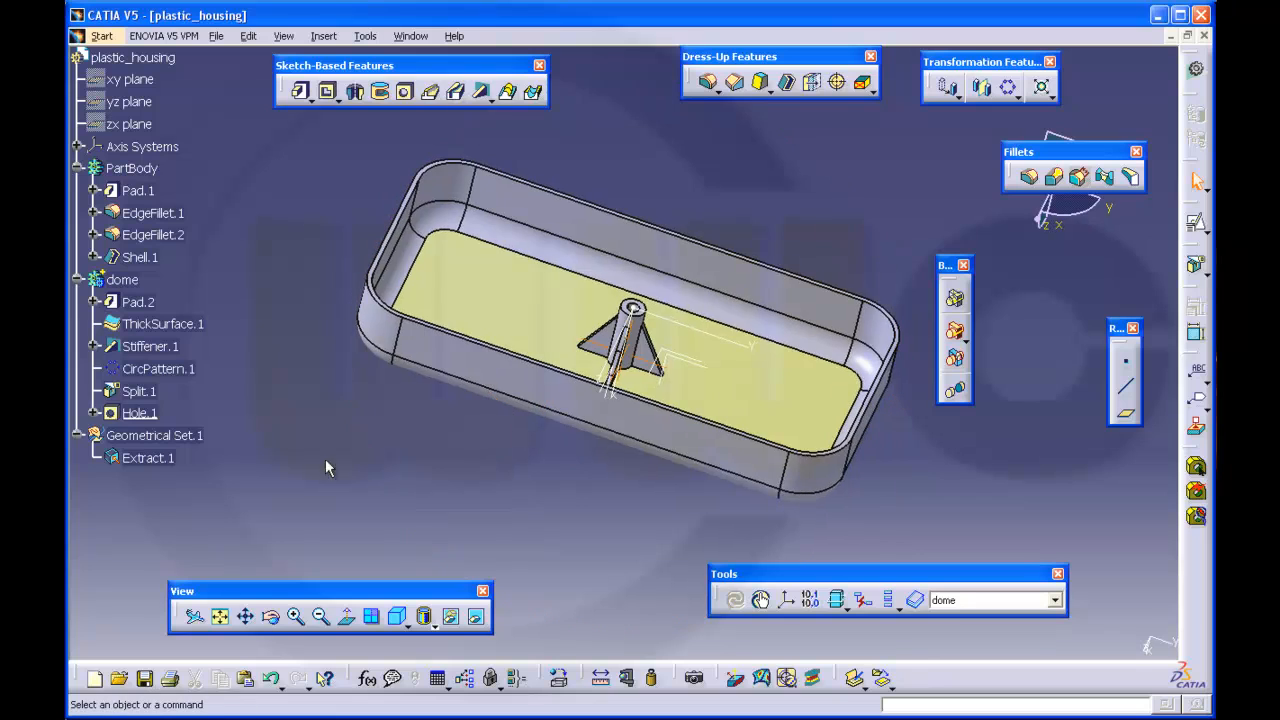
right_click(148, 456)
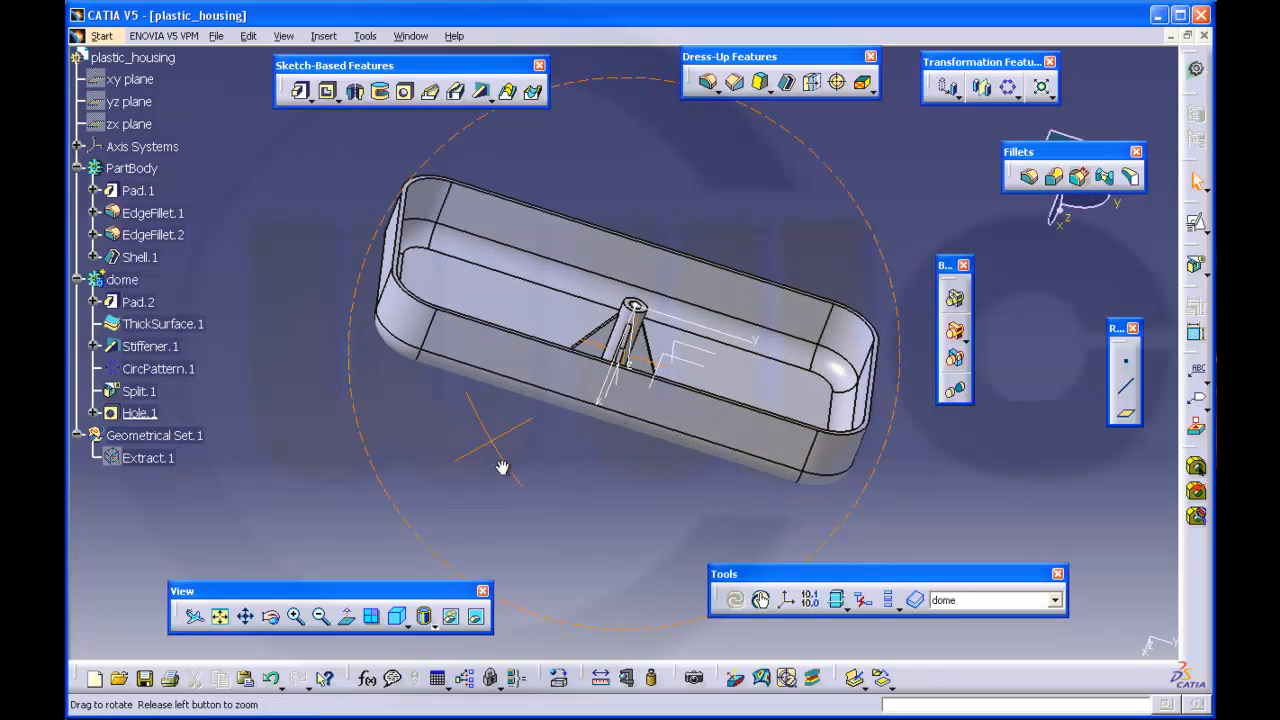
drag(504, 468, 624, 478)
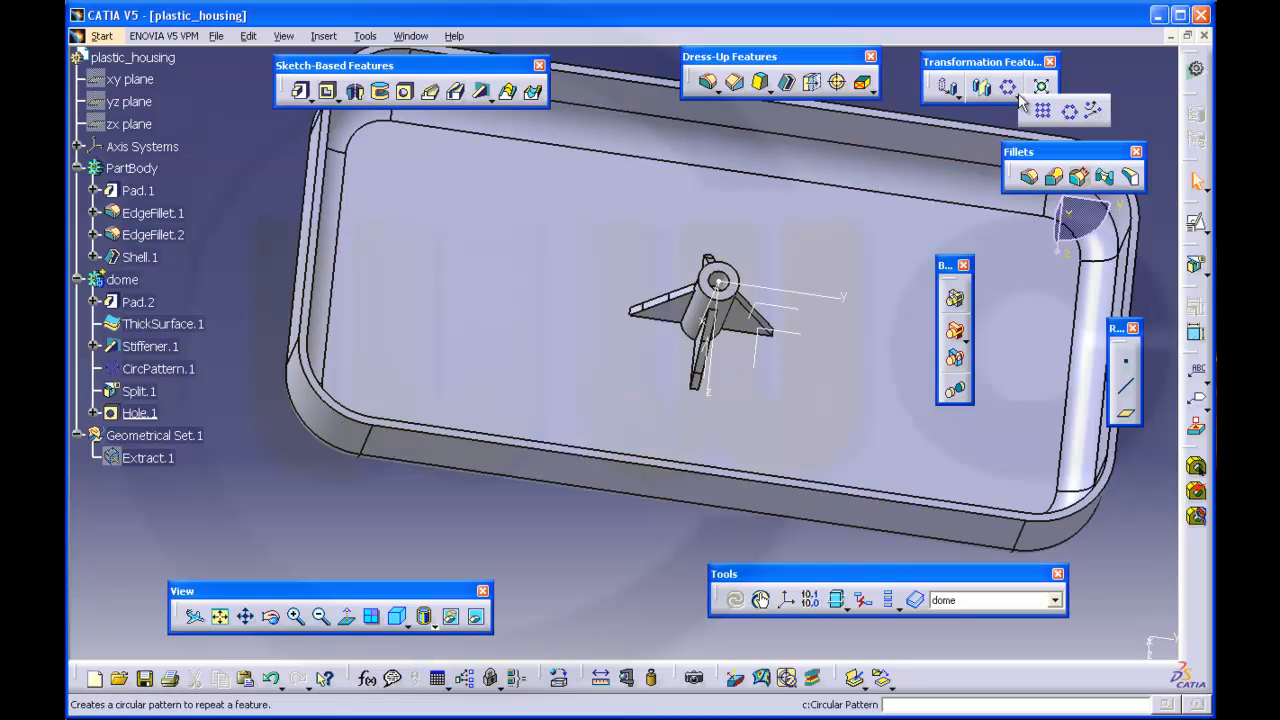
Start a rectangular pattern of the boss with 80 mm first-direction spacing and set up the second direction
click(980, 84)
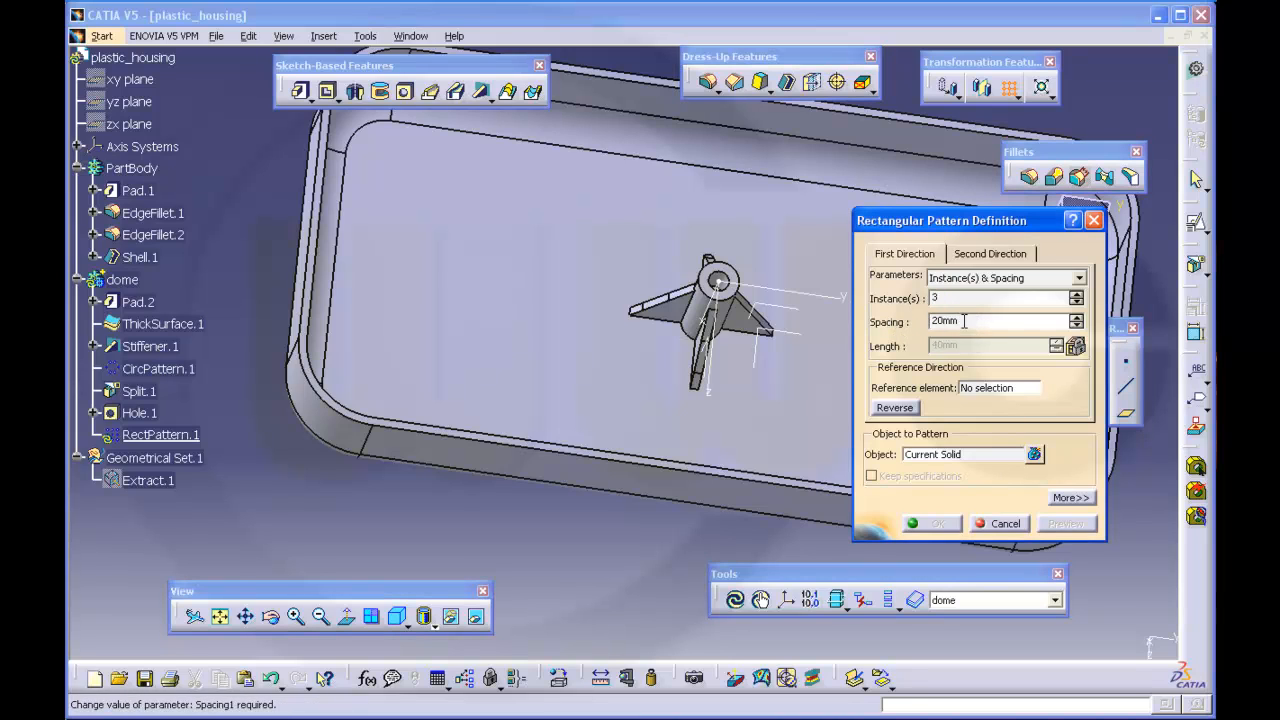
text(80)
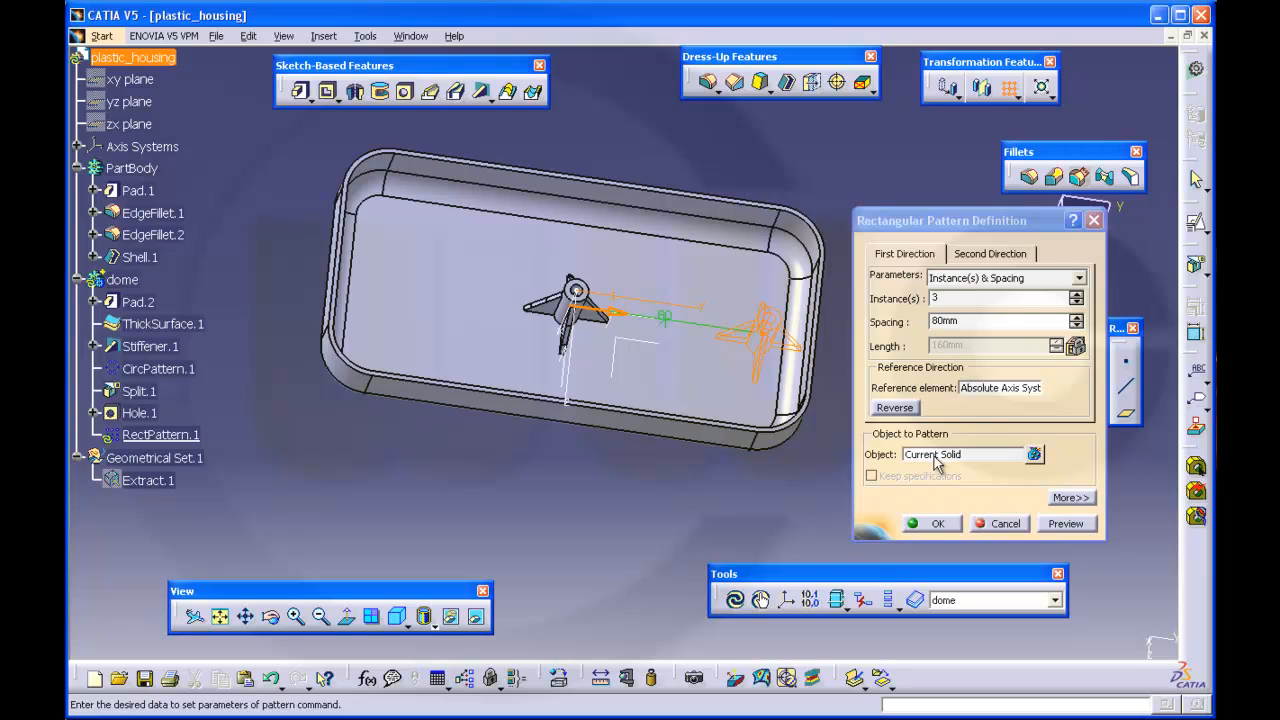
click(988, 252)
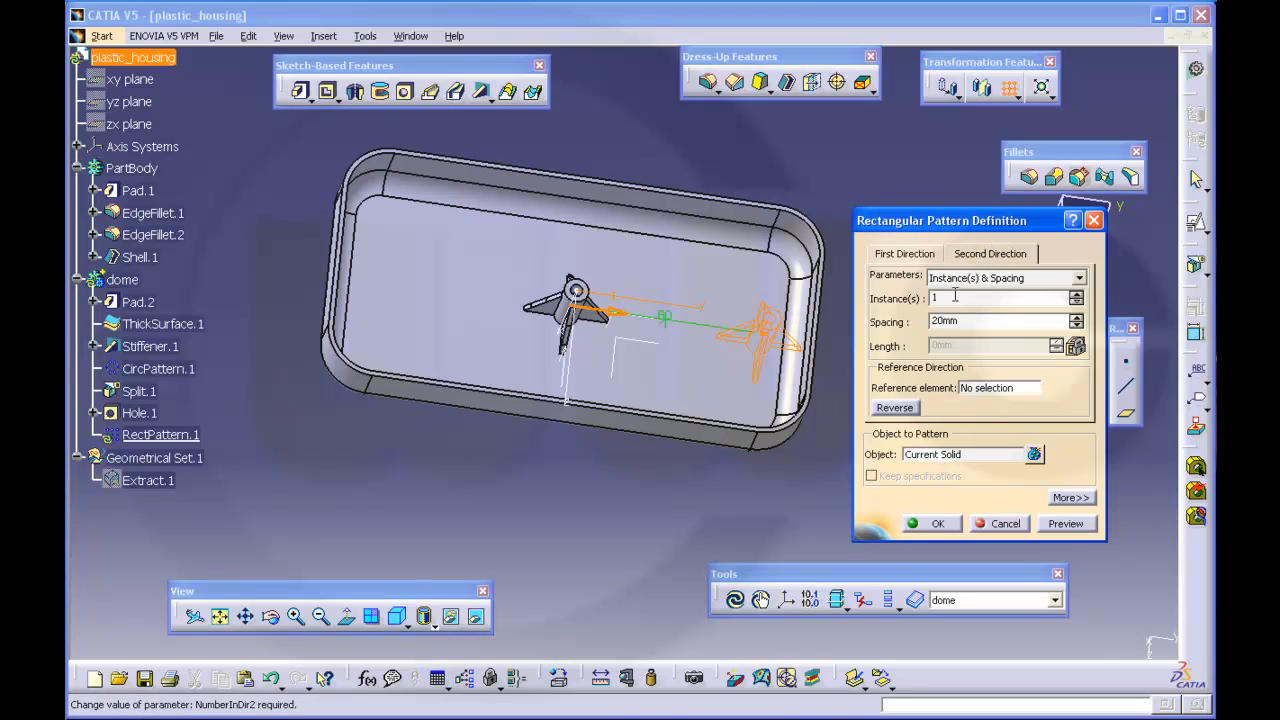
text(3)
click(998, 320)
text(40)
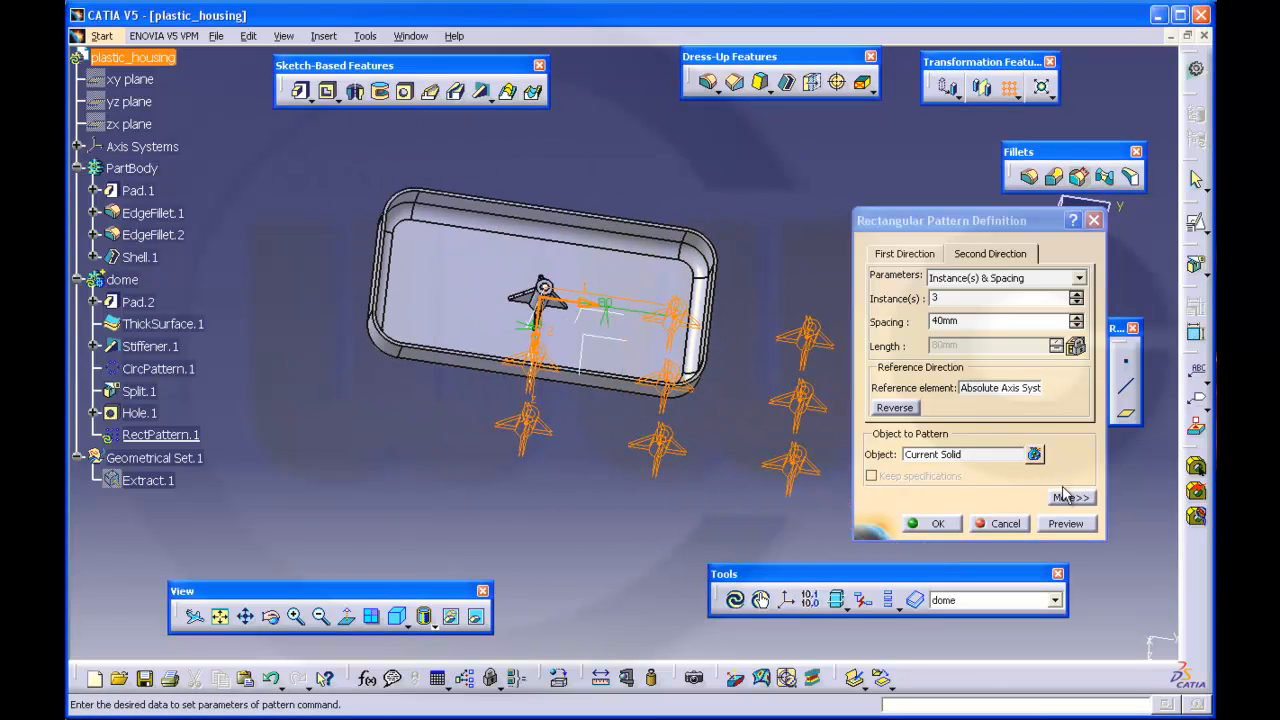
click(1072, 496)
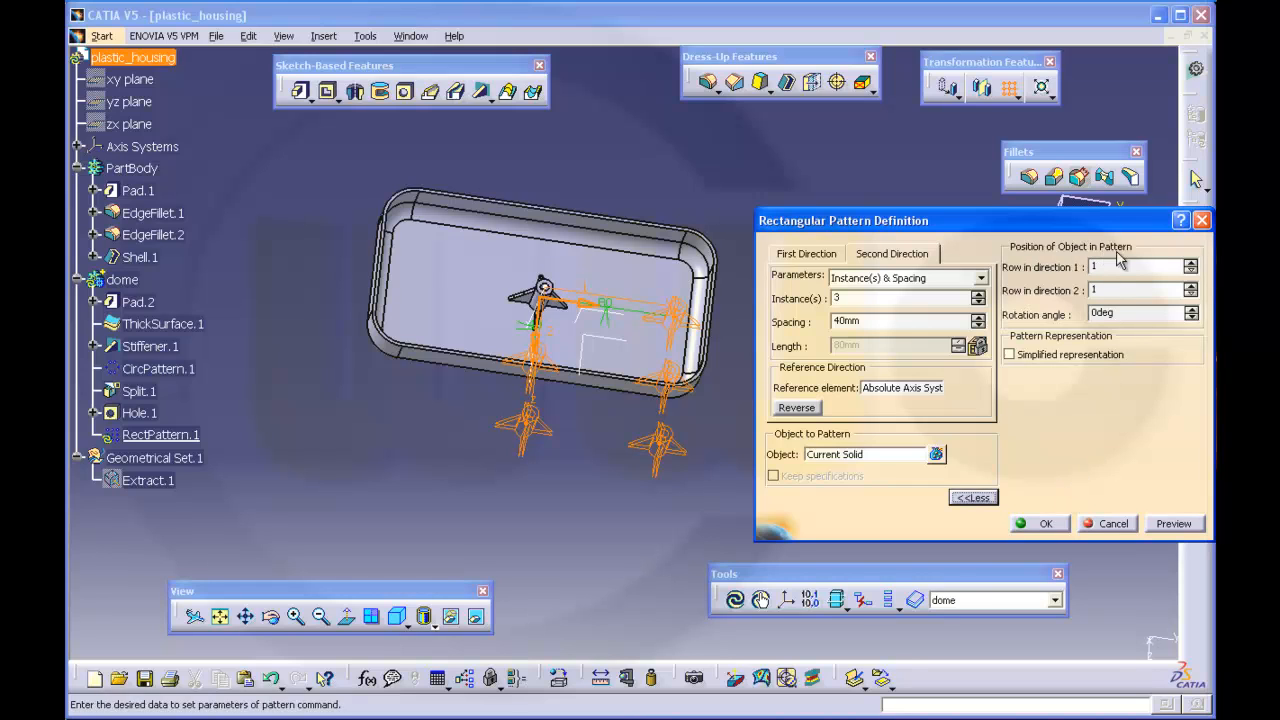
Place the original boss at row 2 in both directions with 35 mm and 80 mm spacings
click(1192, 262)
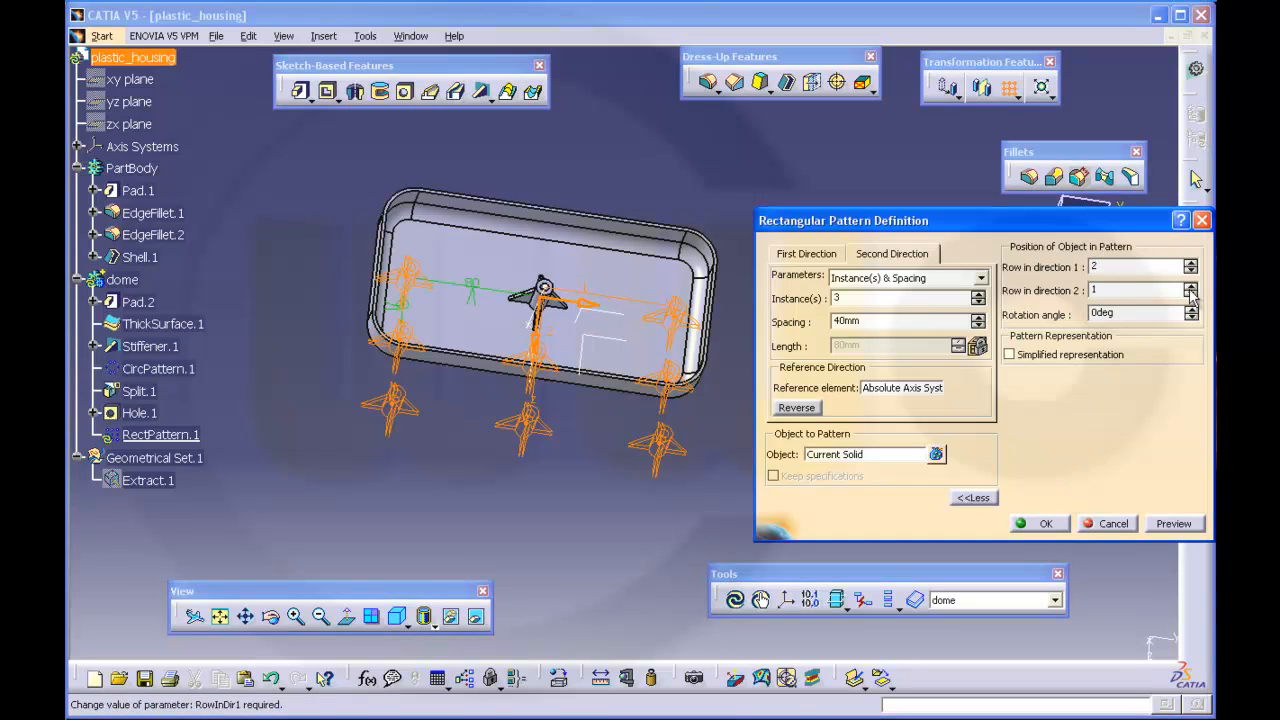
click(1190, 288)
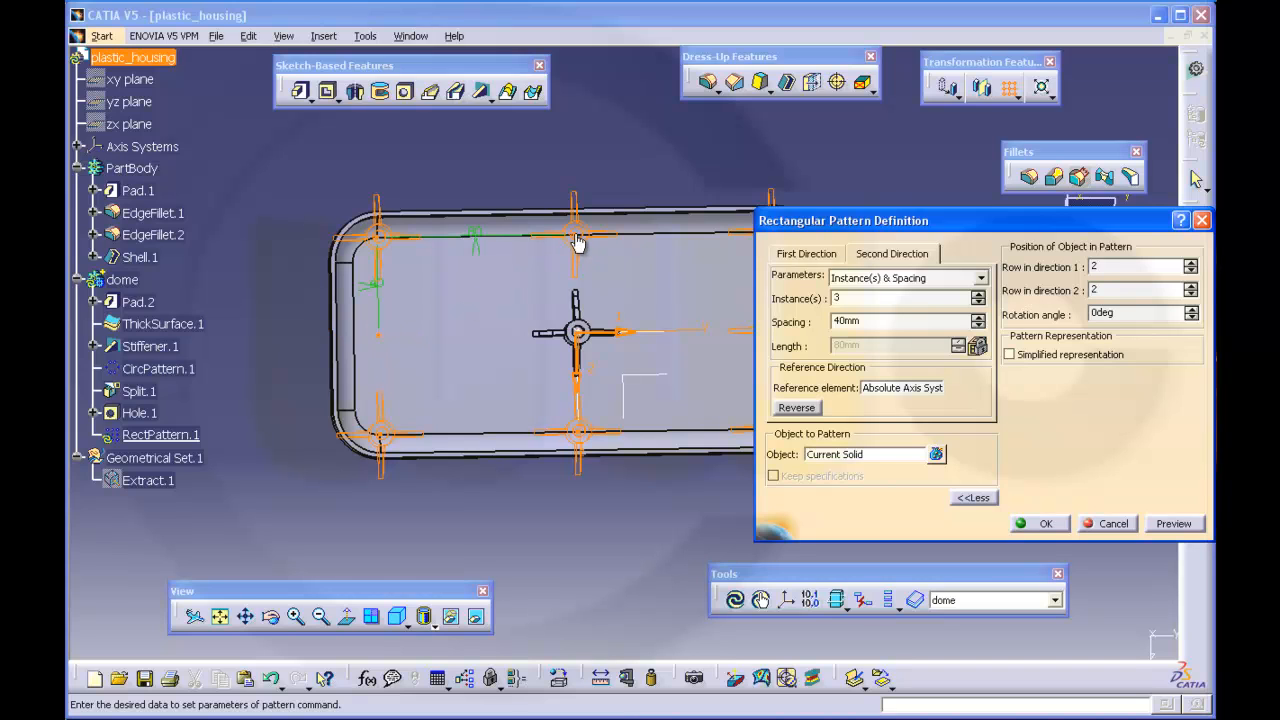
mouse_move(578, 444)
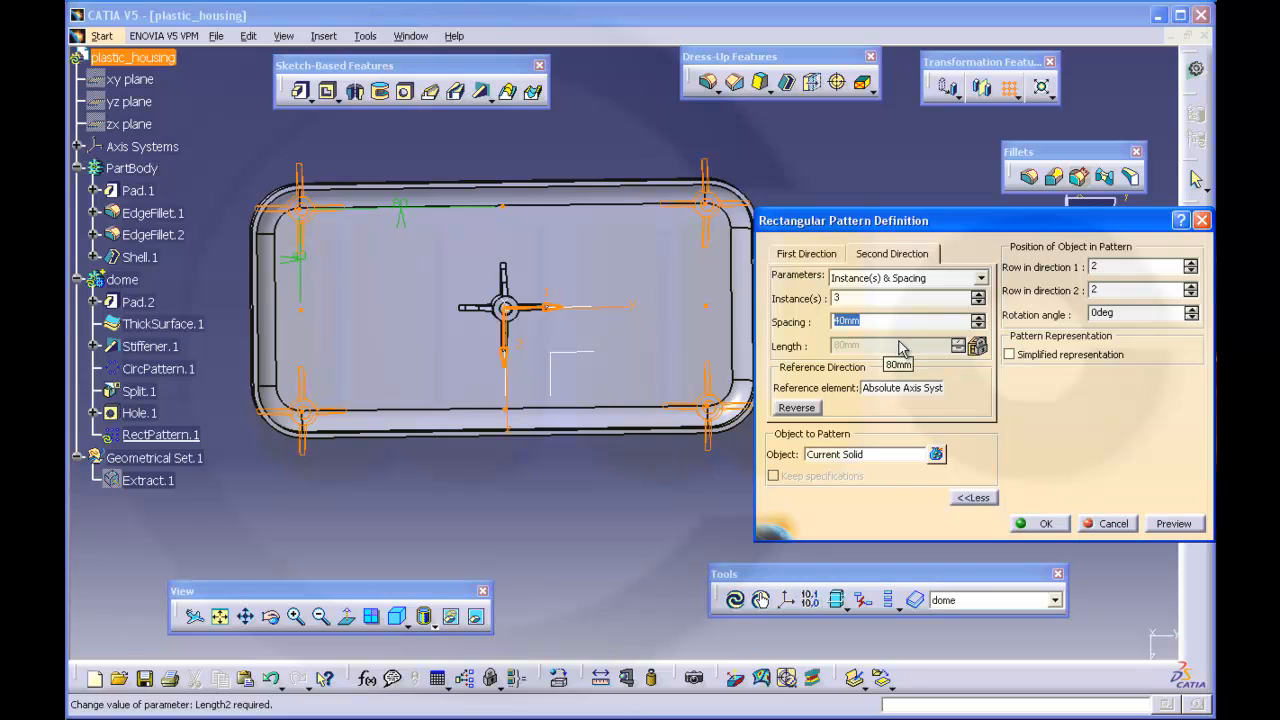
text(35mm)
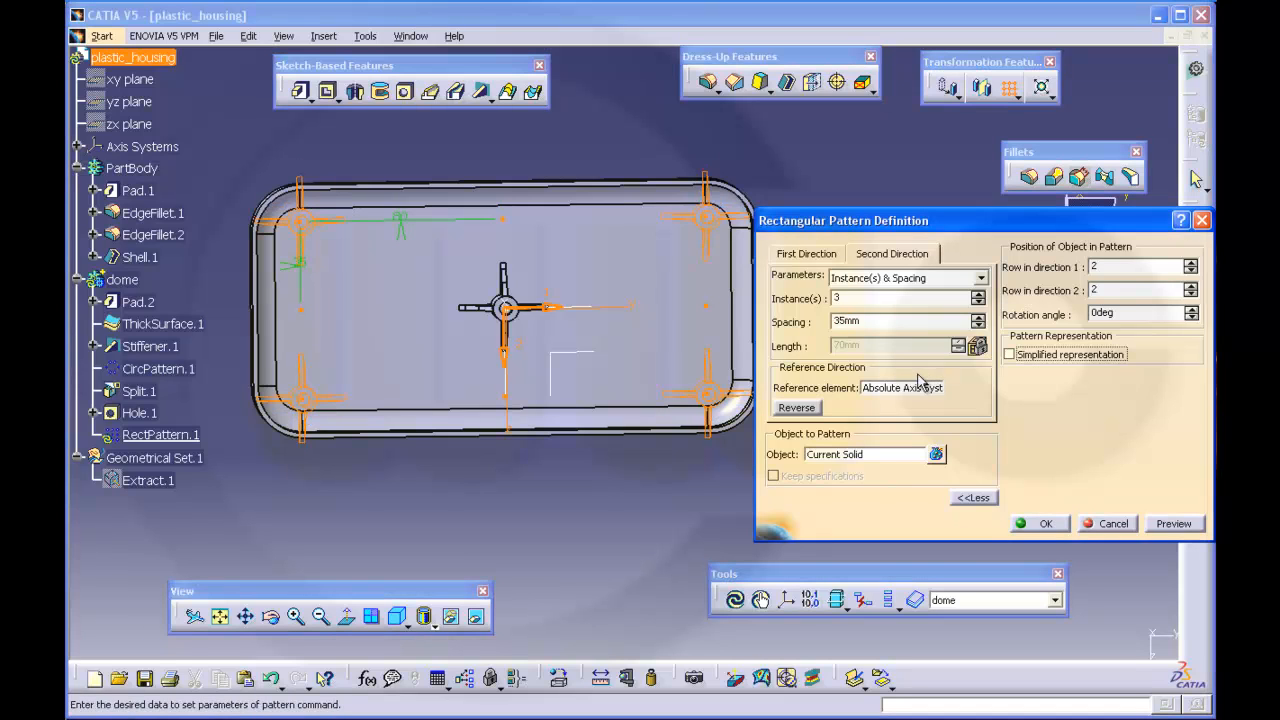
click(870, 320)
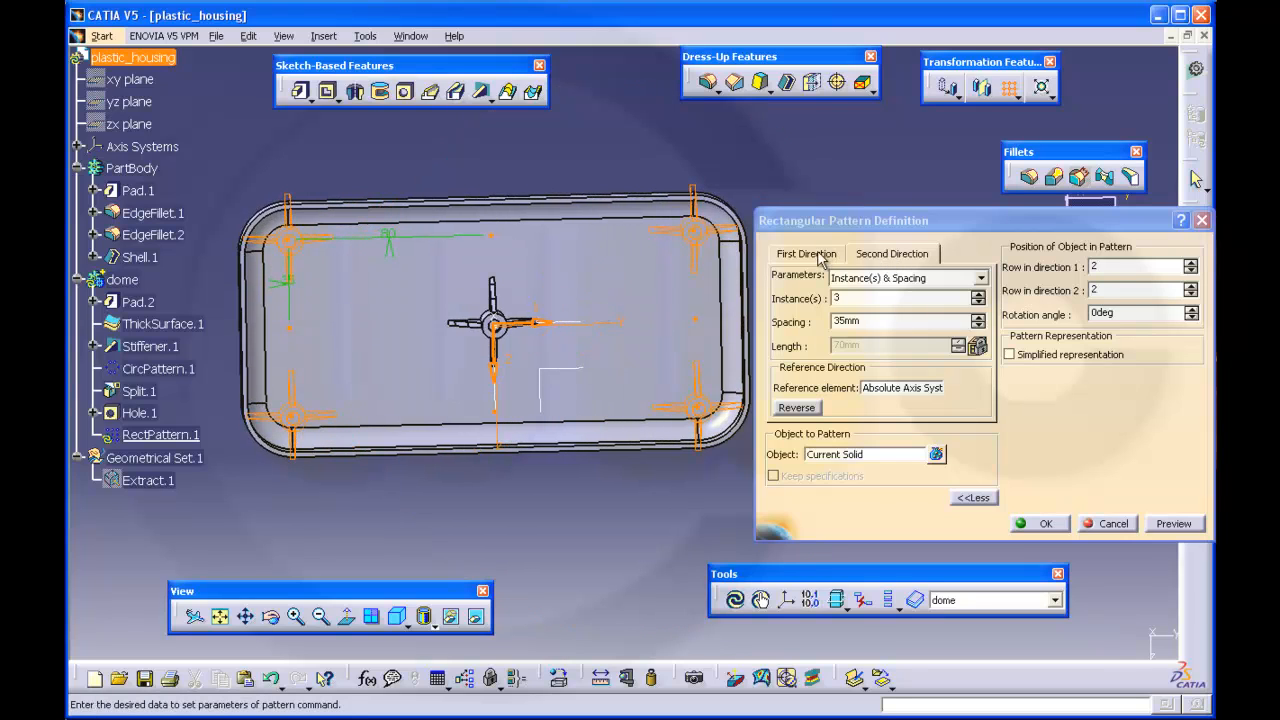
text(80mm)
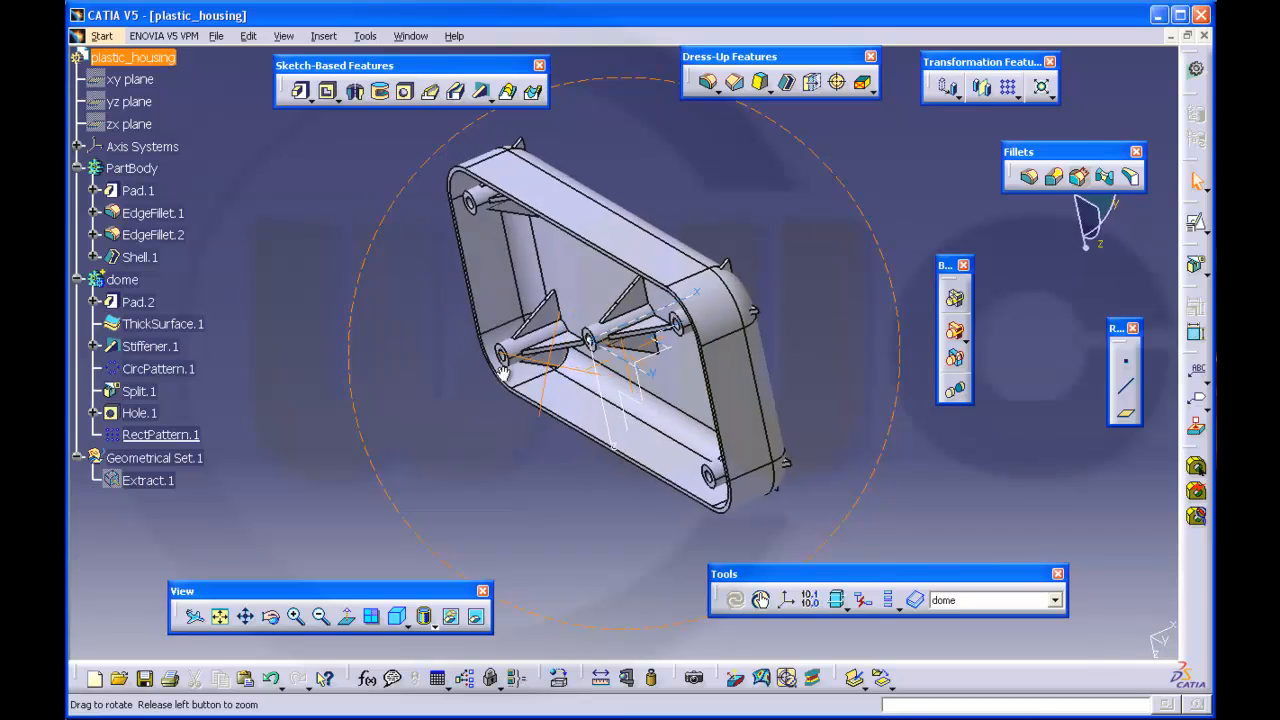
drag(600, 350, 496, 402)
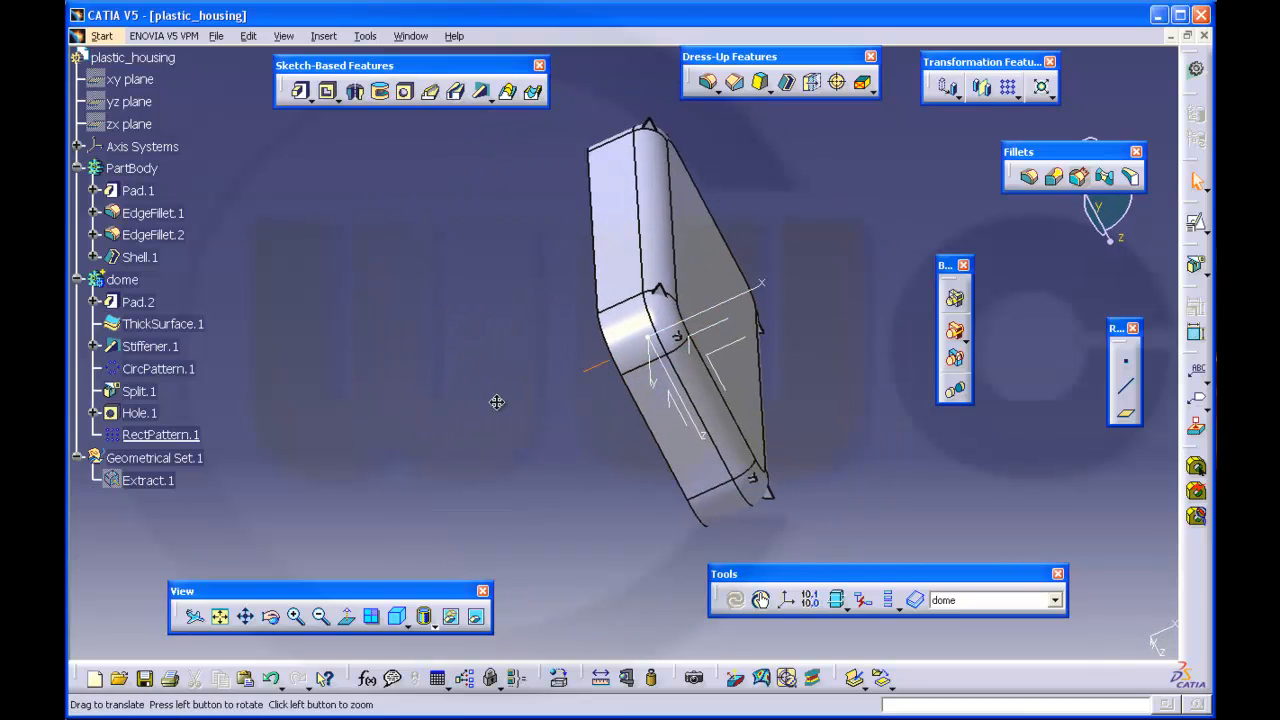
drag(496, 400, 430, 430)
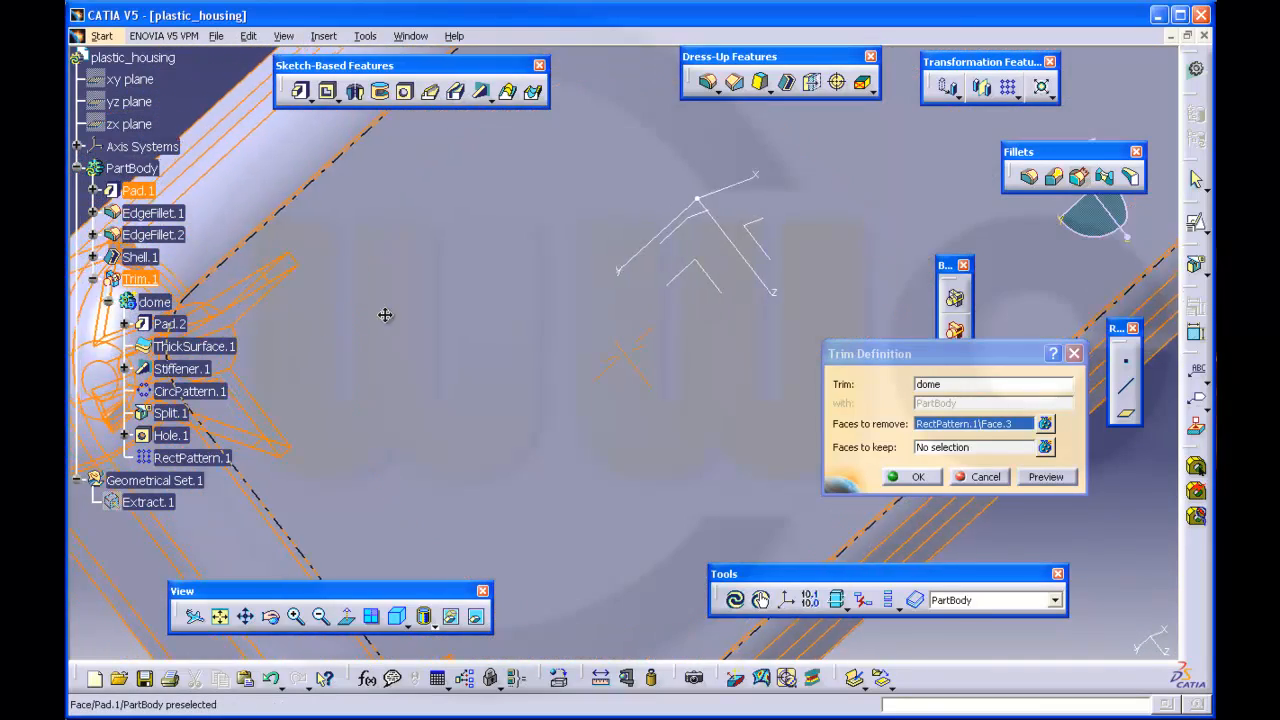
Mark the unwanted boss and rim faces for removal in the dome-to-PartBody trim and preview the result
click(418, 250)
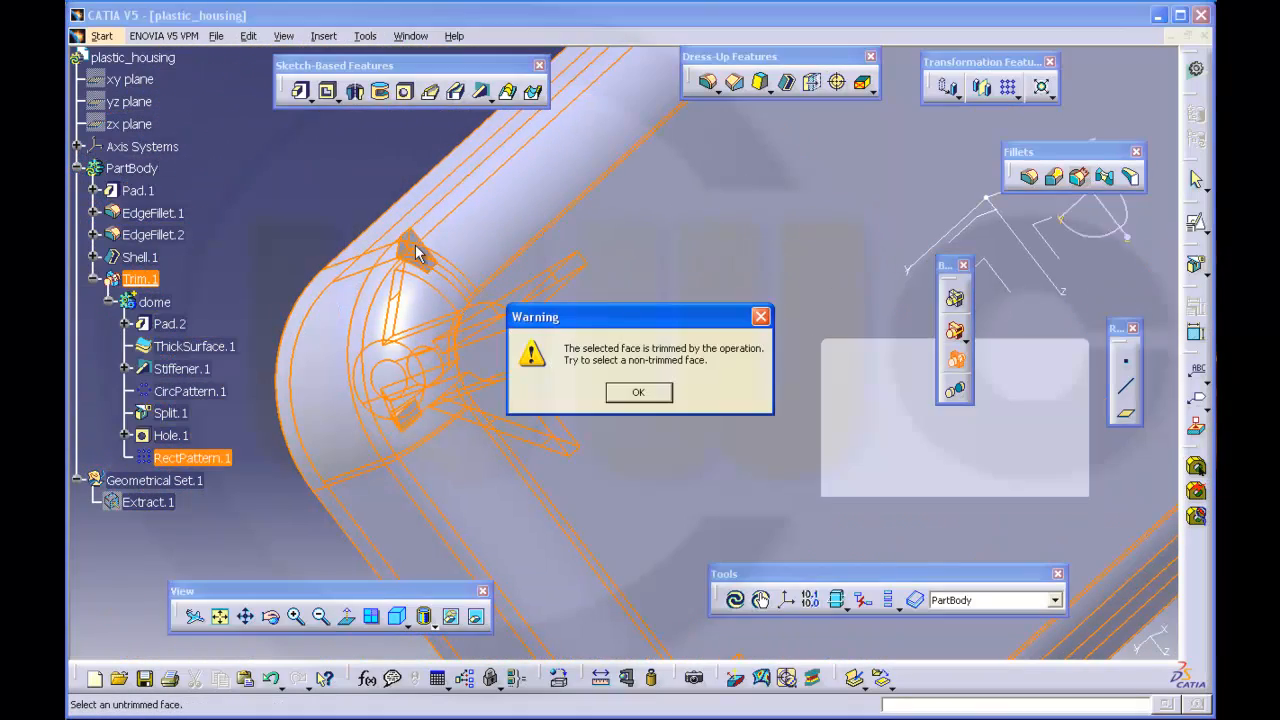
click(638, 390)
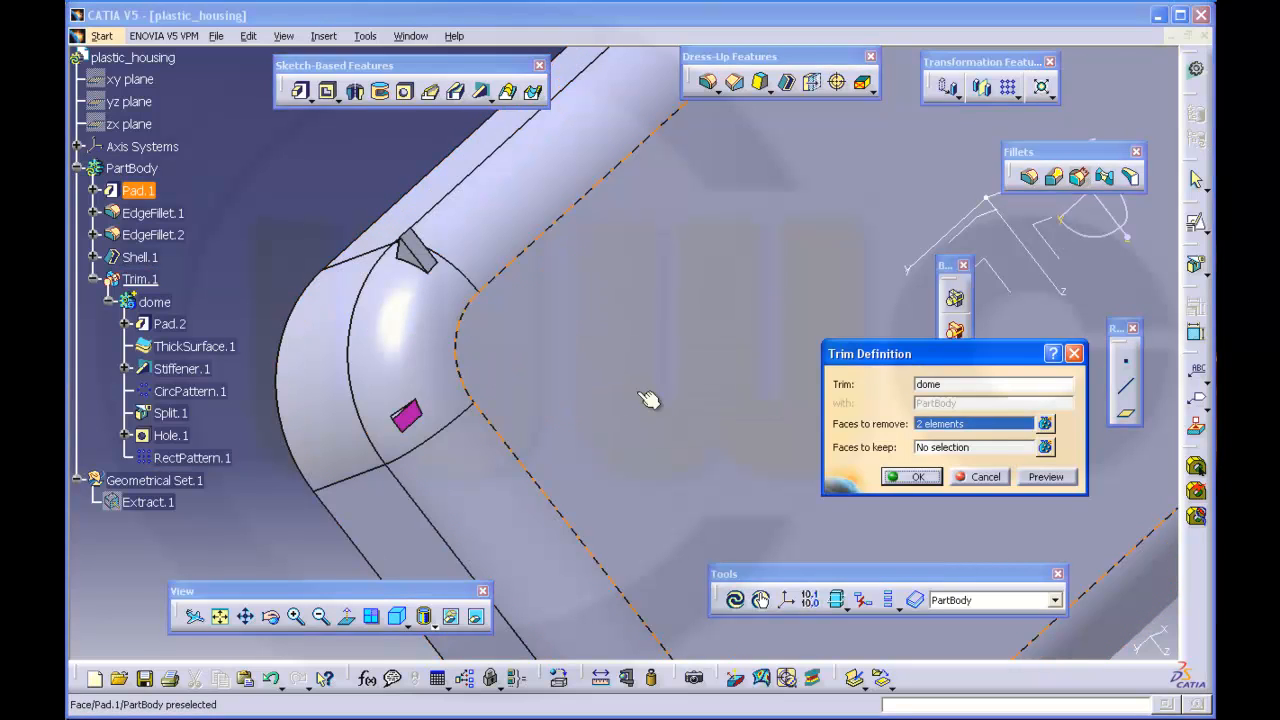
click(1044, 476)
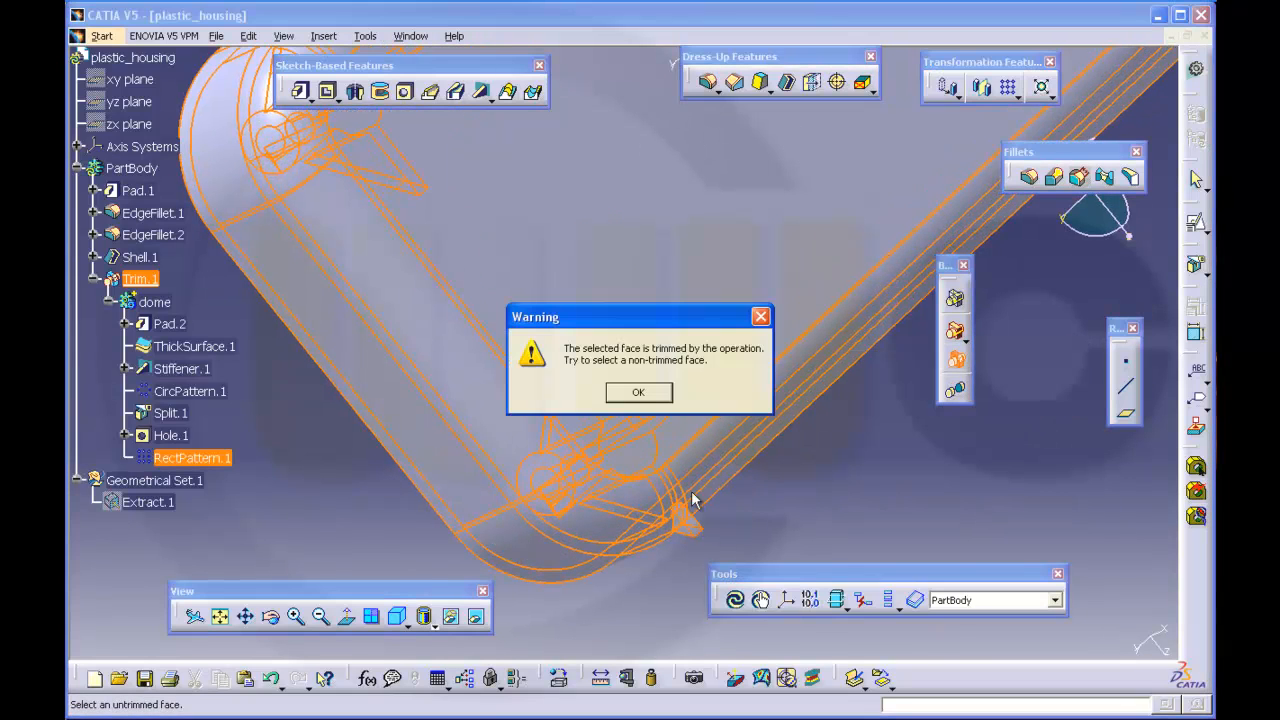
click(638, 390)
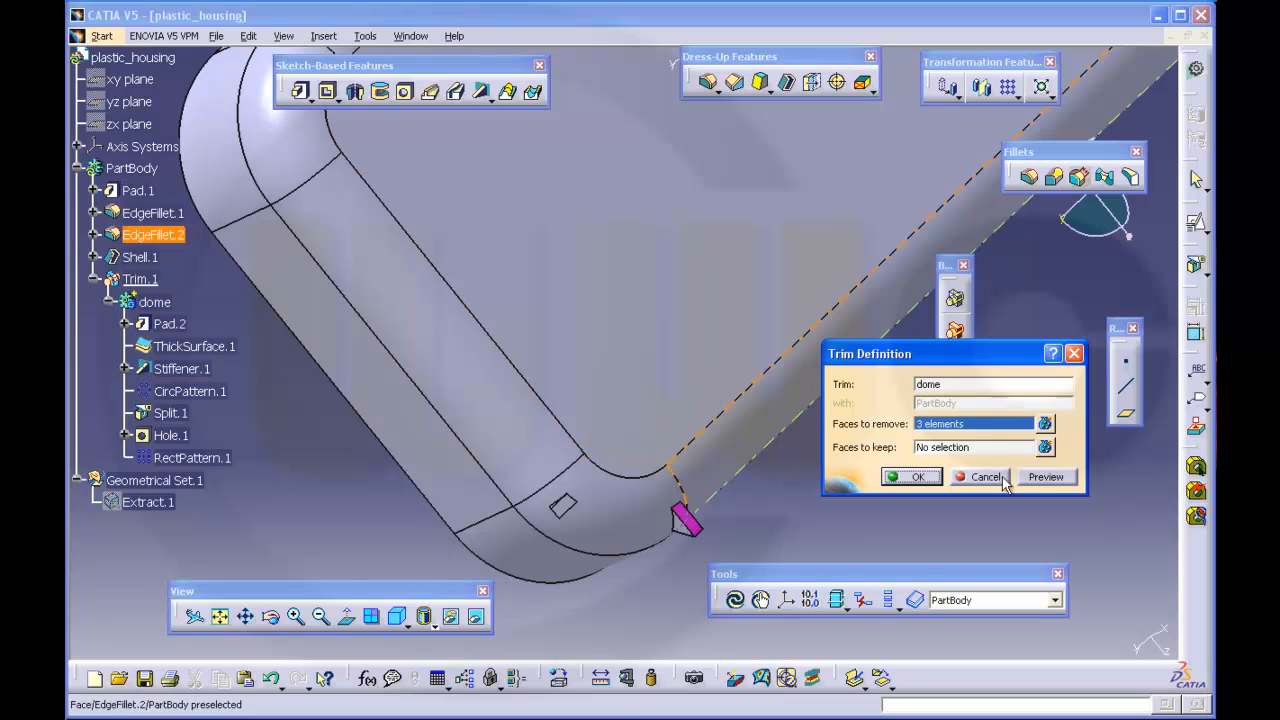
click(1046, 476)
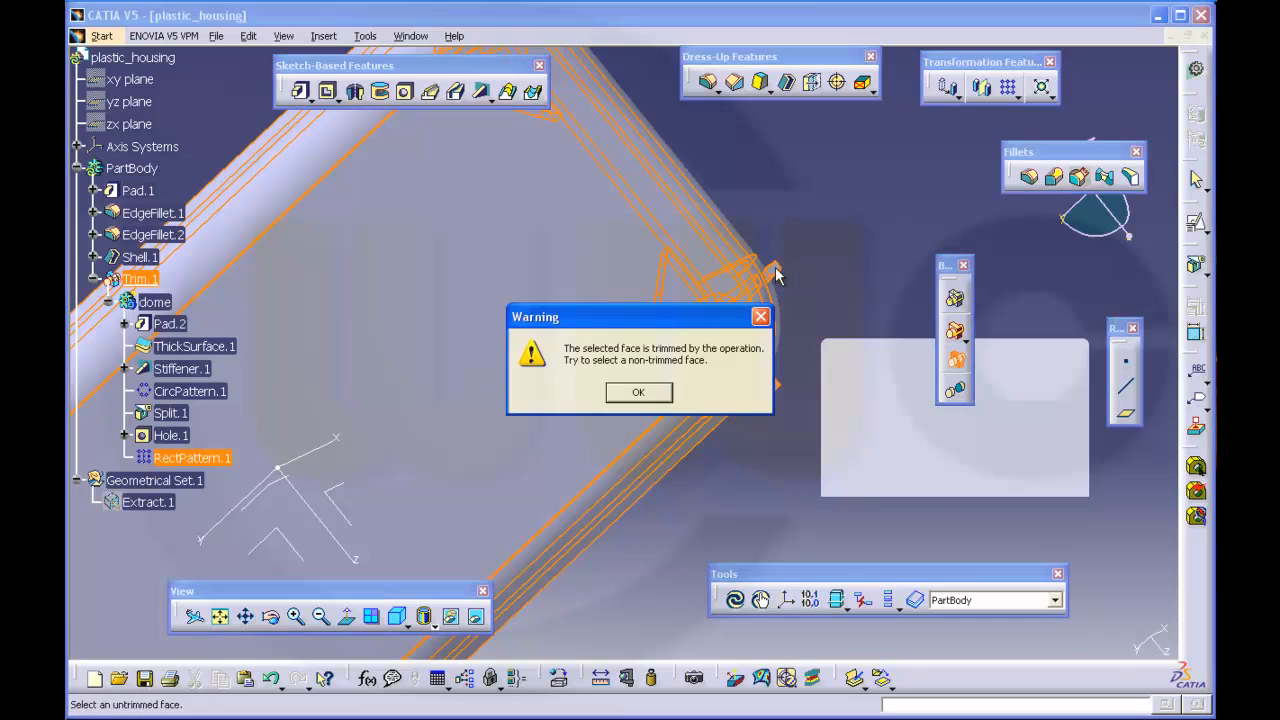
click(638, 390)
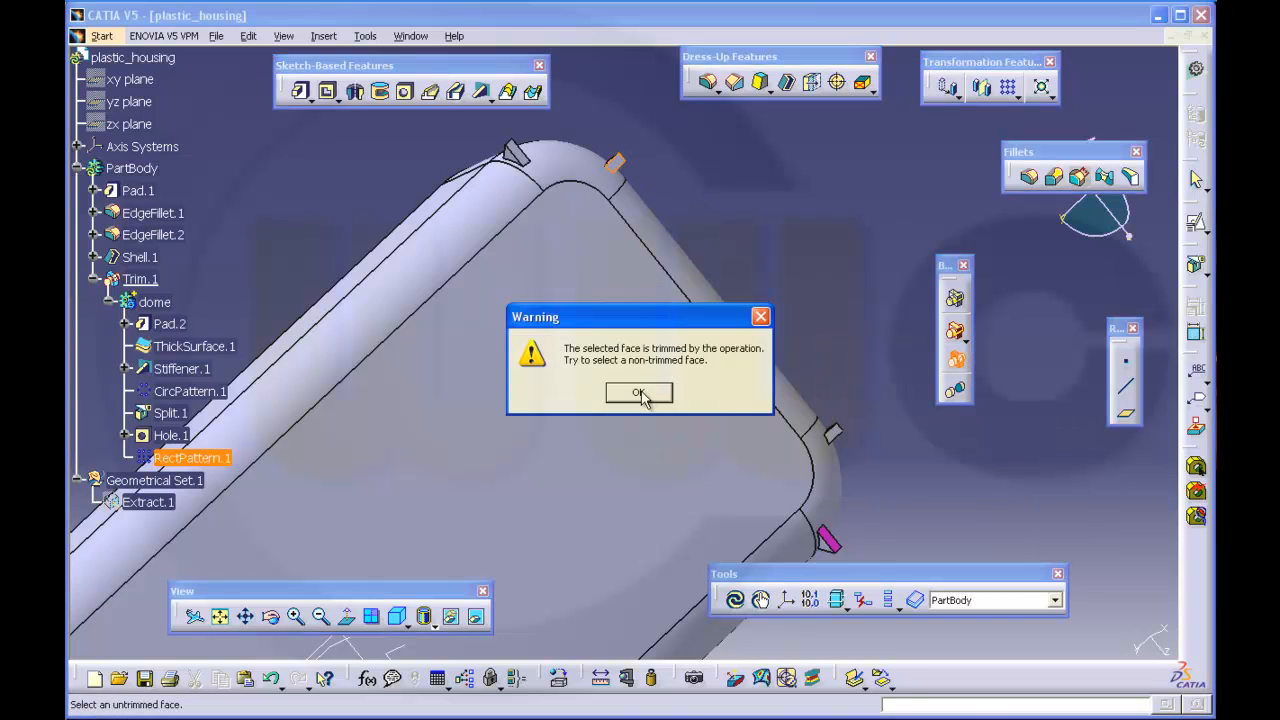
click(640, 392)
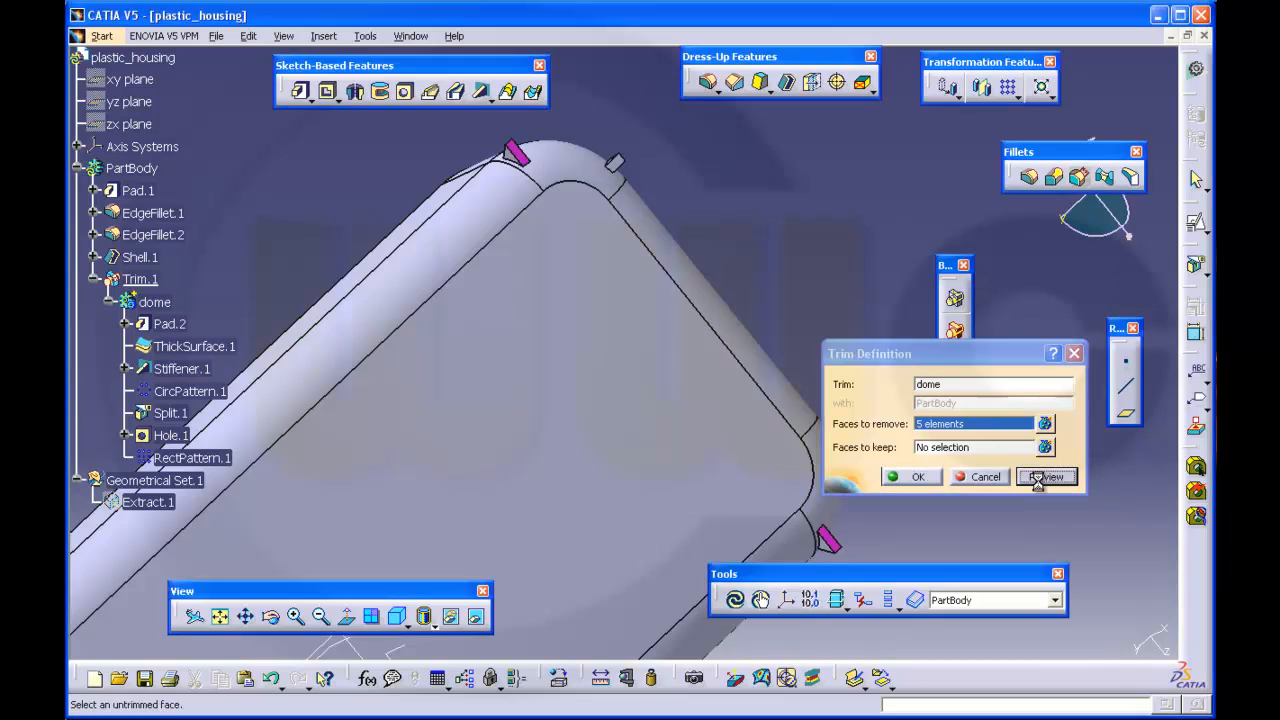
click(1048, 476)
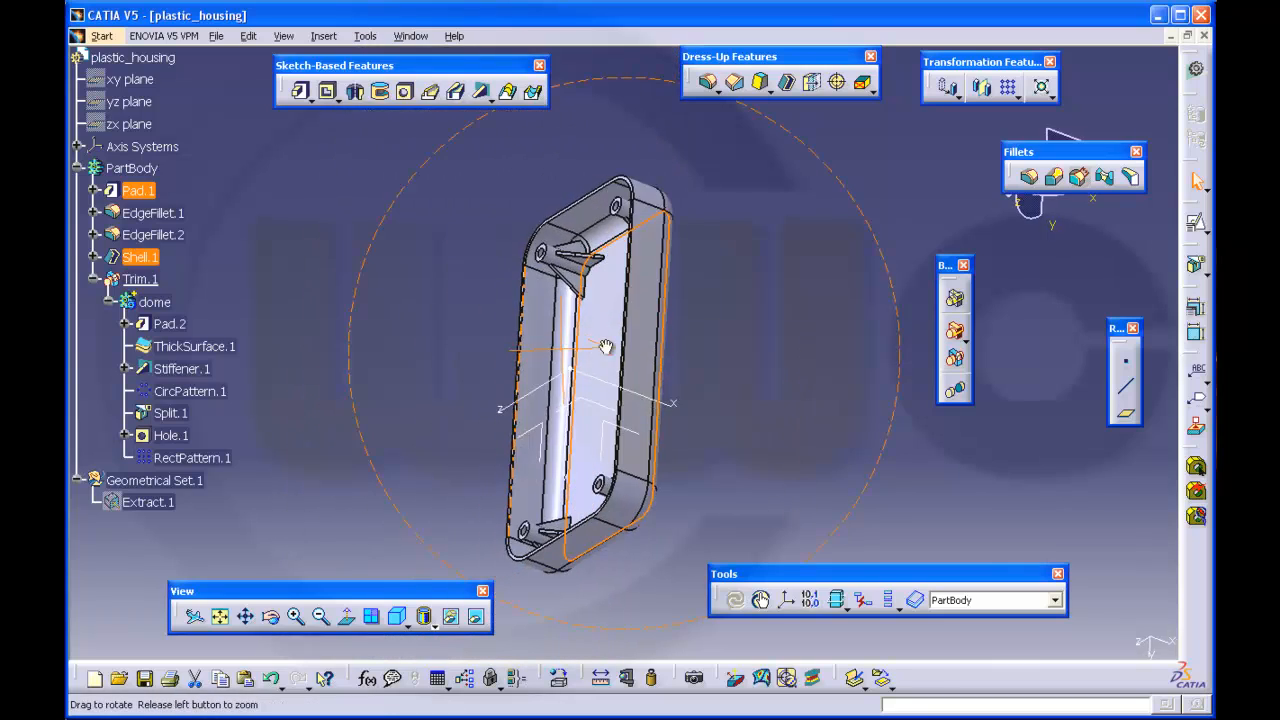
Orbit and zoom the housing to inspect the trimmed corner bosses and interior
drag(604, 348, 650, 418)
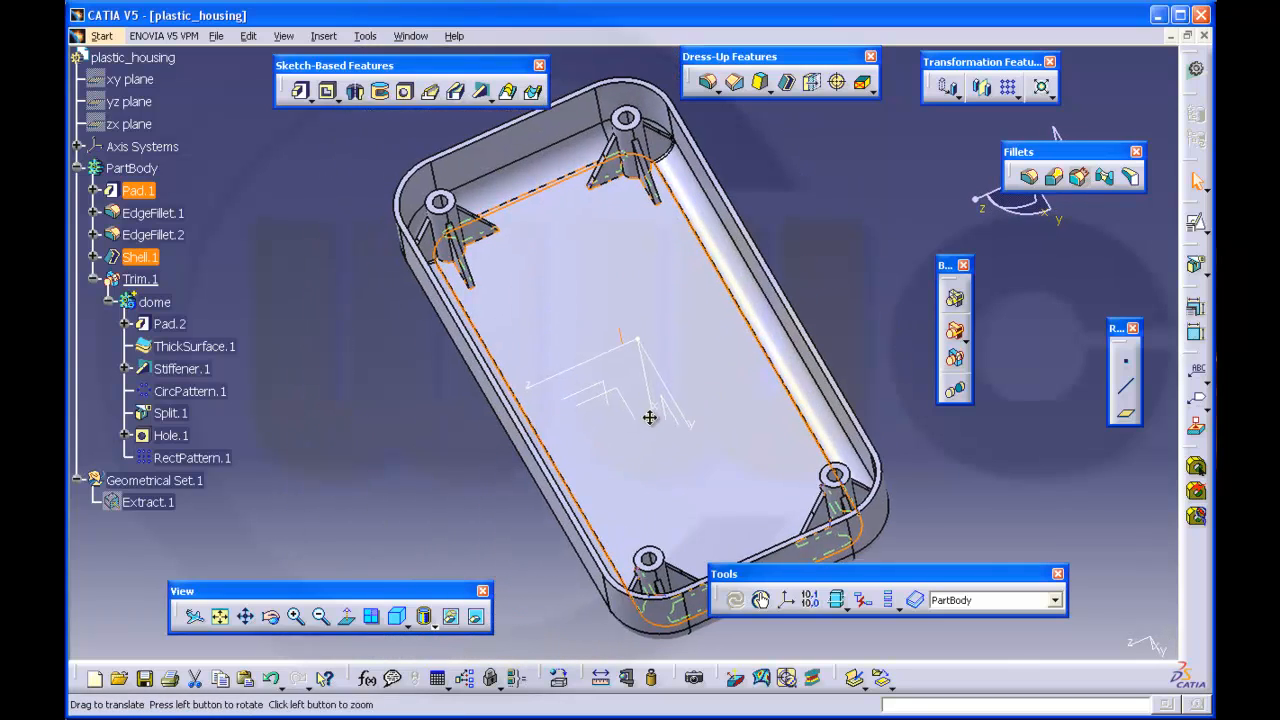
drag(650, 418, 710, 290)
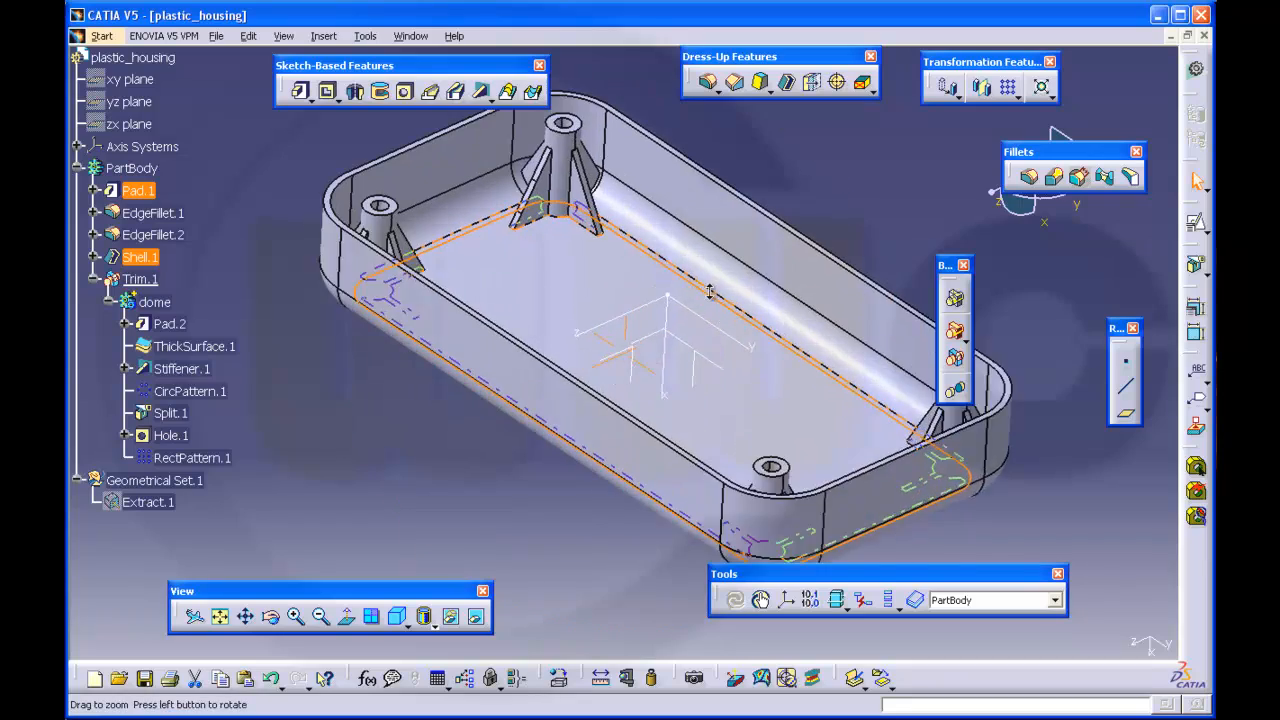
drag(710, 290, 556, 376)
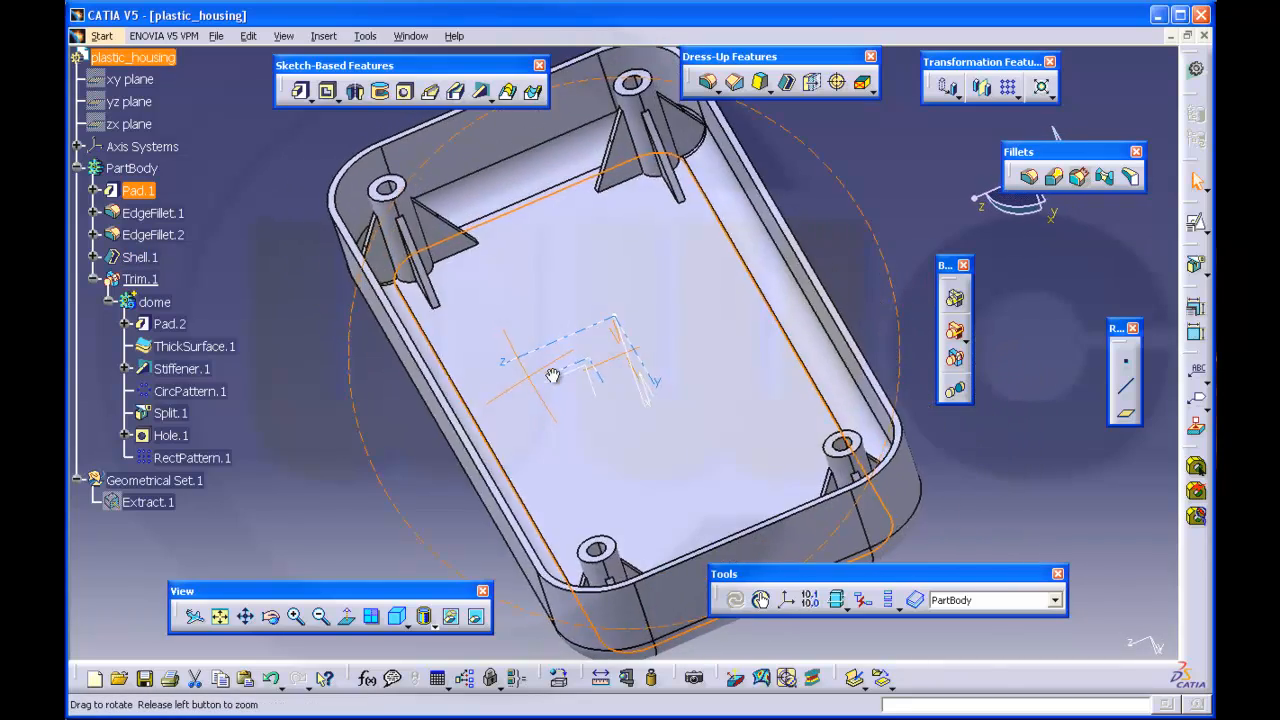
drag(552, 376, 708, 372)
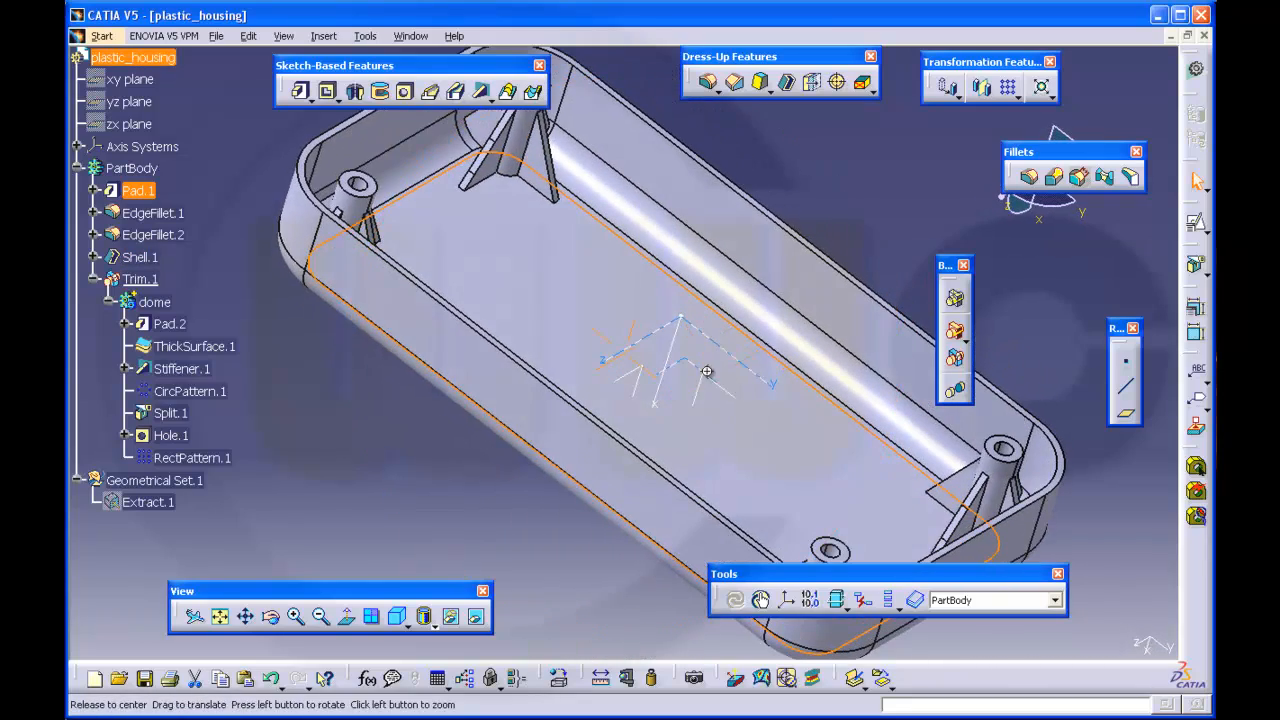
drag(708, 372, 644, 390)
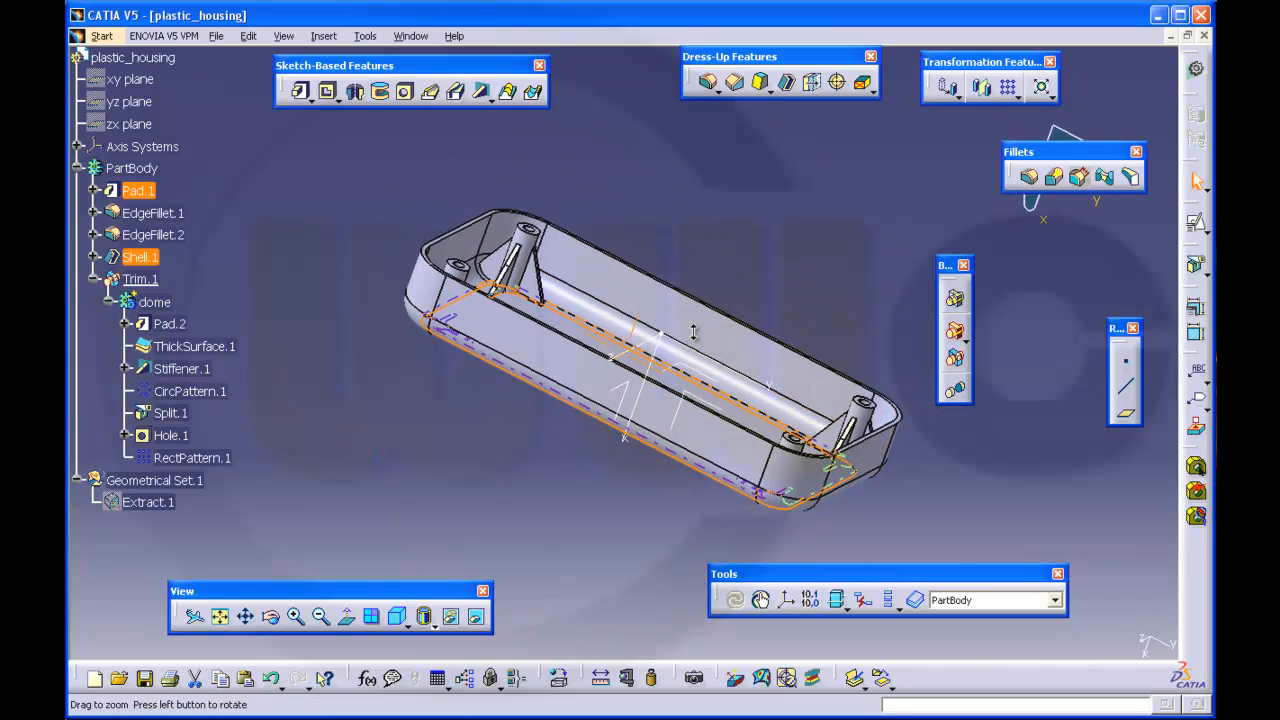
drag(692, 332, 540, 336)
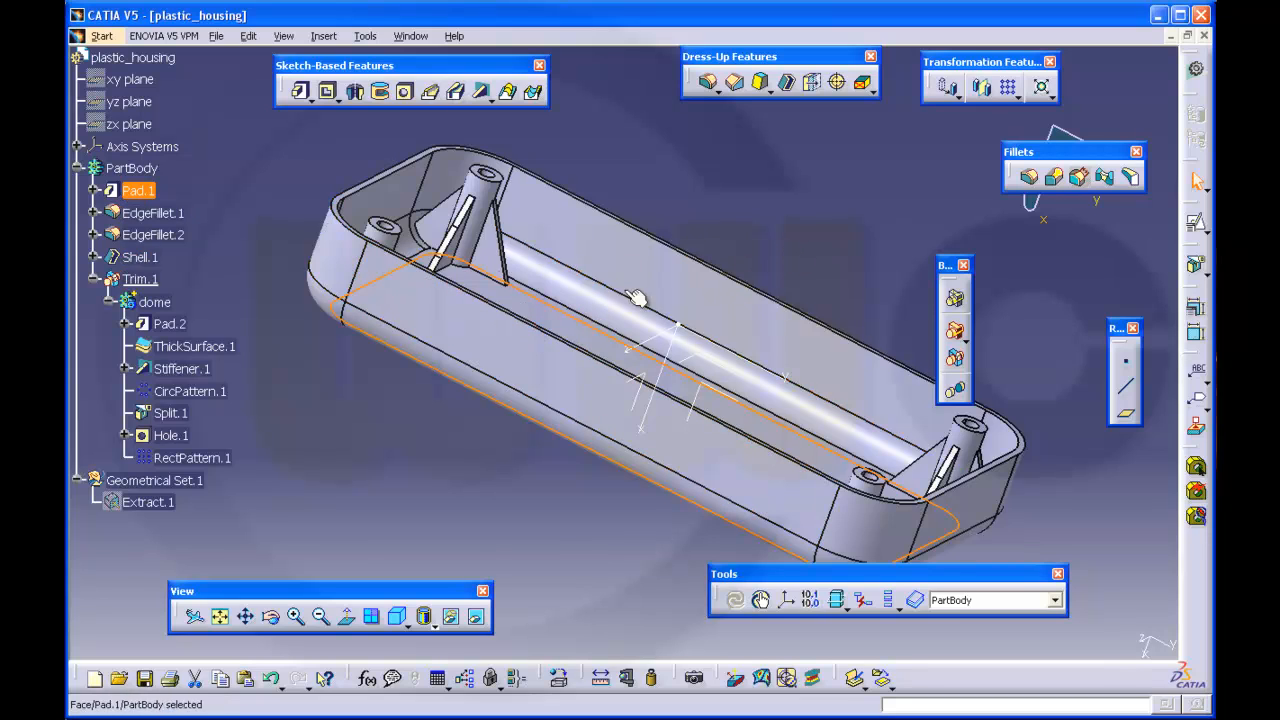
mouse_move(390, 370)
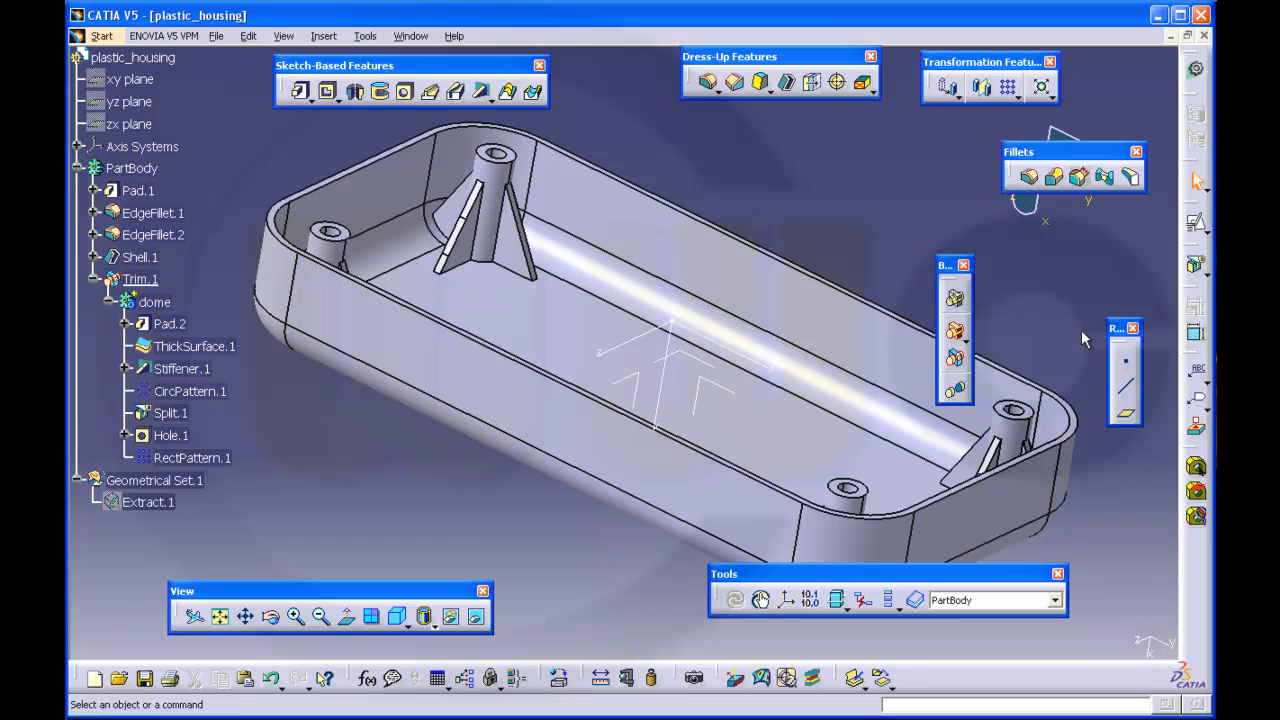
mouse_move(1112, 258)
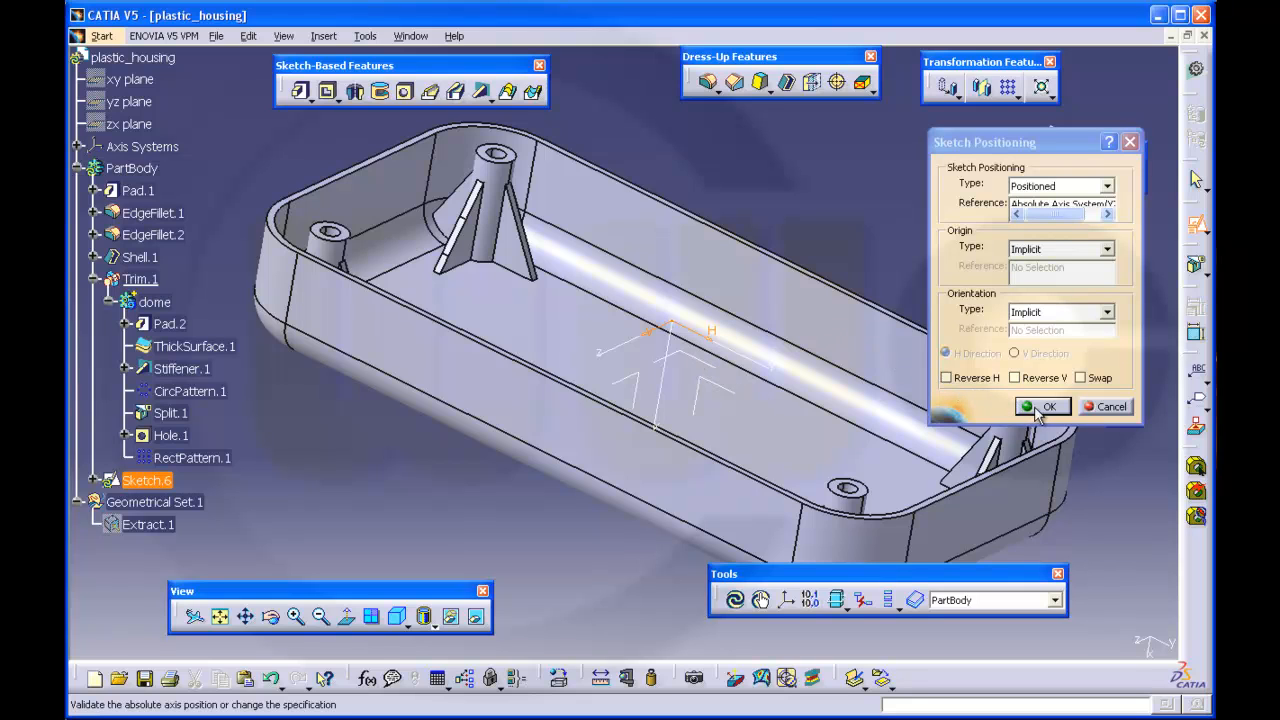
Enter the positioned sketch, hide its axis elements, and project the housing rim edges into it
click(1044, 406)
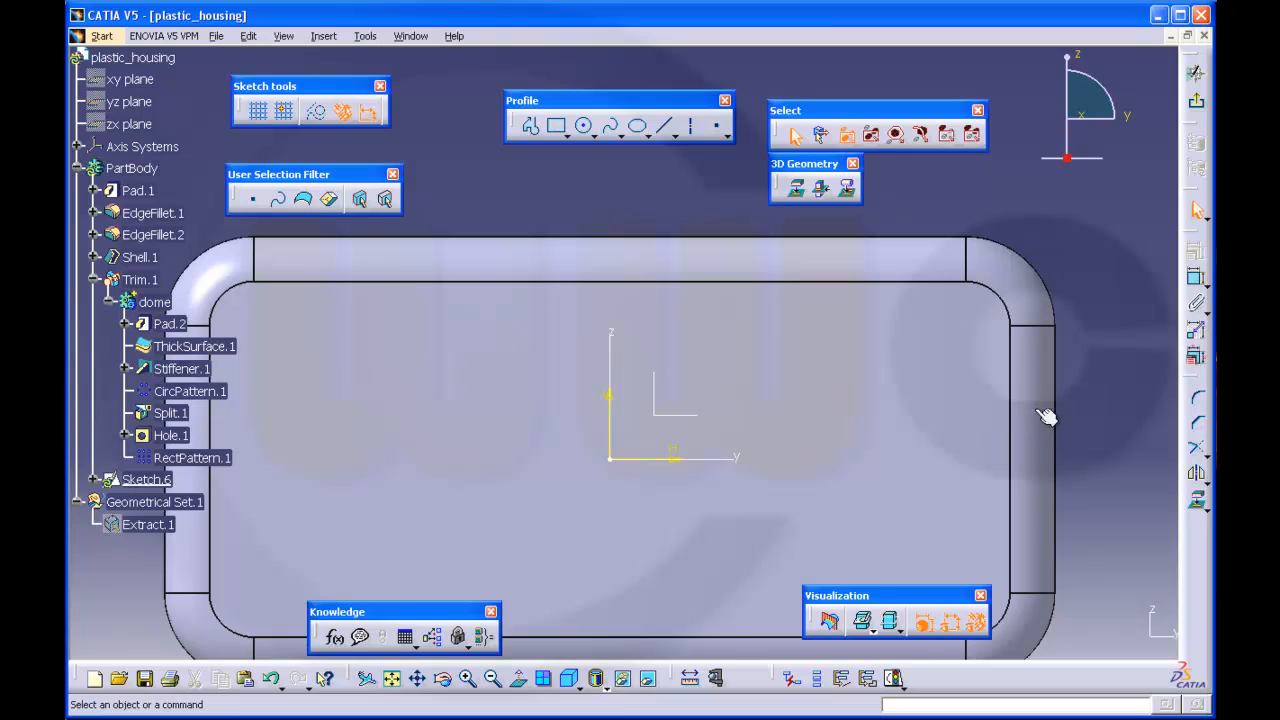
click(520, 680)
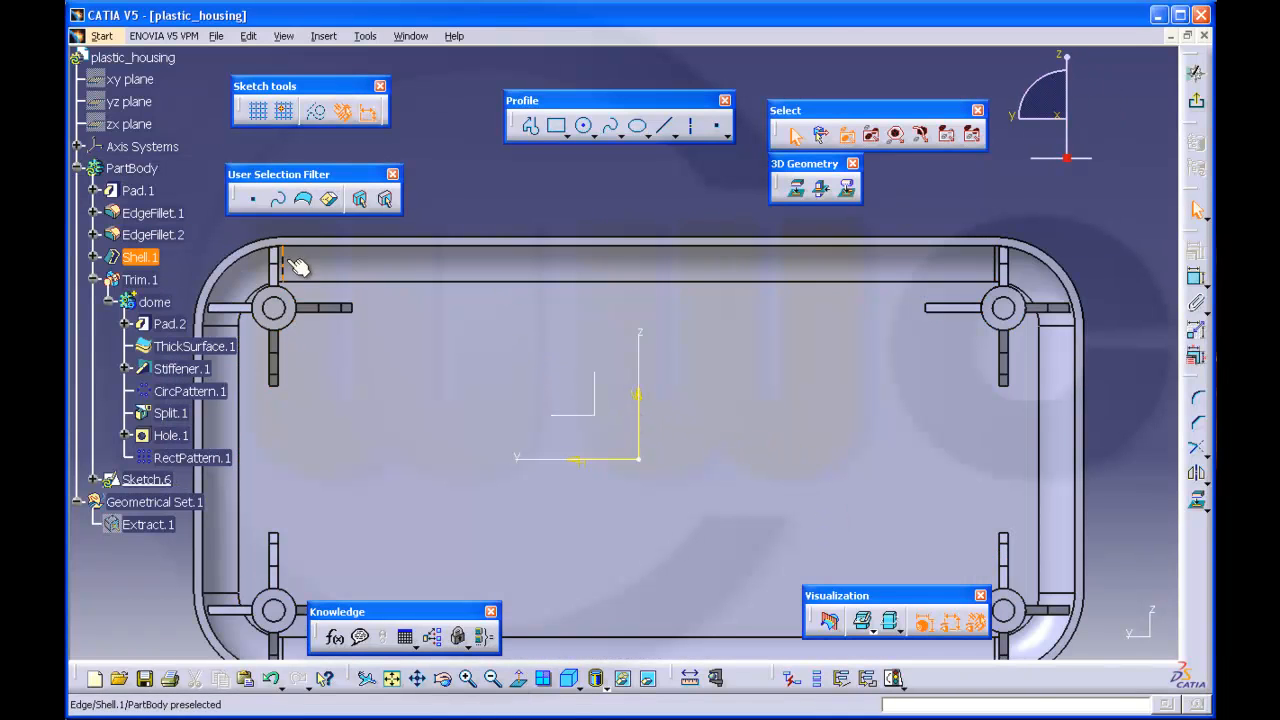
click(140, 280)
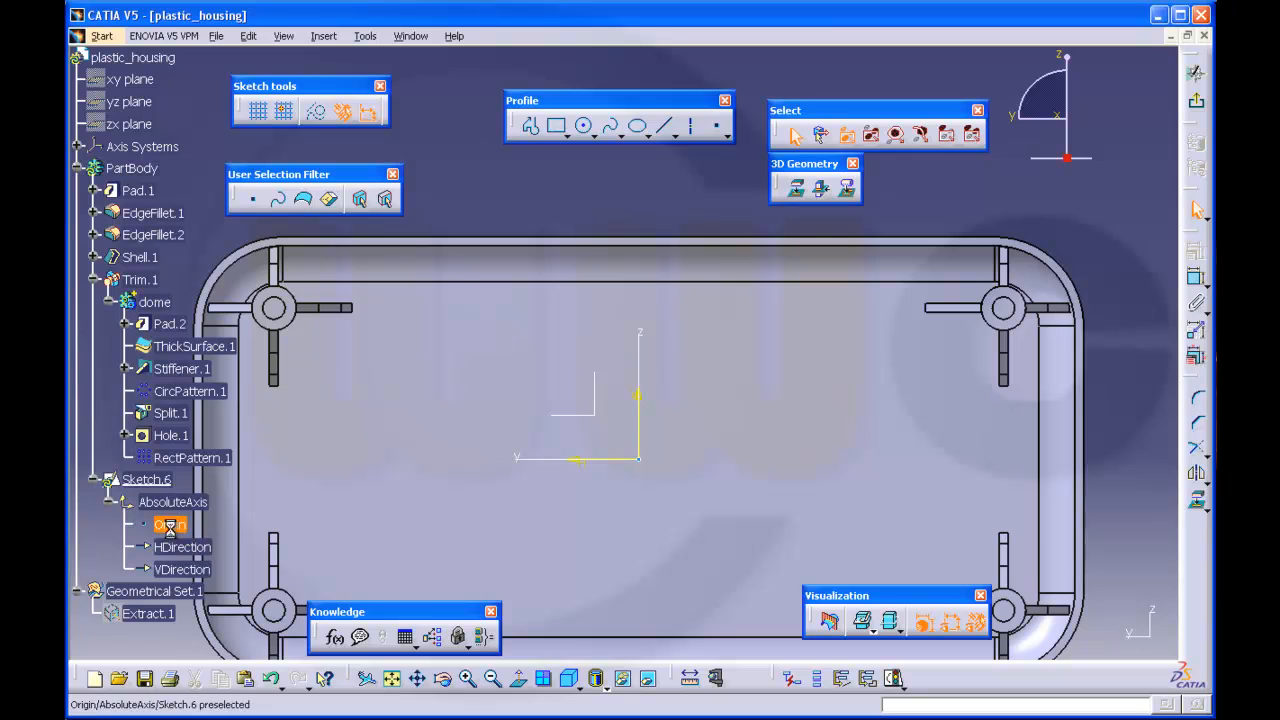
right_click(170, 524)
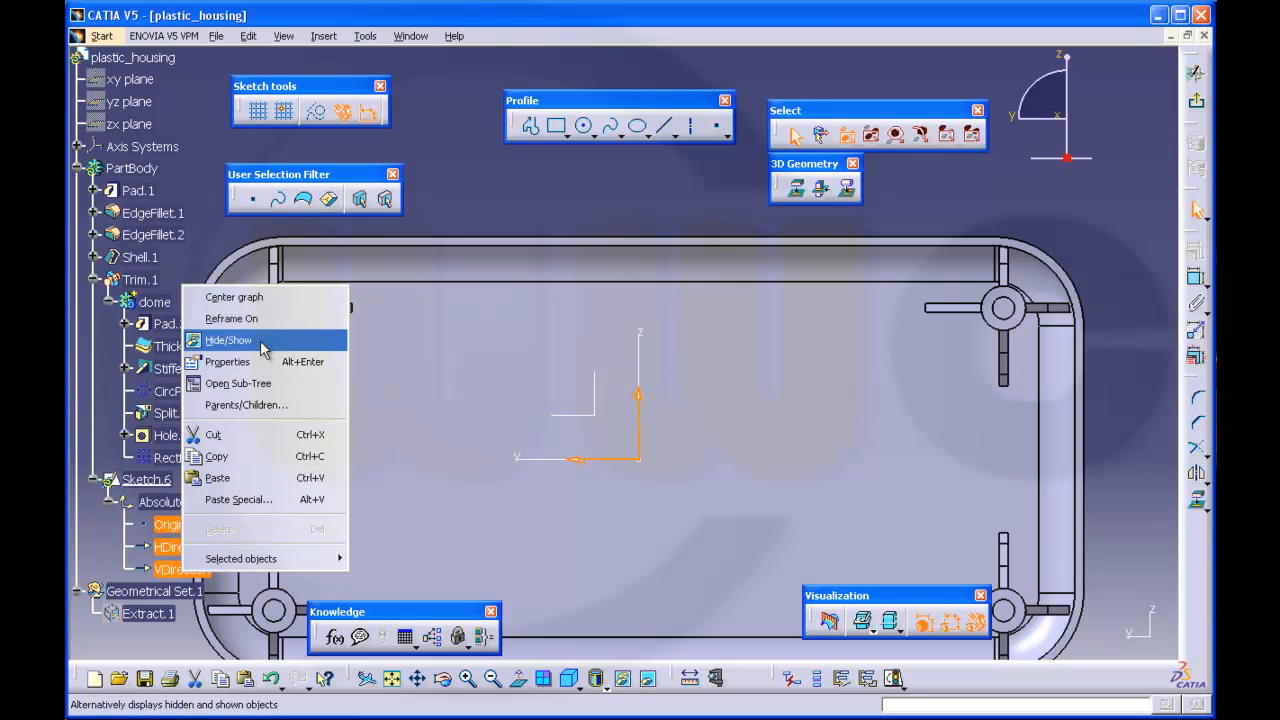
click(228, 340)
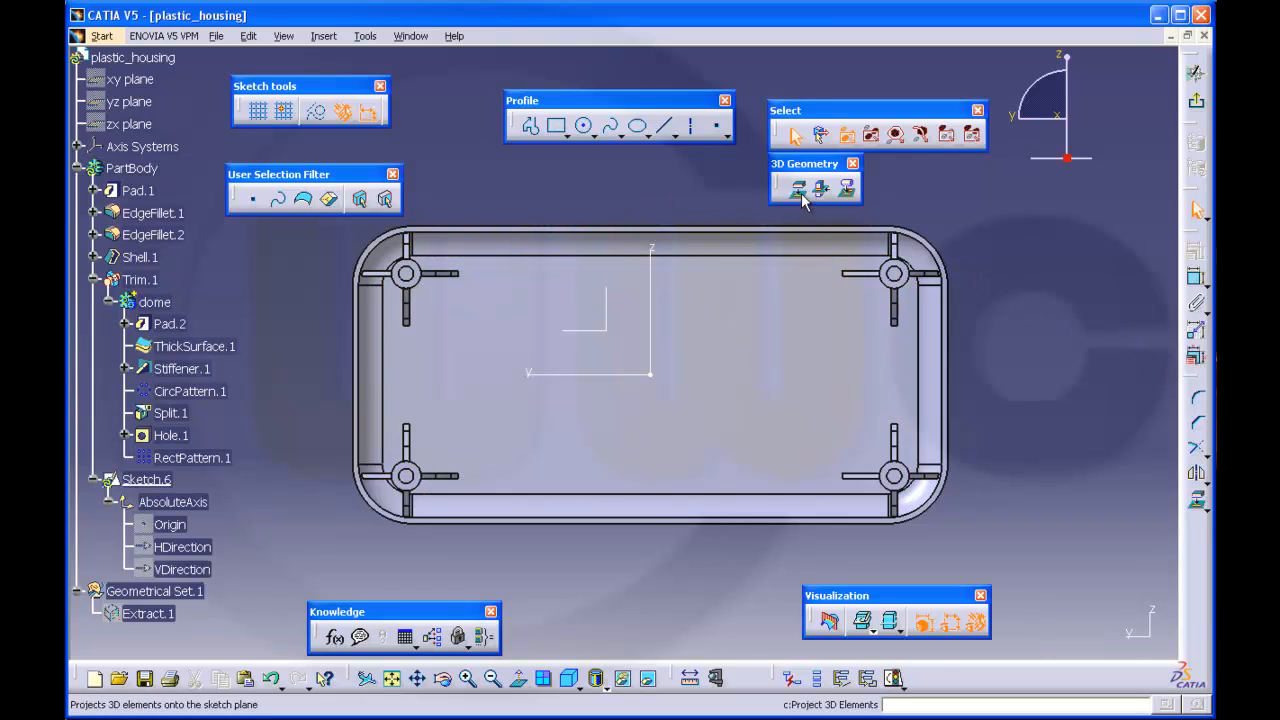
mouse_move(798, 188)
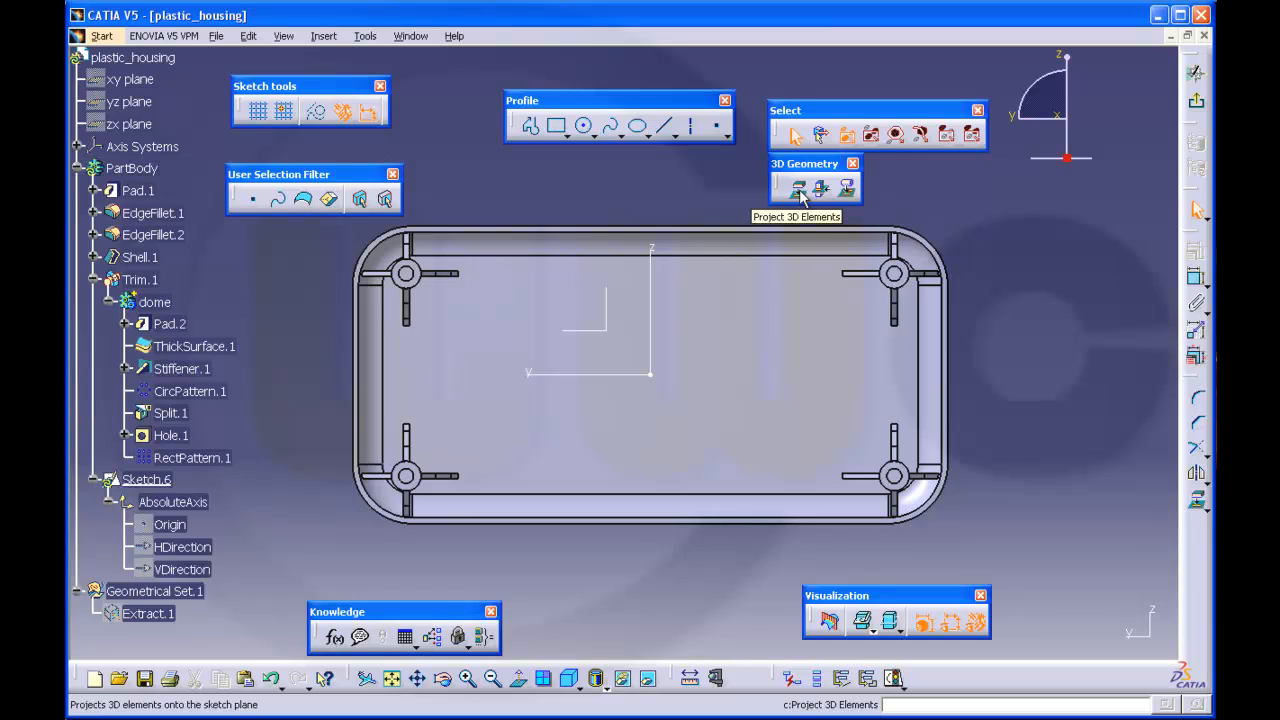
click(800, 188)
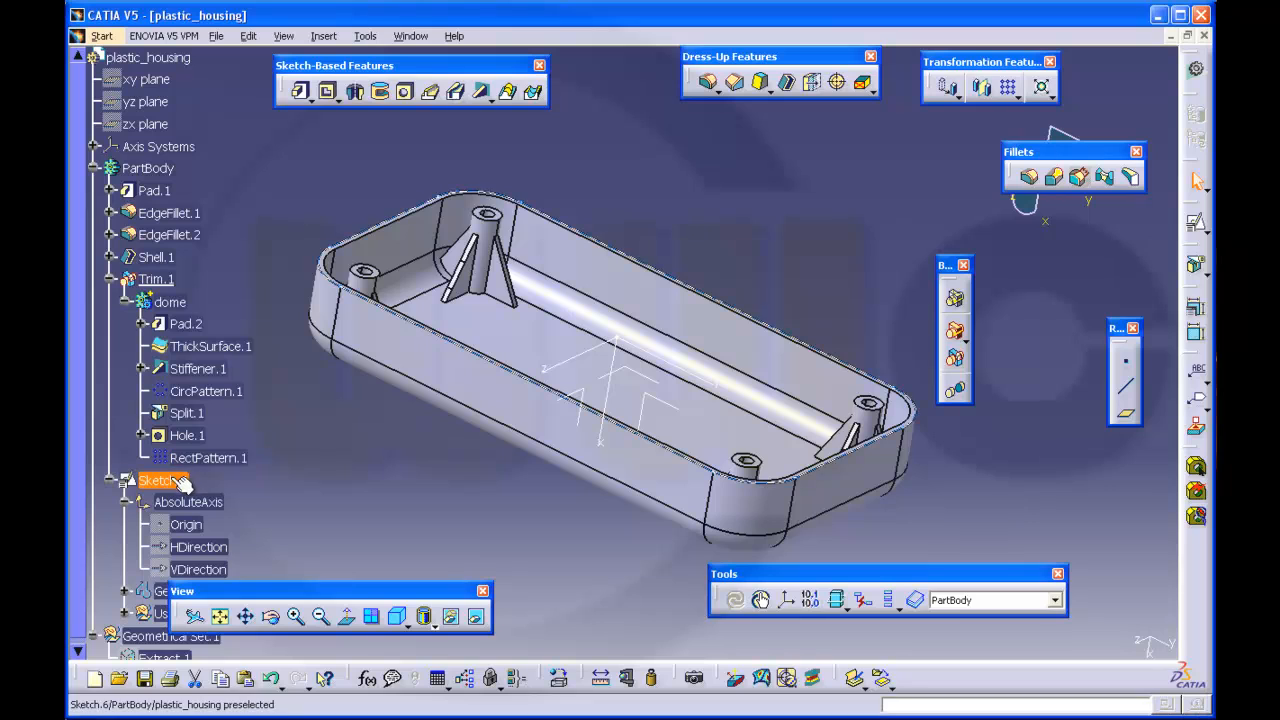
Cut Pocket.1 from the rim sketch, 2 mm deep as a thin 1 mm lip
double_click(164, 480)
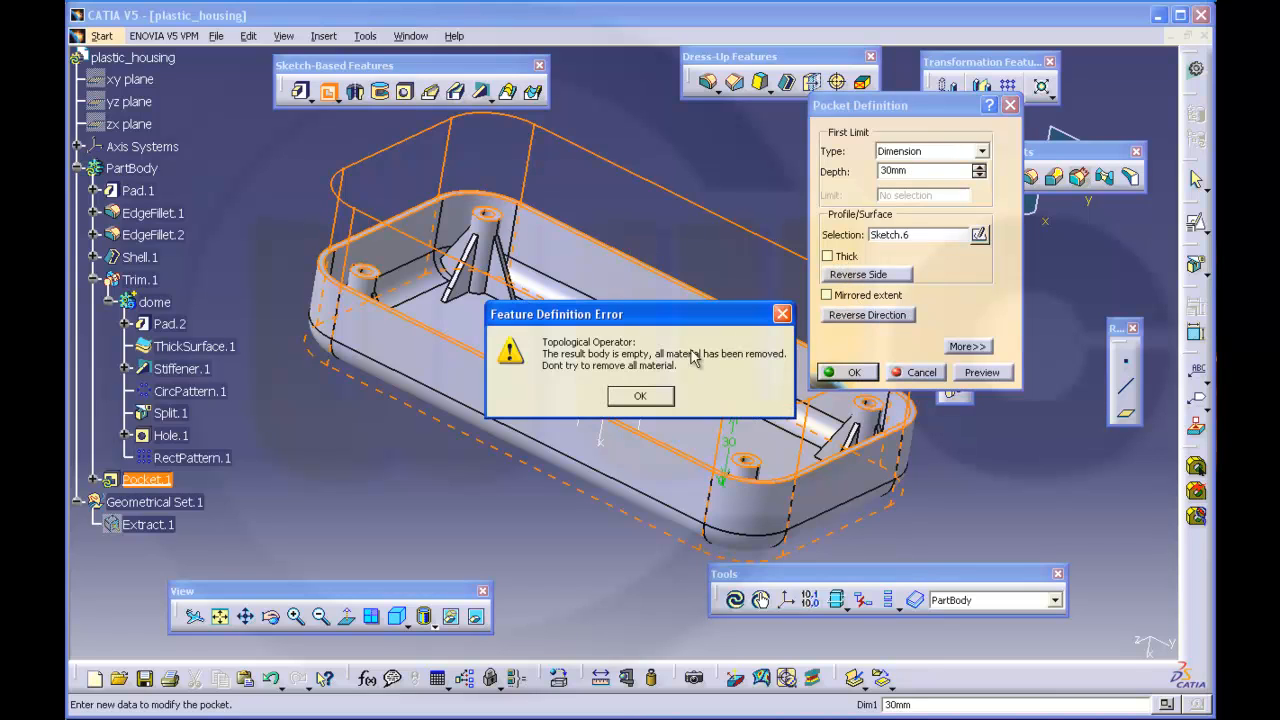
click(640, 396)
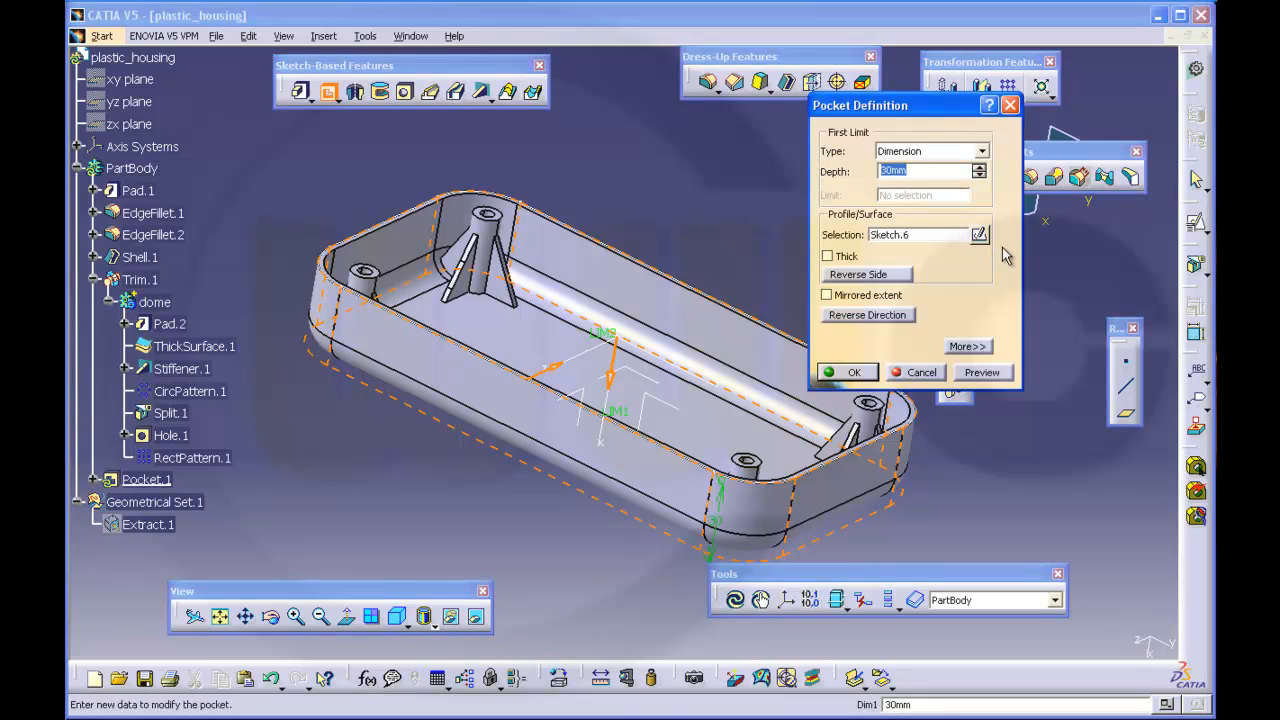
text(2mm)
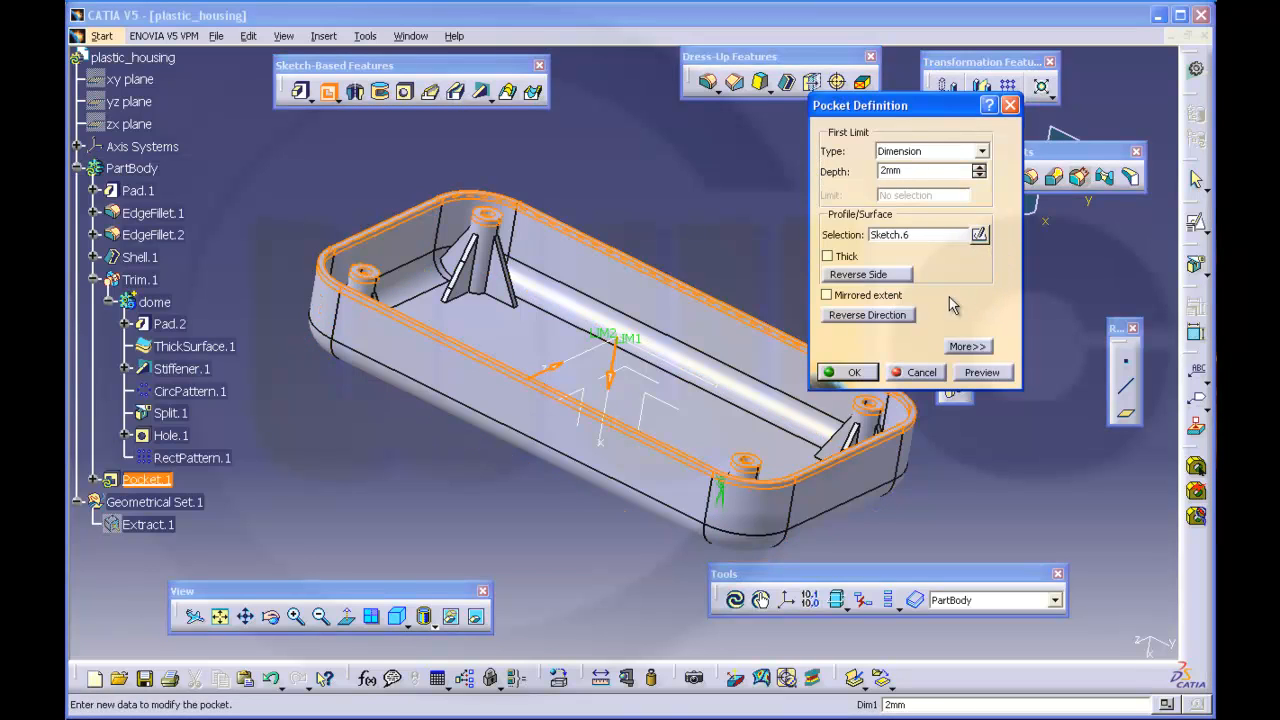
click(968, 346)
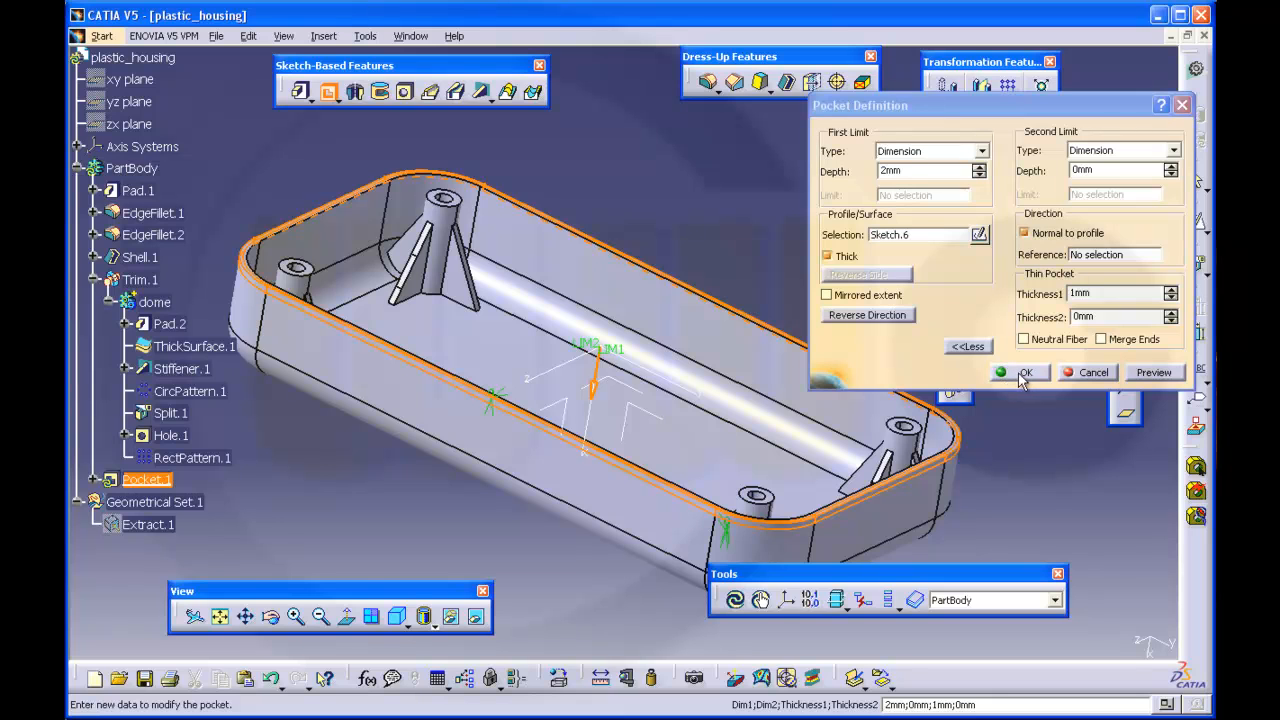
click(1020, 372)
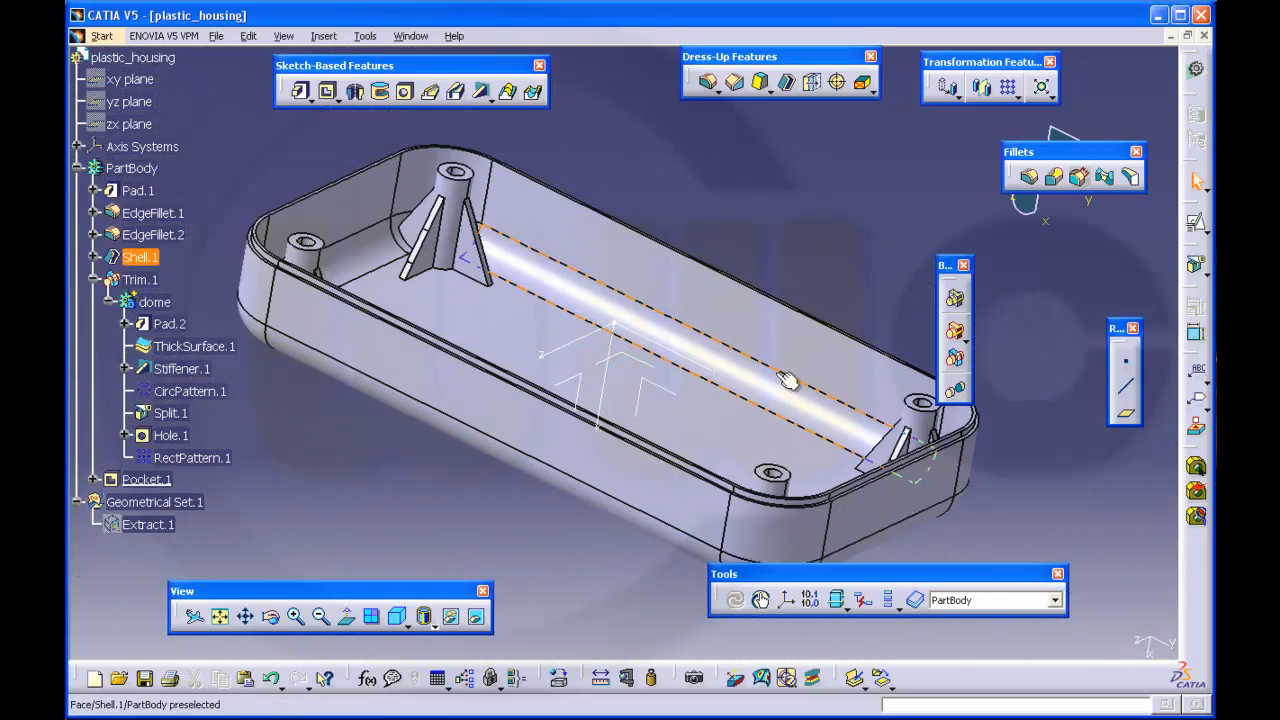
Turn the housing to view its inner floor for the next sketch
drag(784, 384, 504, 490)
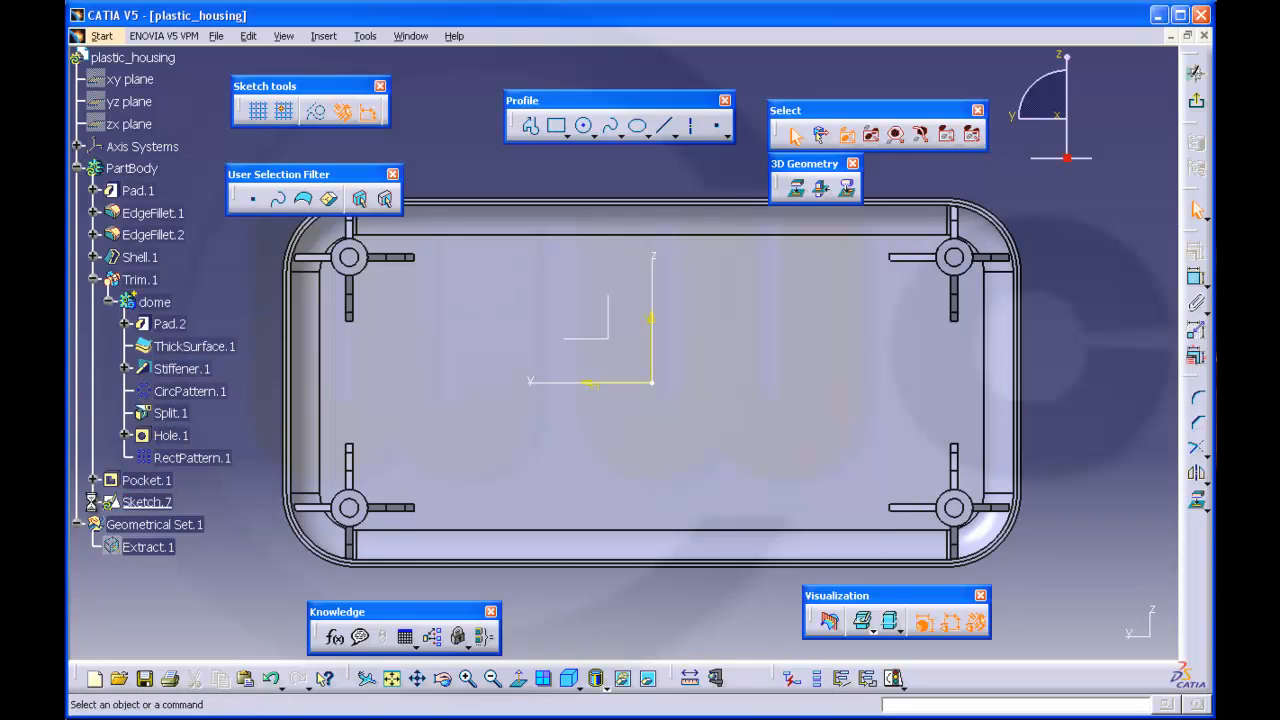
Expand Sketch.7 and begin dimensioning the two rib lines across the floor
click(90, 502)
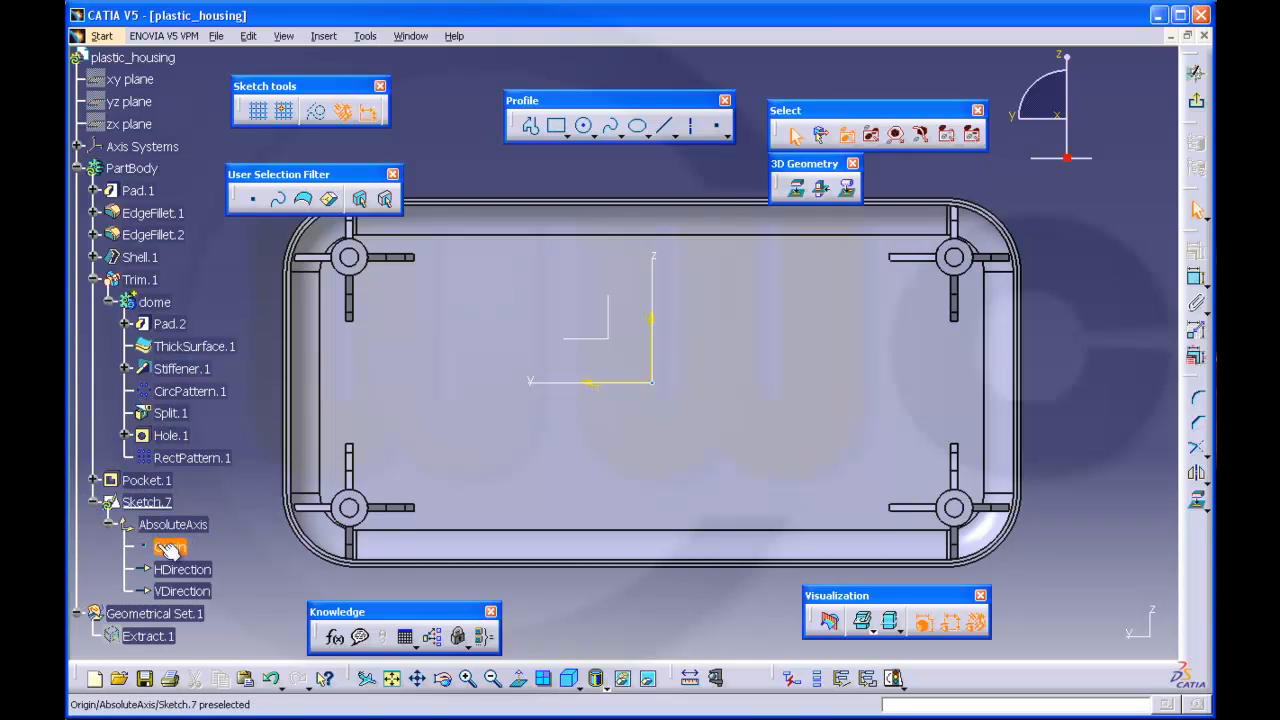
right_click(168, 548)
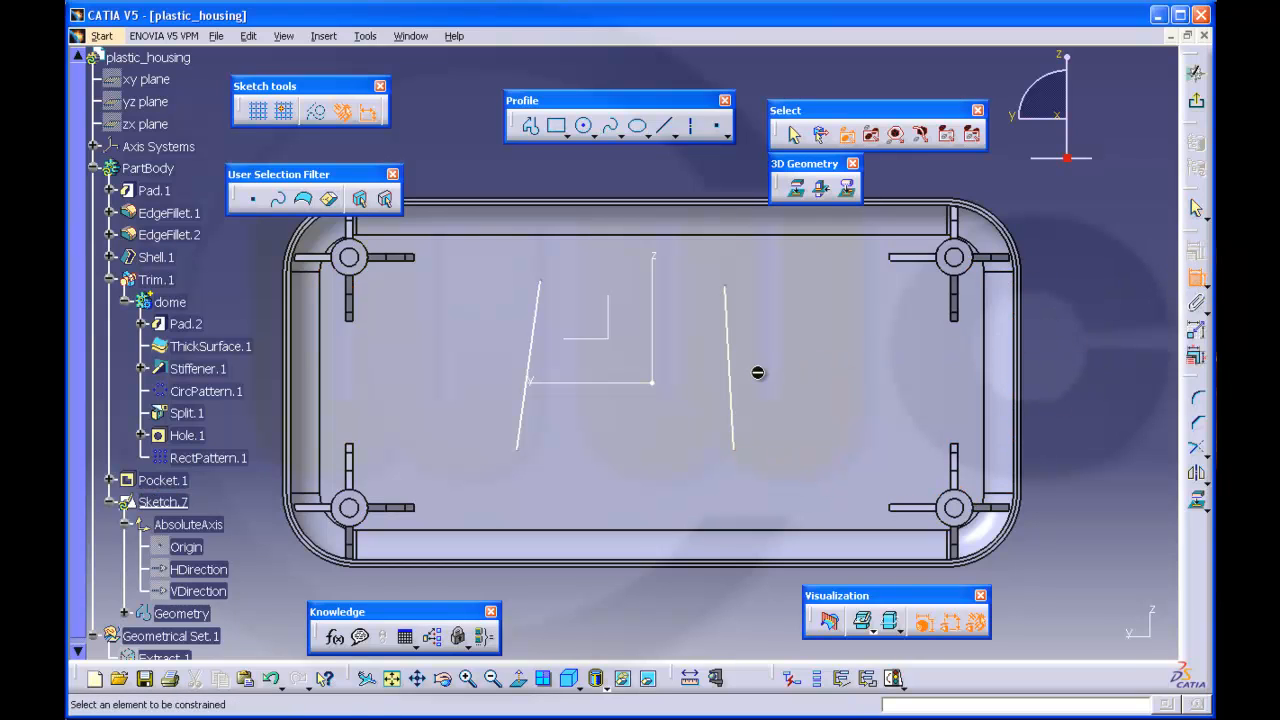
click(728, 376)
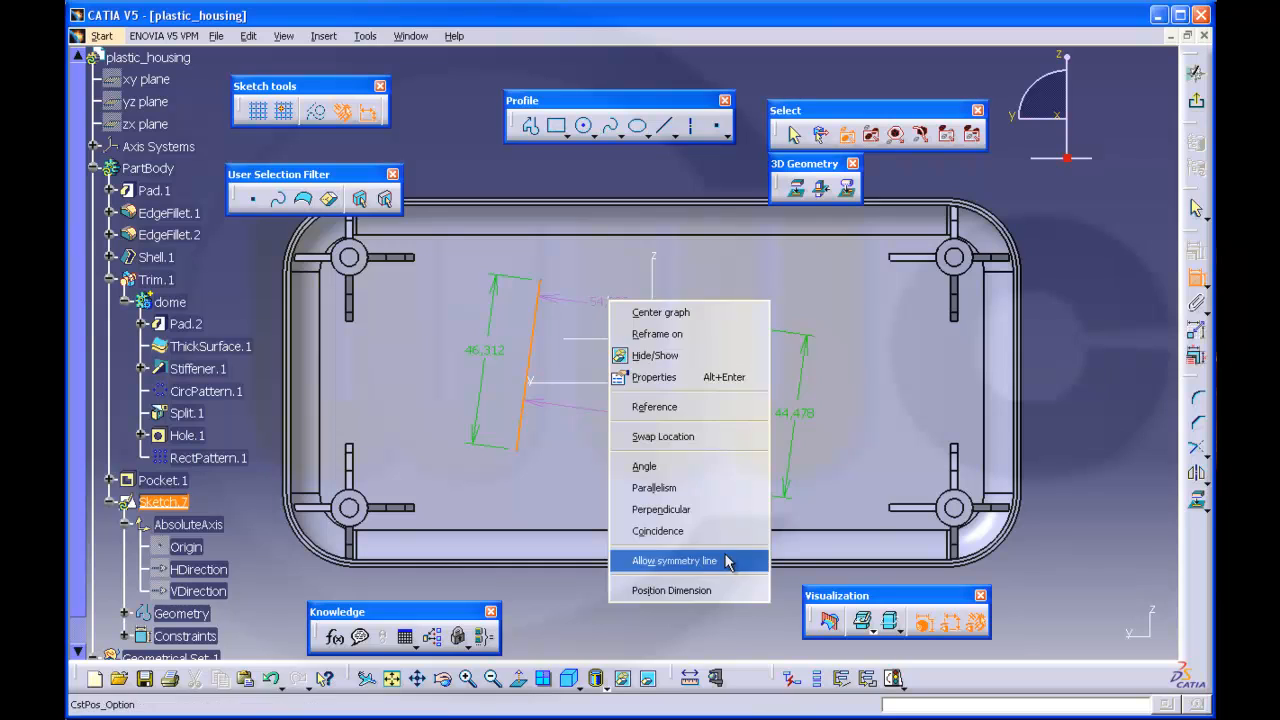
Dimension the rib-line spacing to 40 mm and give the right rib line a 10 mm length
click(674, 560)
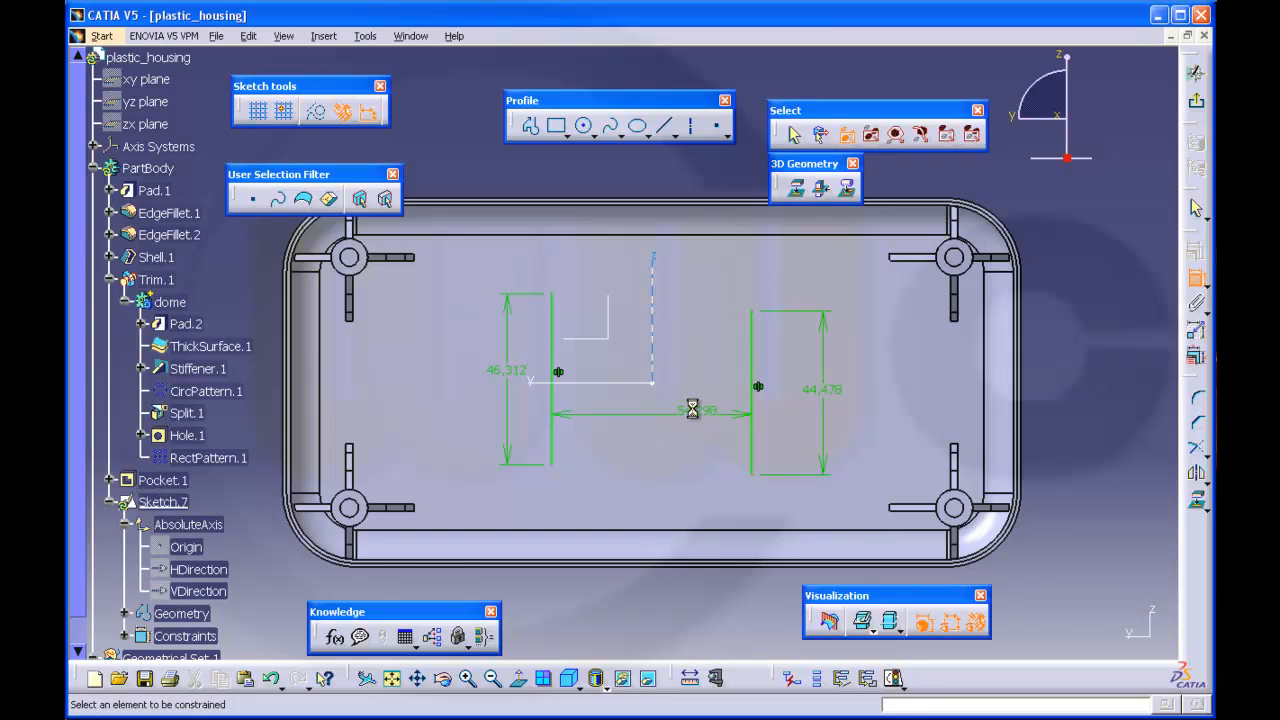
double_click(696, 410)
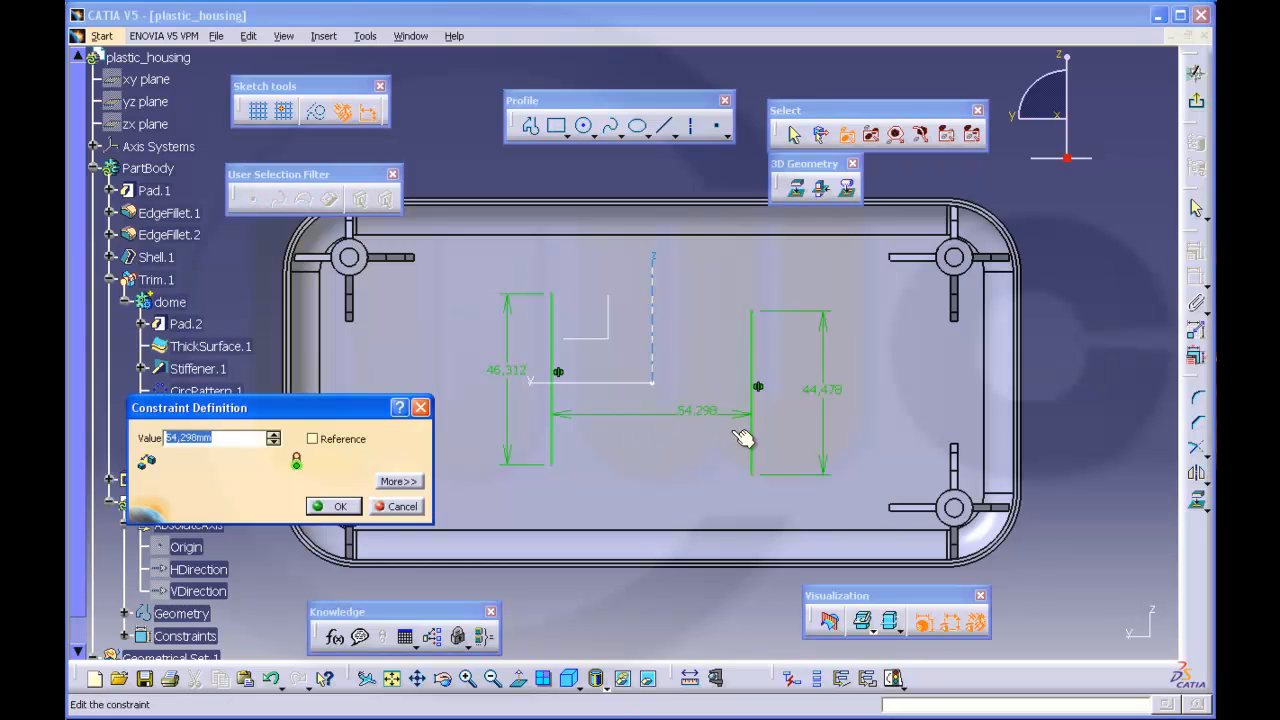
click(332, 506)
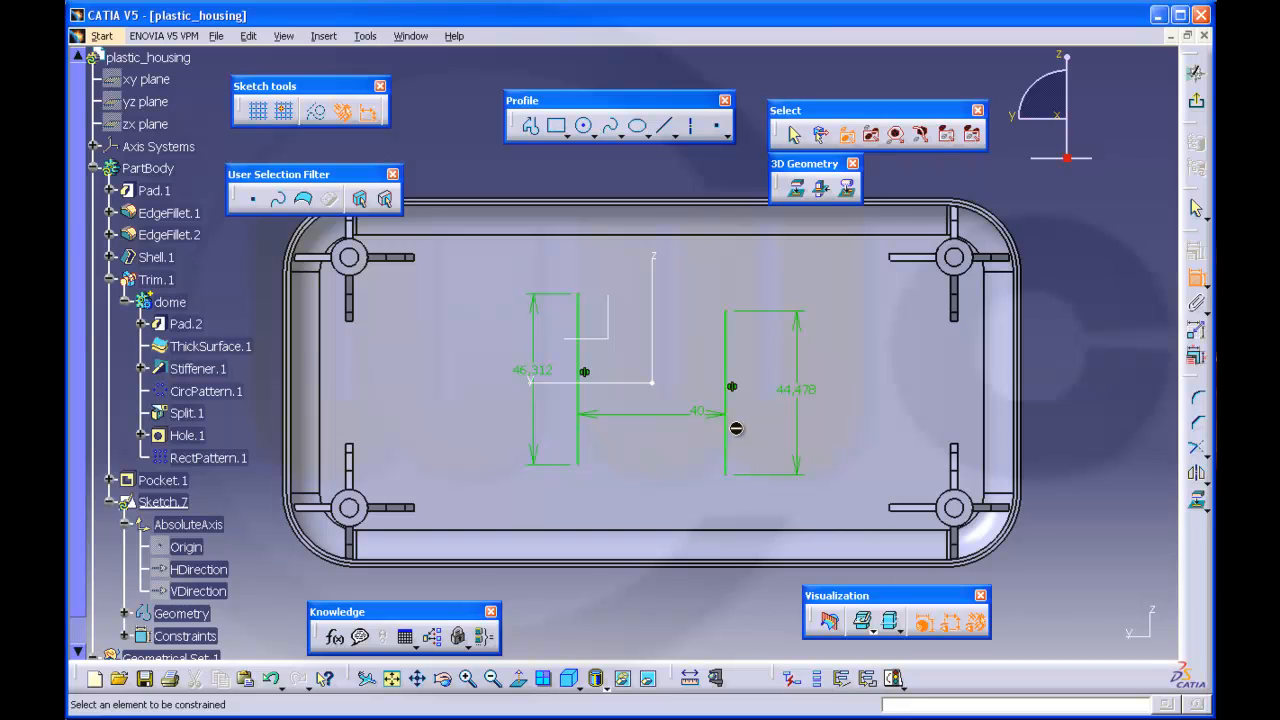
double_click(796, 388)
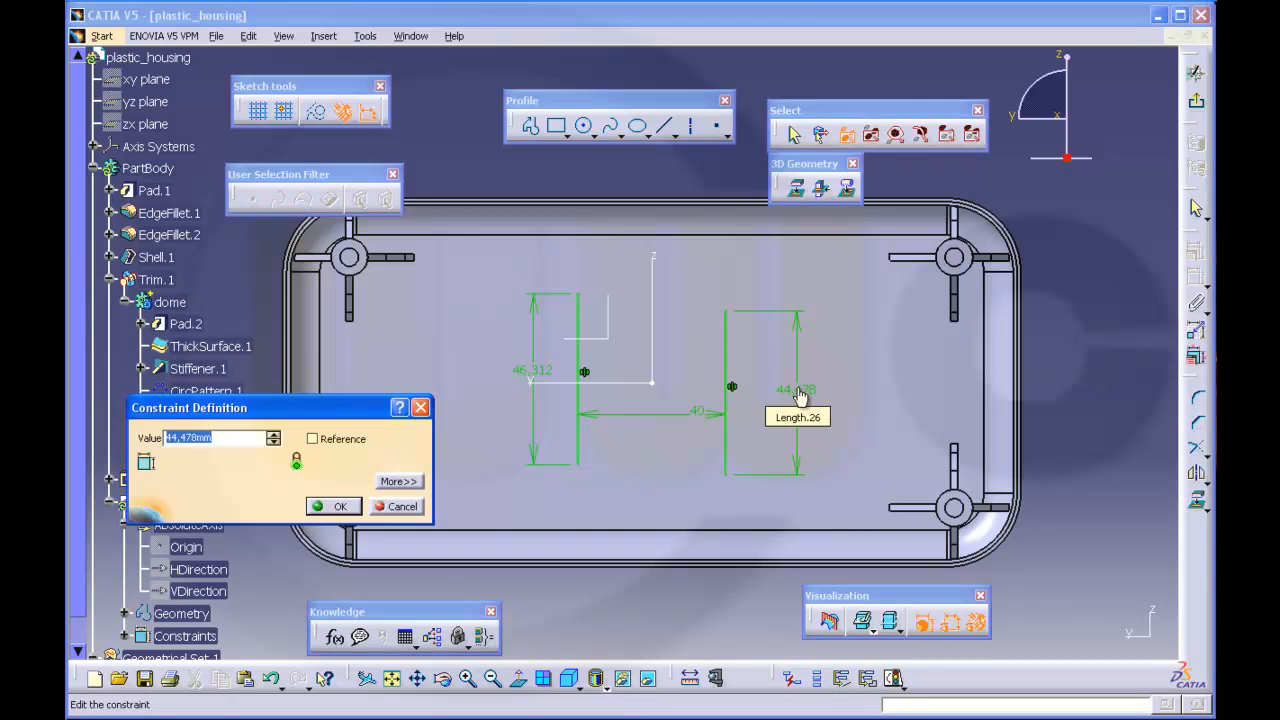
text(10mm)
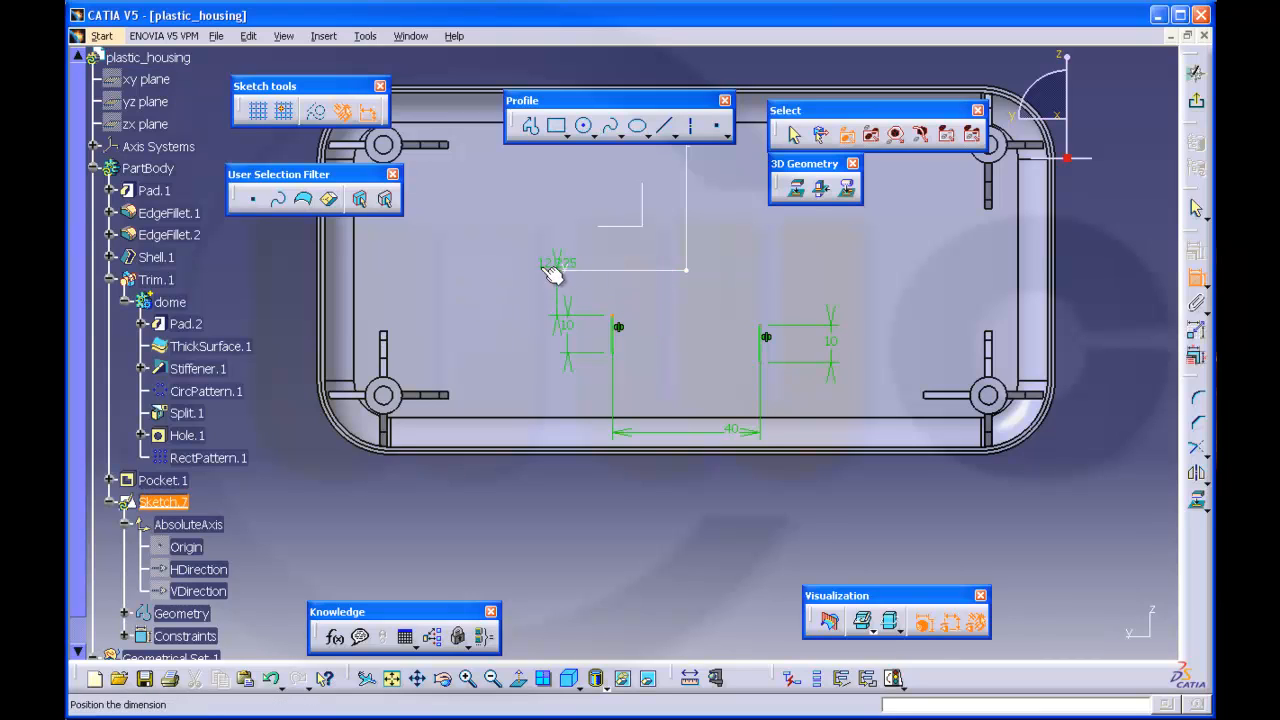
right_click(552, 270)
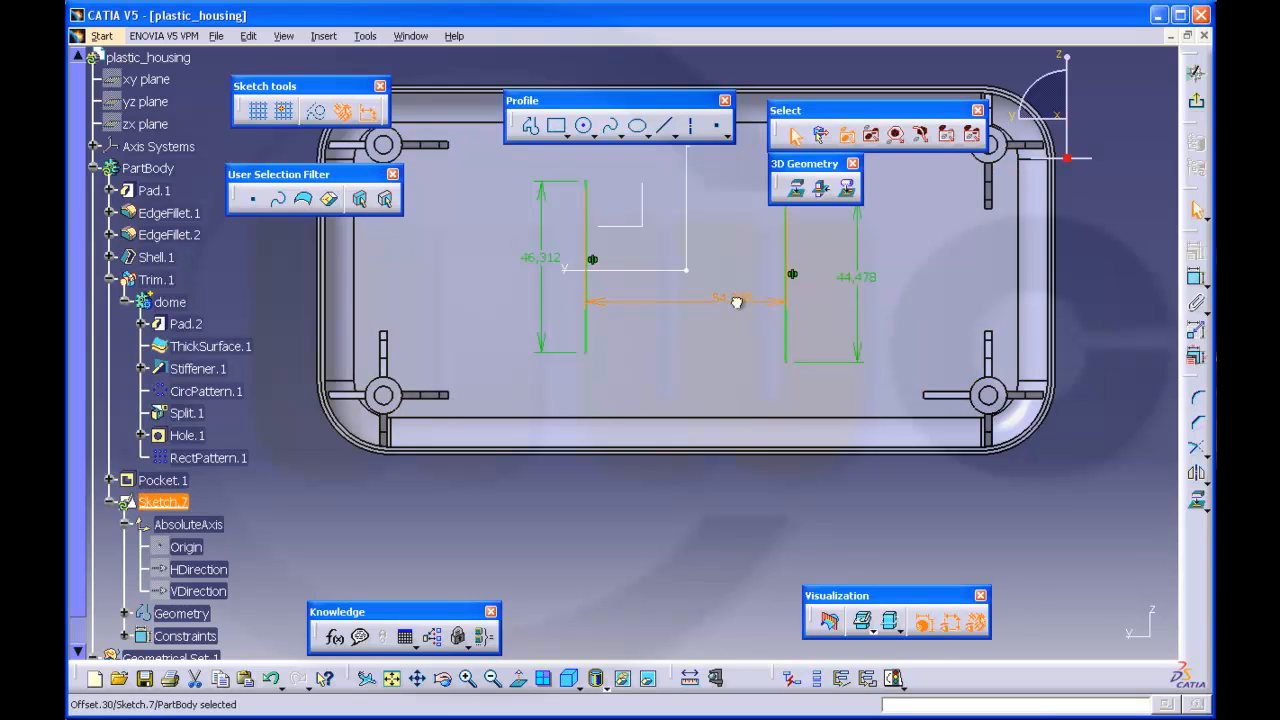
Re-confirm the 40 mm spacing, fix both rib line lengths, and make their endpoints coincident
double_click(736, 300)
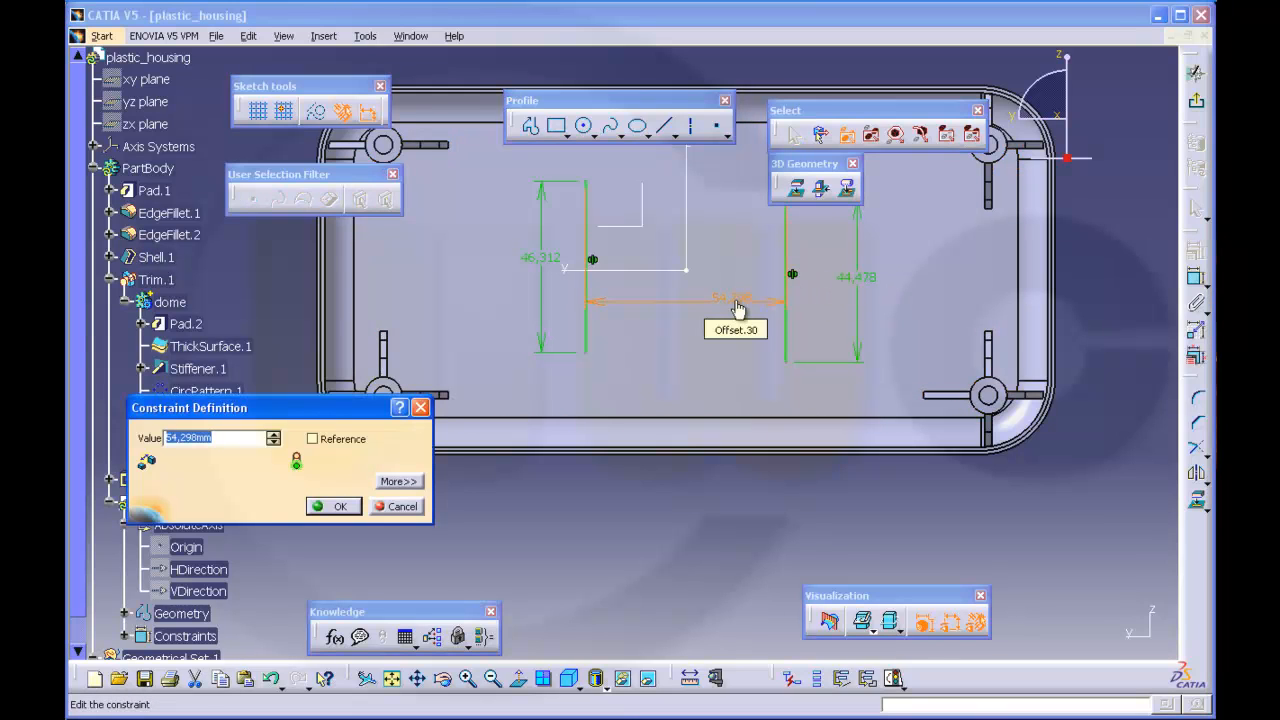
click(334, 506)
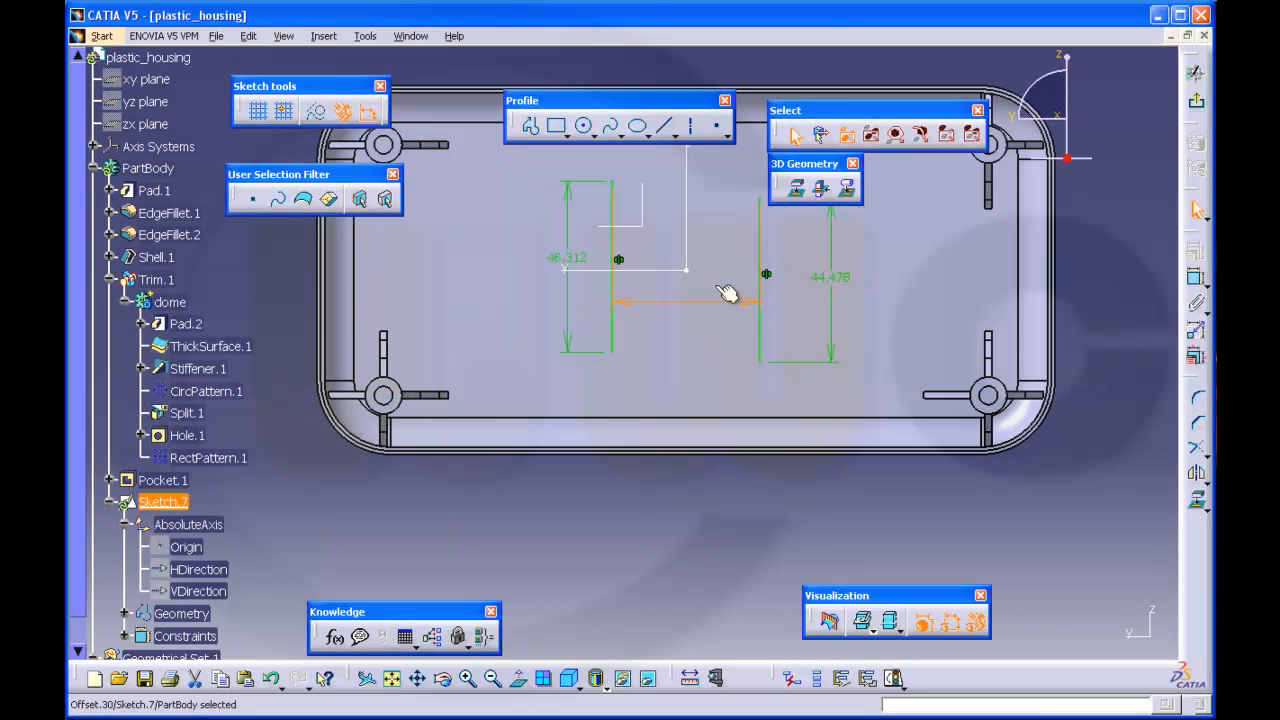
double_click(568, 258)
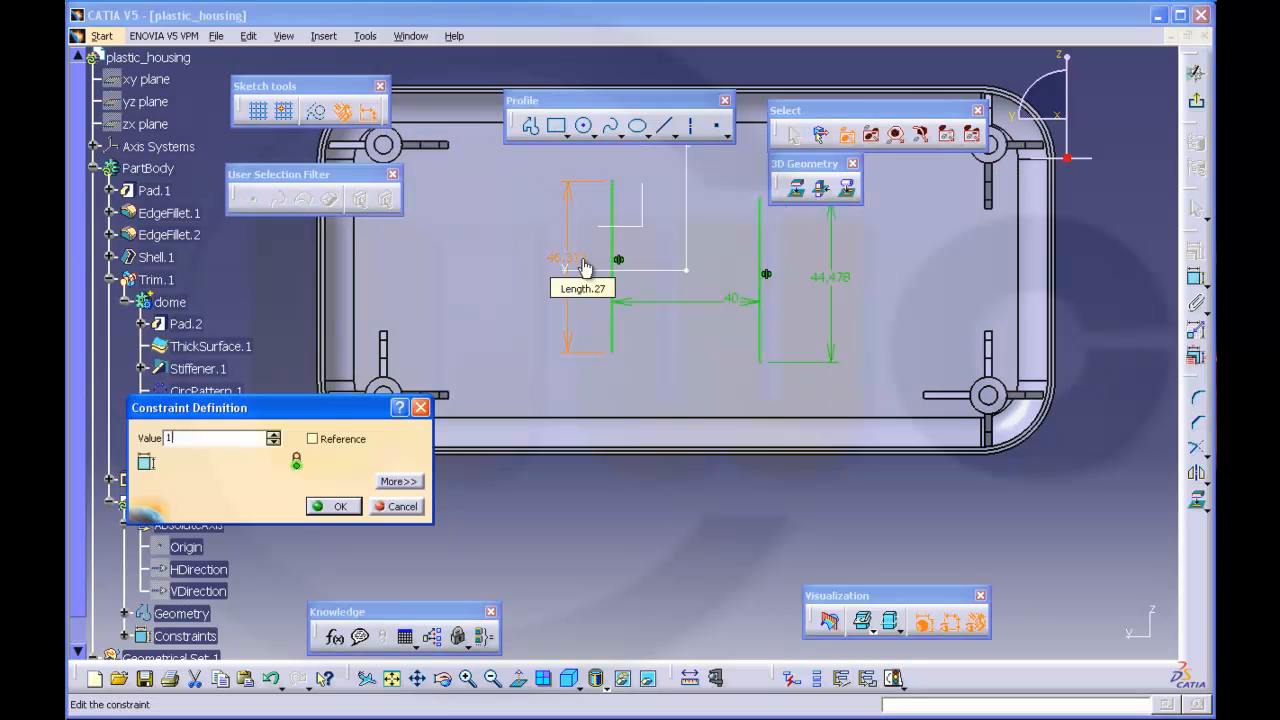
click(340, 506)
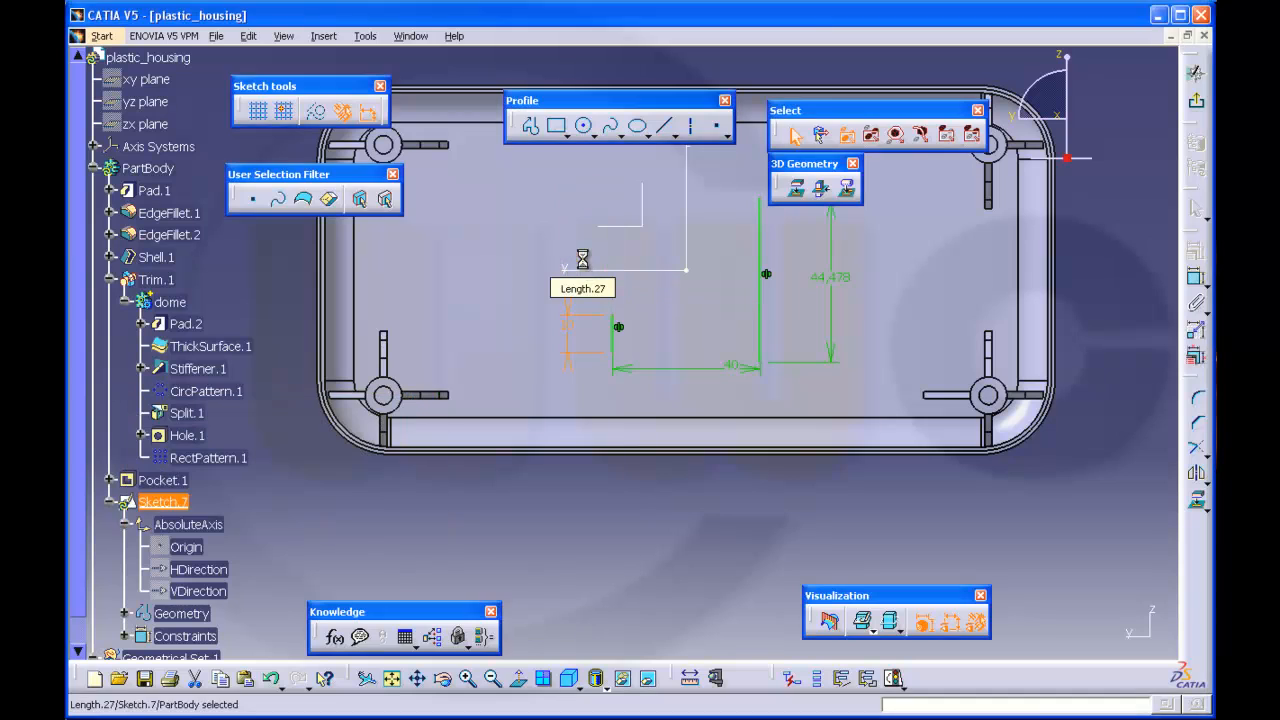
double_click(830, 276)
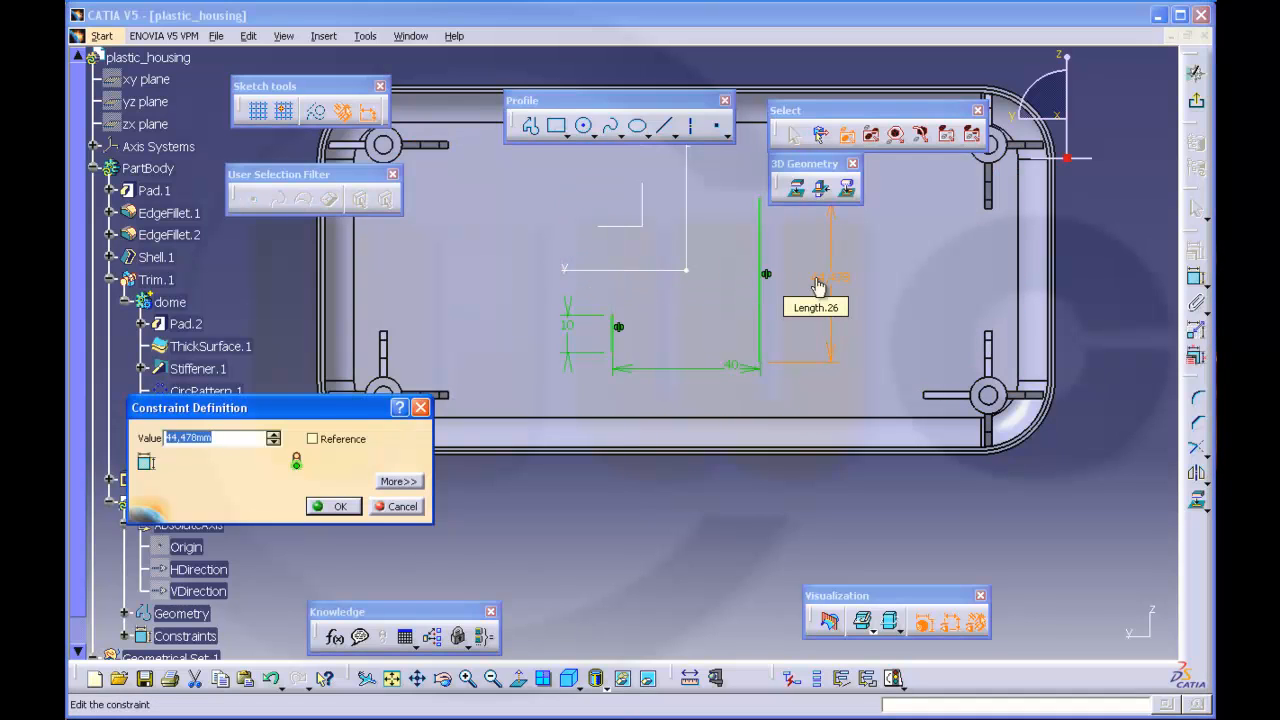
click(340, 506)
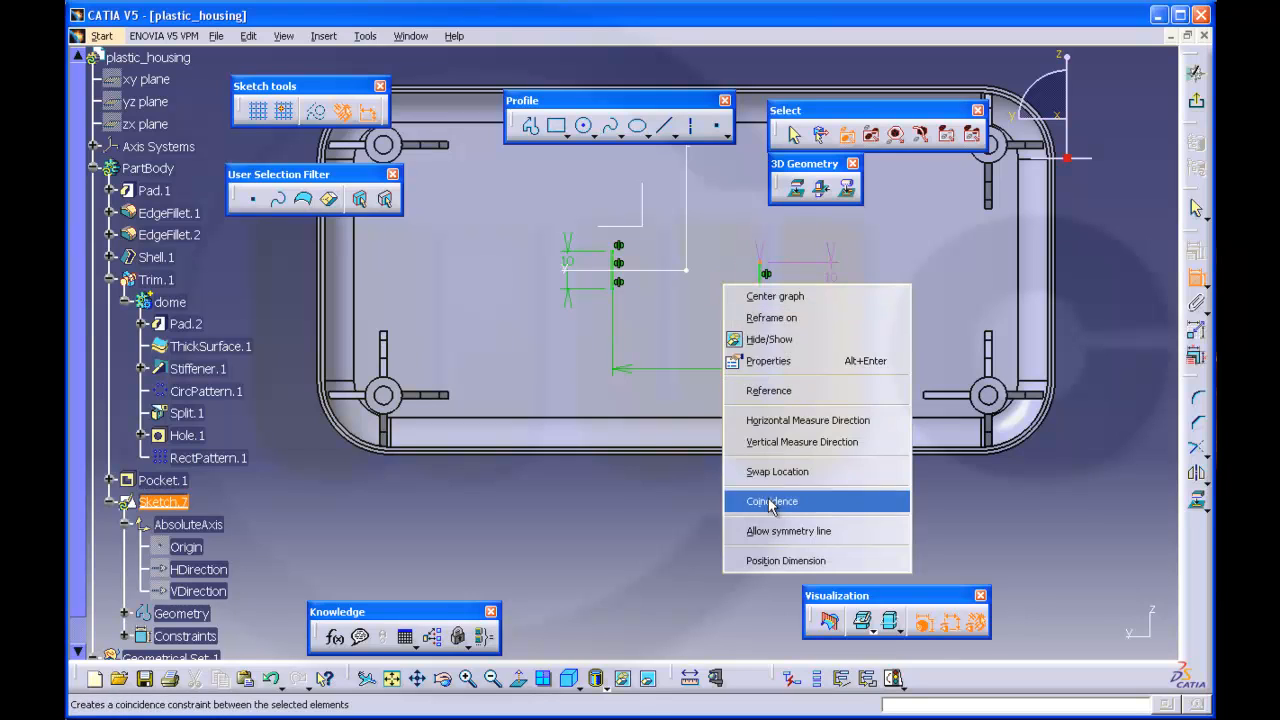
click(772, 500)
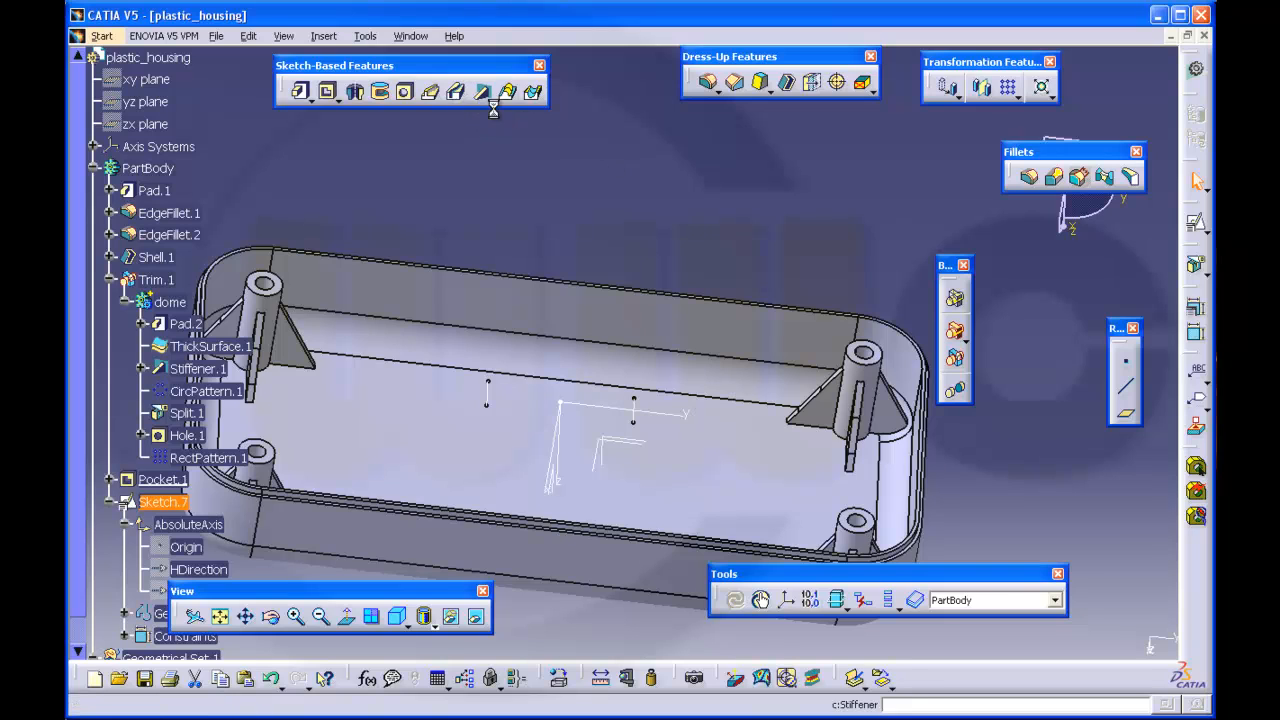
Create Stiffener.2 From Top, 2 mm thick on Sketch.7, forming two cross ribs on the floor
click(480, 92)
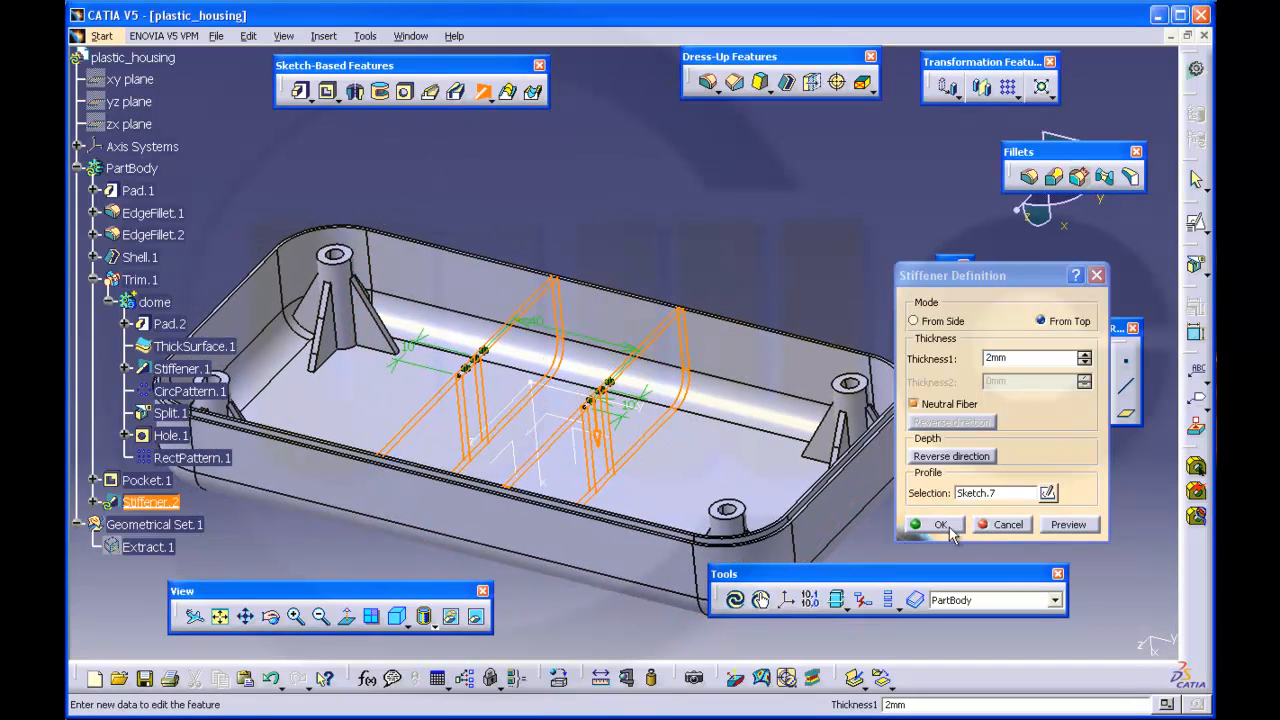
click(940, 524)
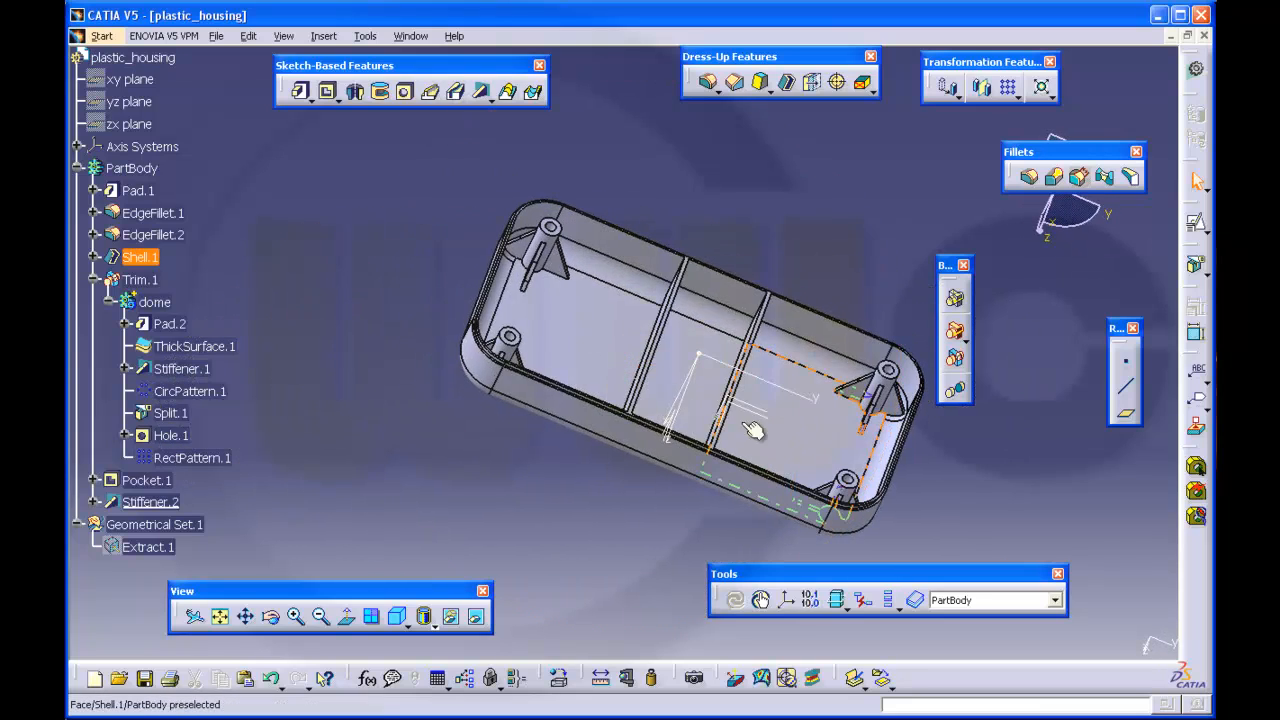
drag(750, 430, 576, 344)
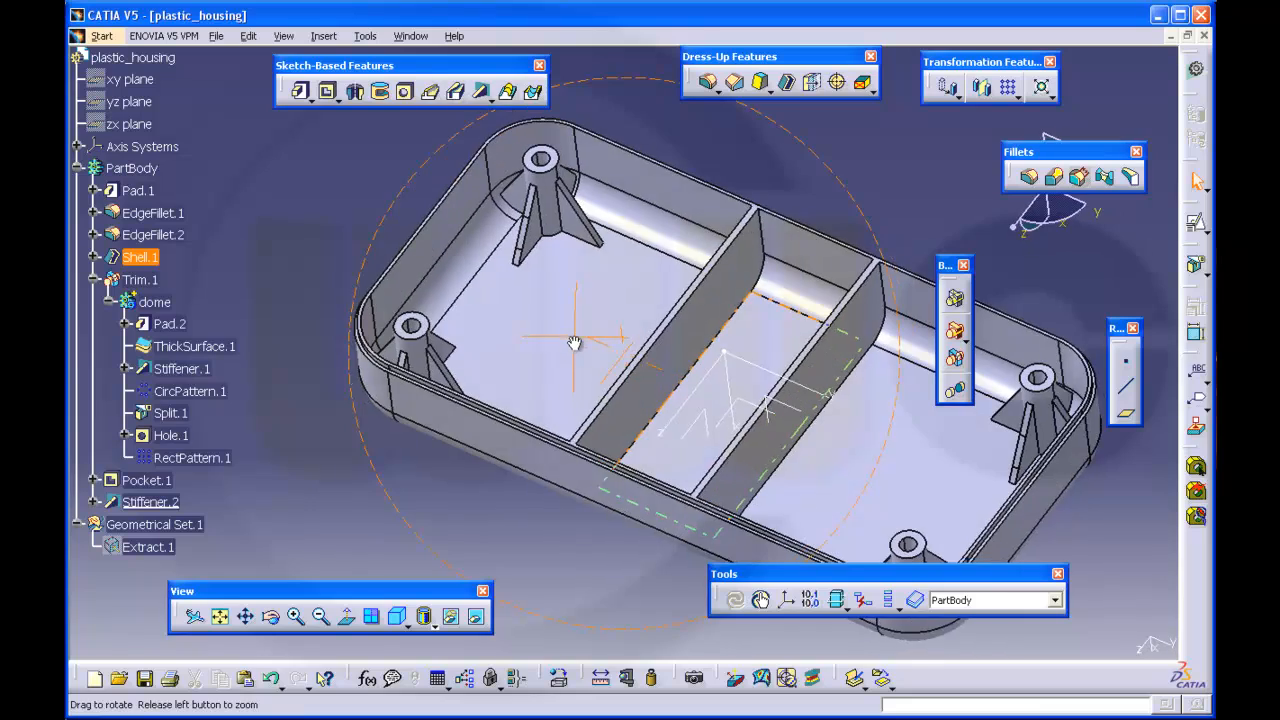